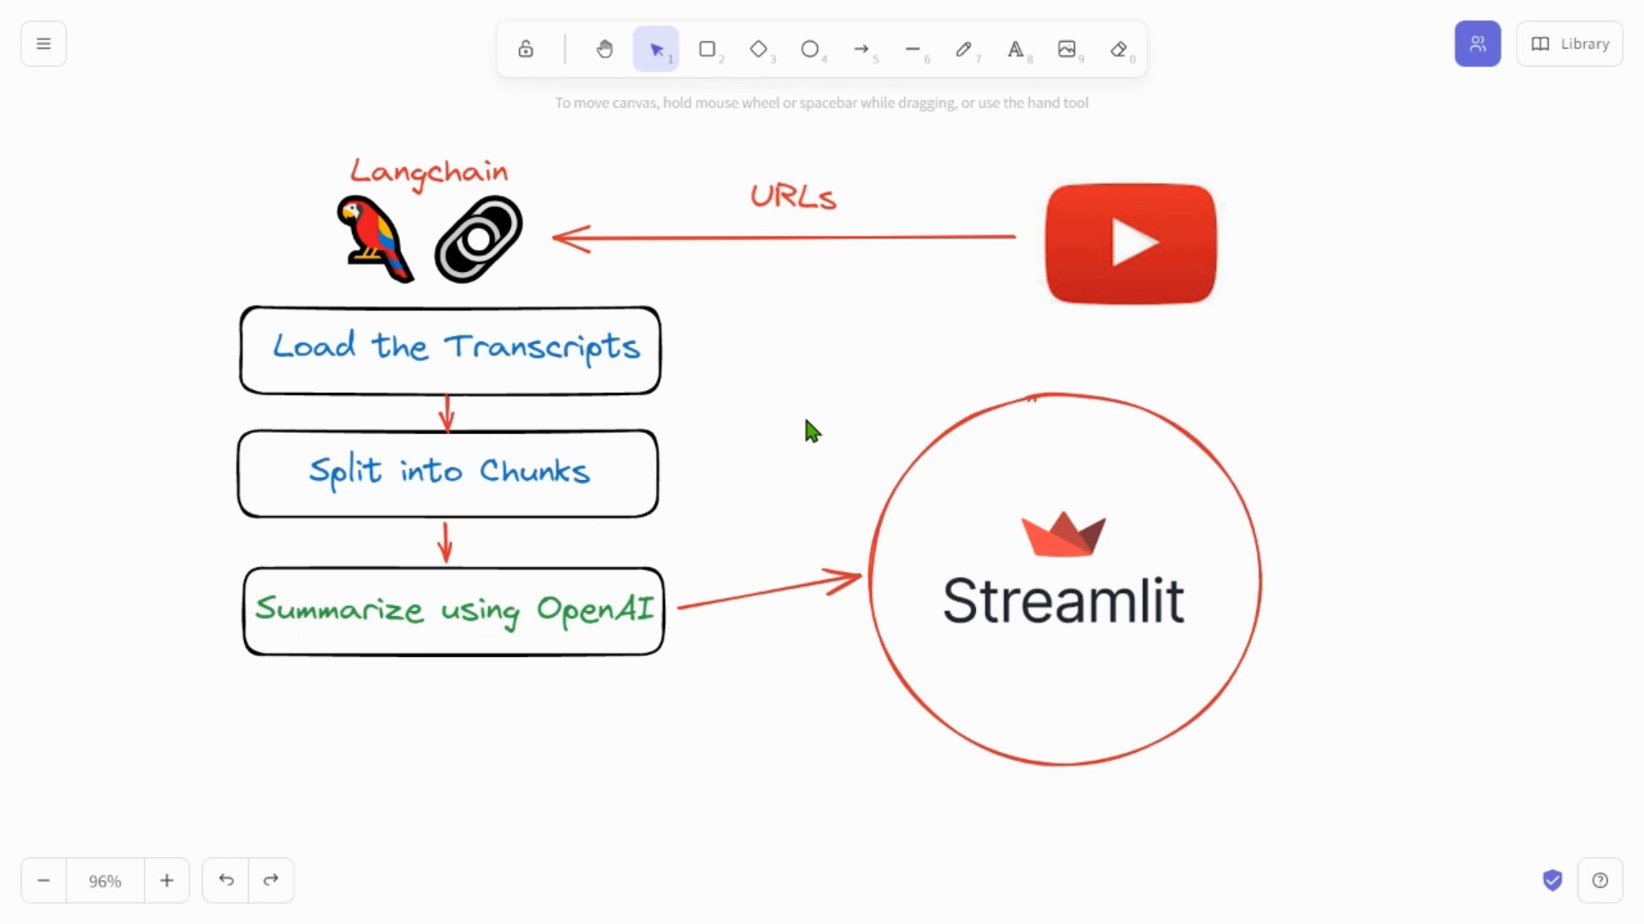
mouse_move(831, 341)
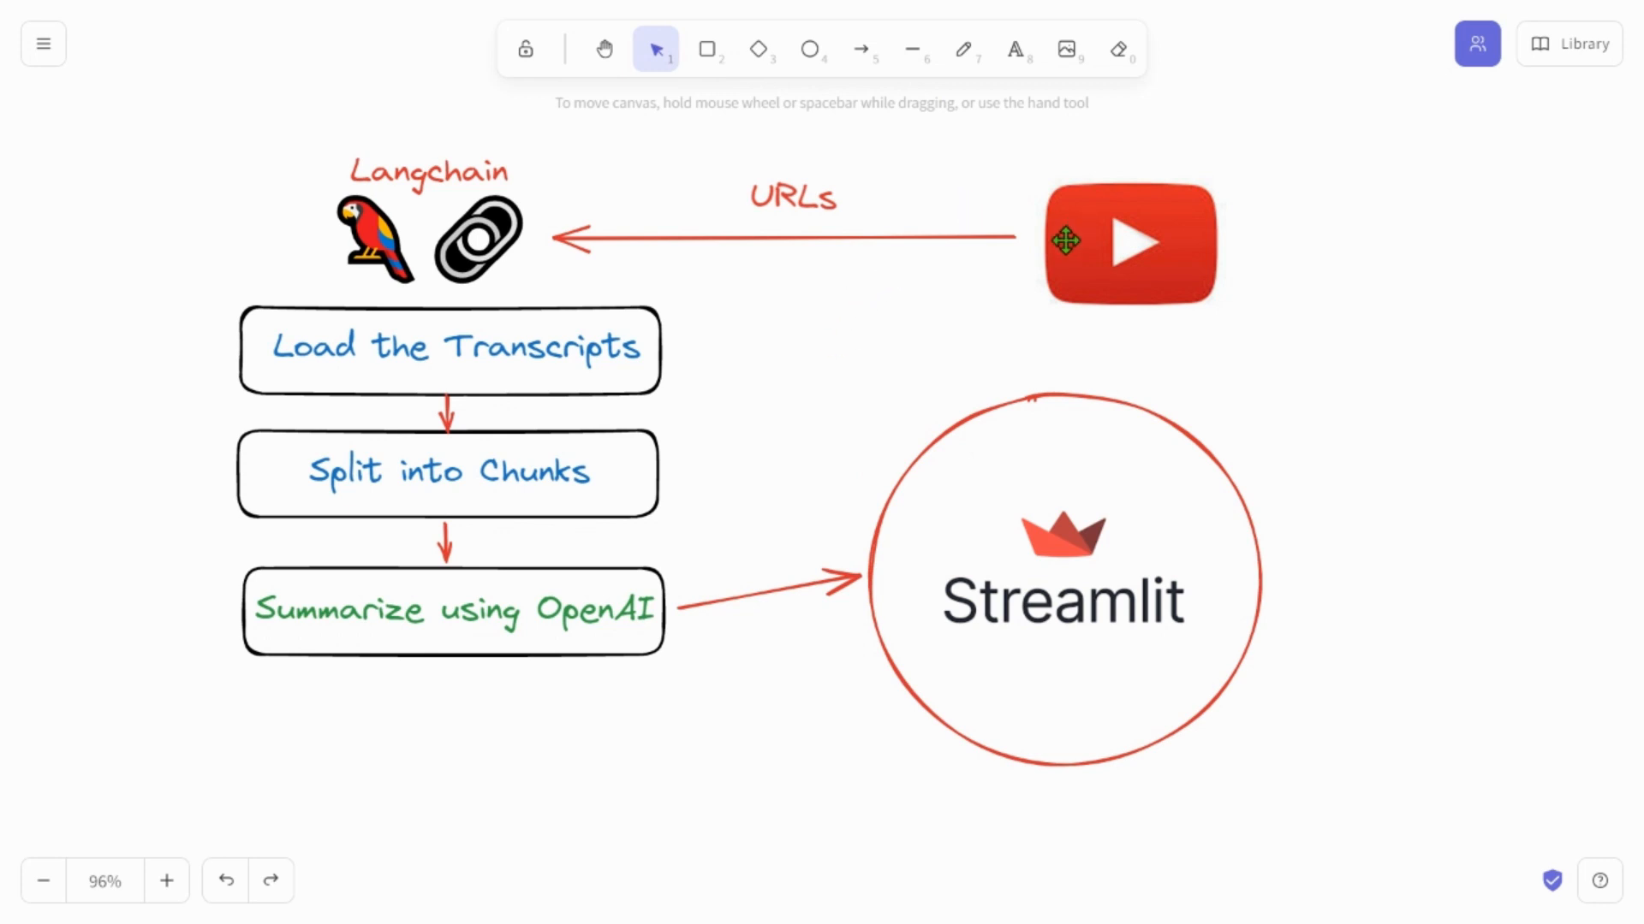
mouse_move(654, 202)
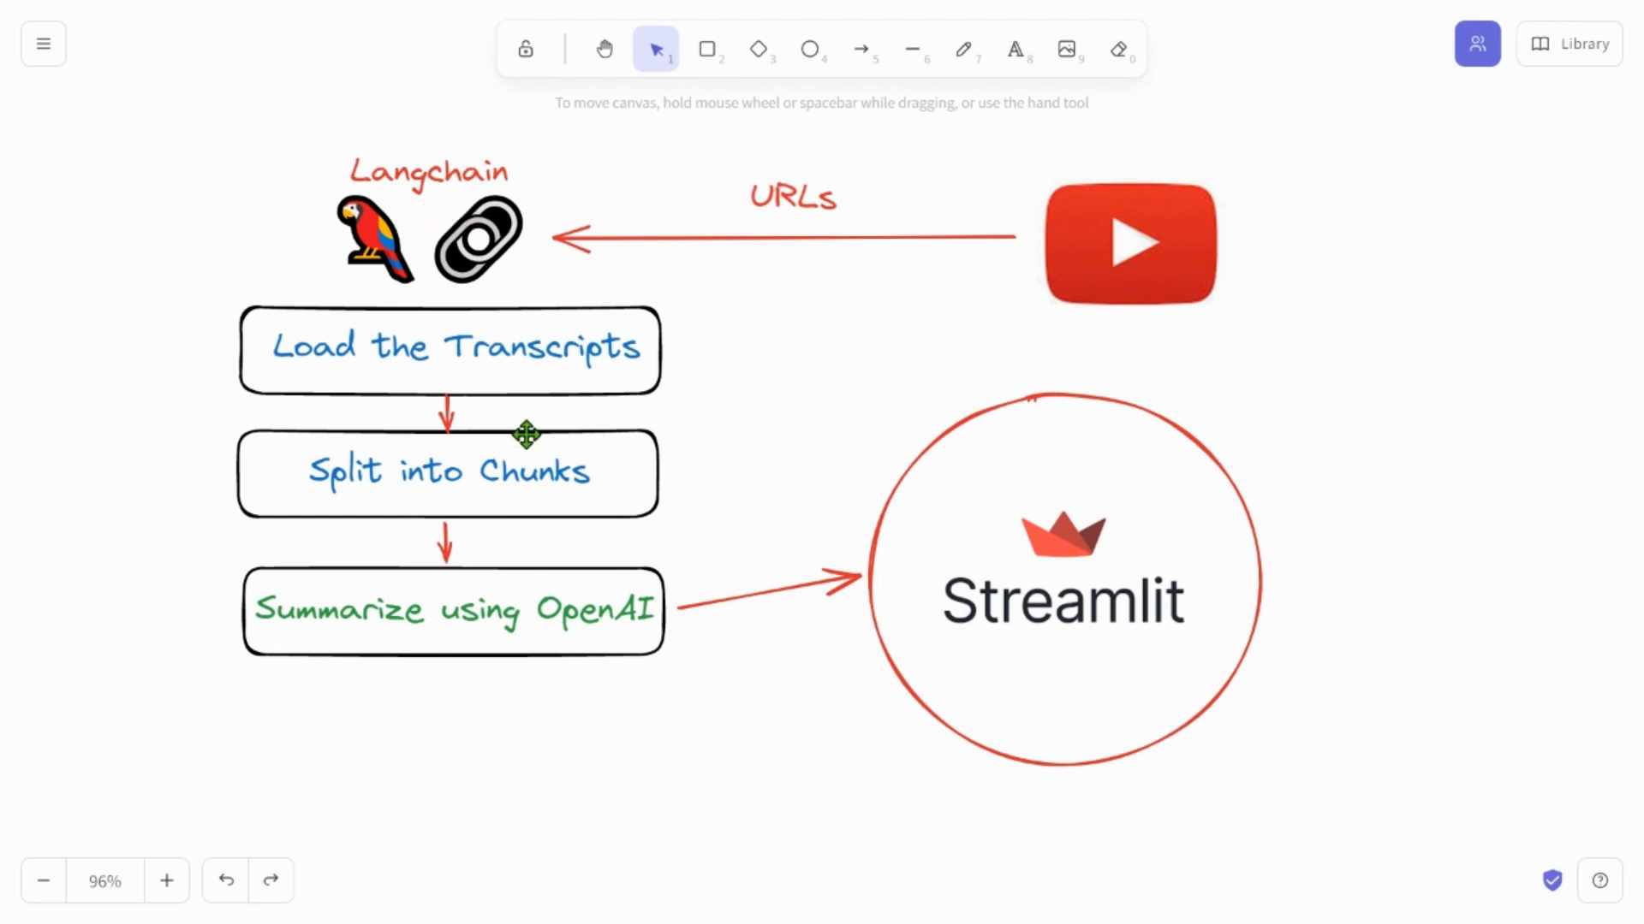
mouse_move(770, 204)
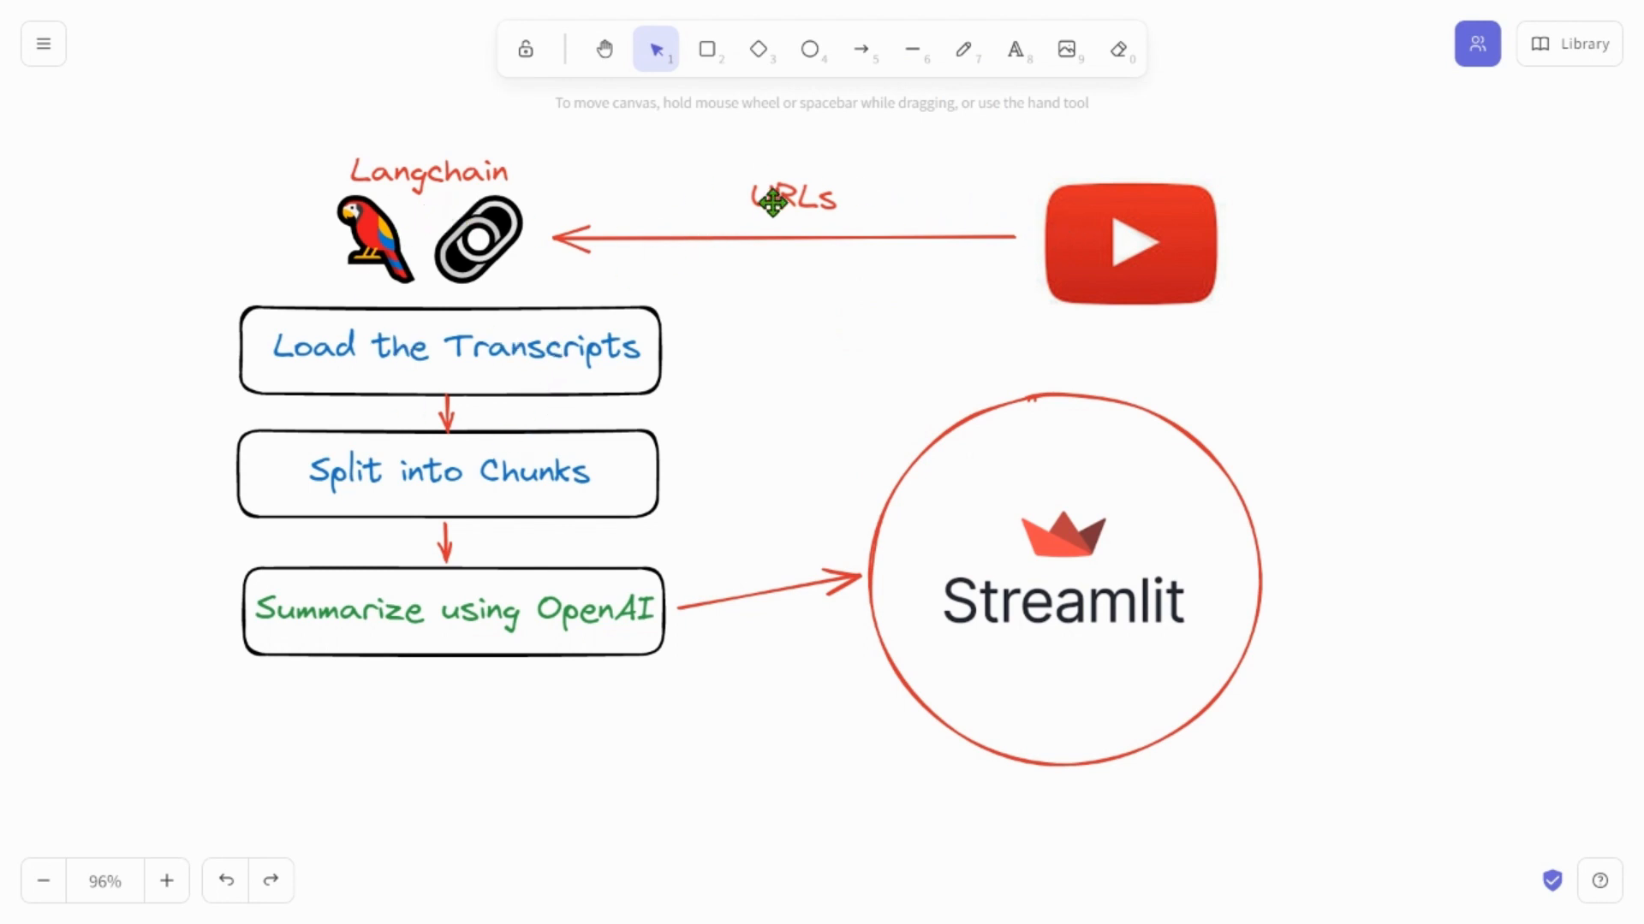
mouse_move(451, 491)
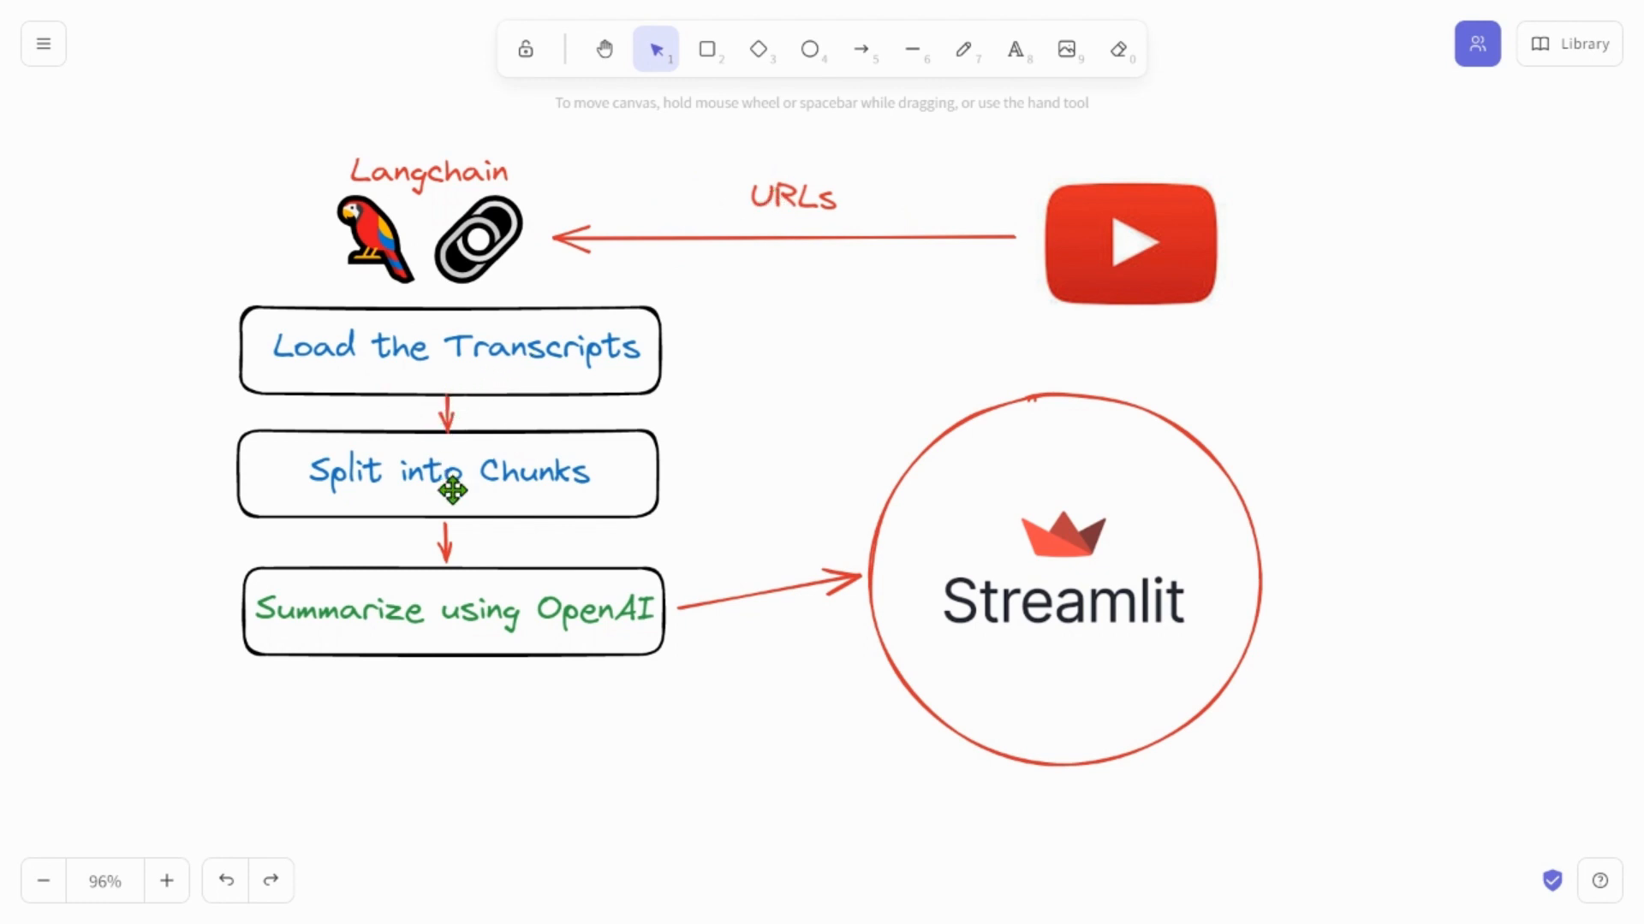
mouse_move(508, 442)
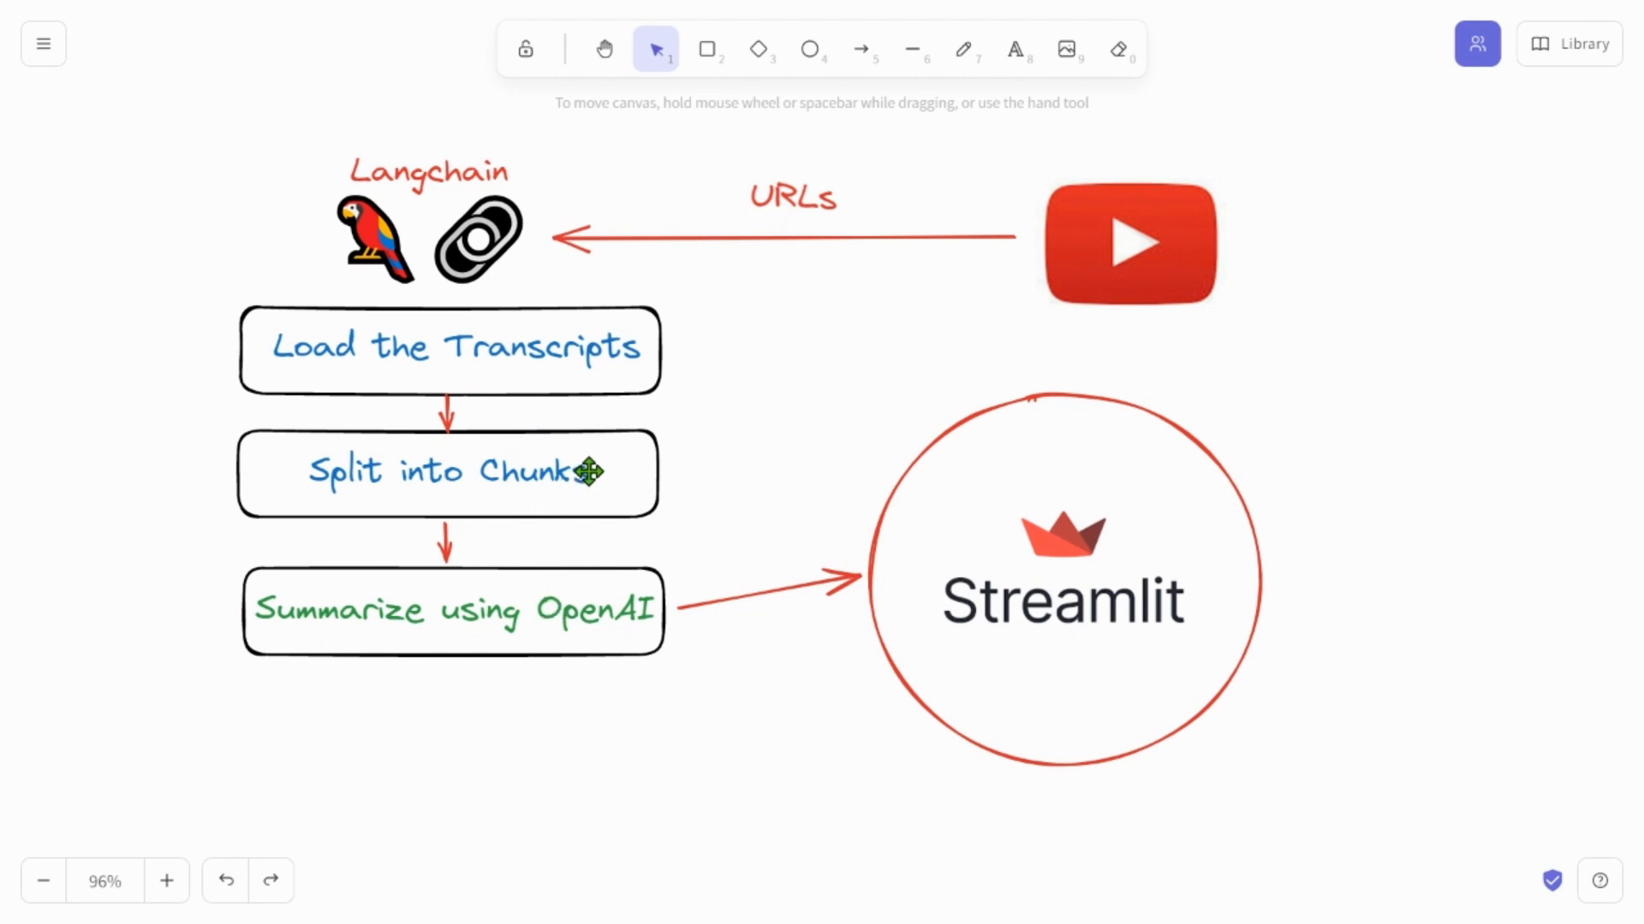
mouse_move(532, 606)
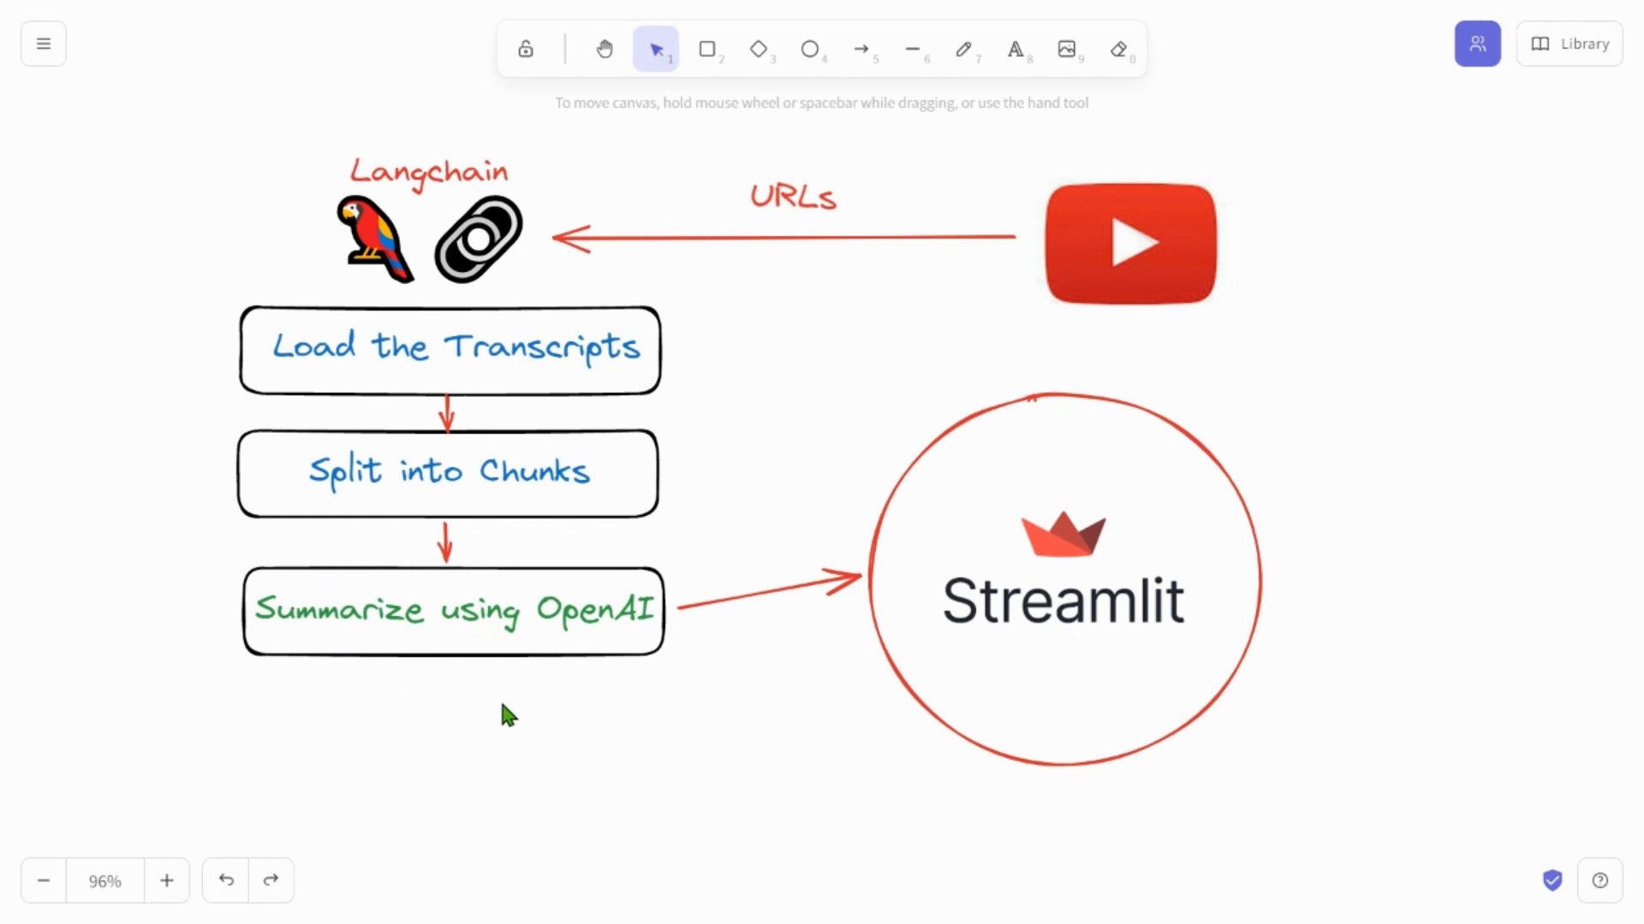
mouse_move(723, 594)
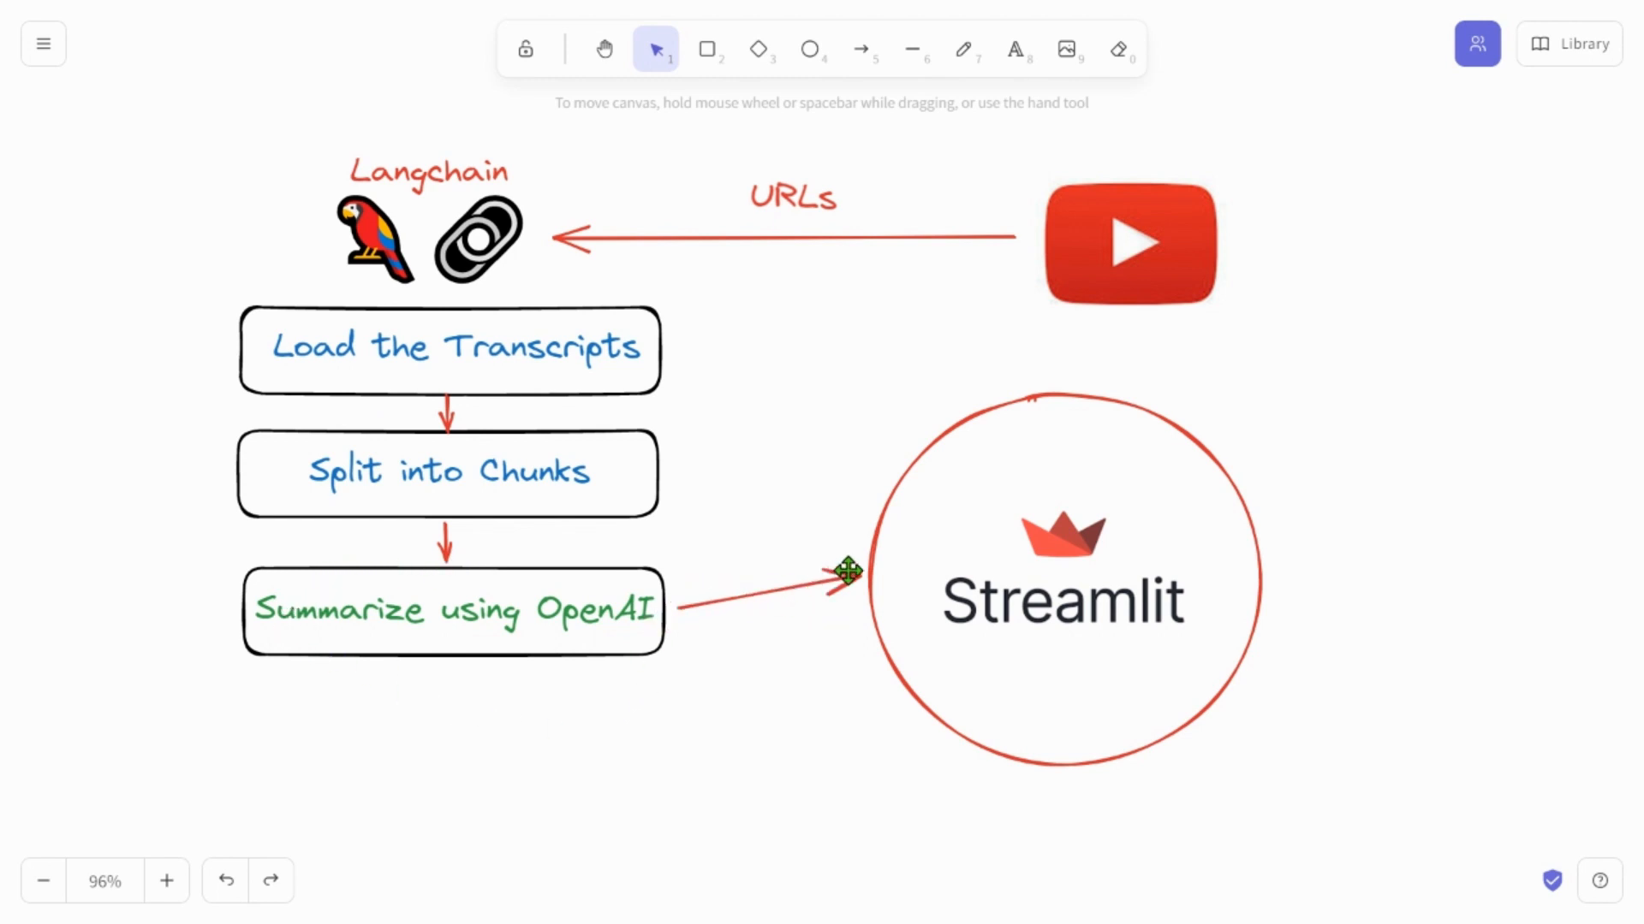
mouse_move(1012, 789)
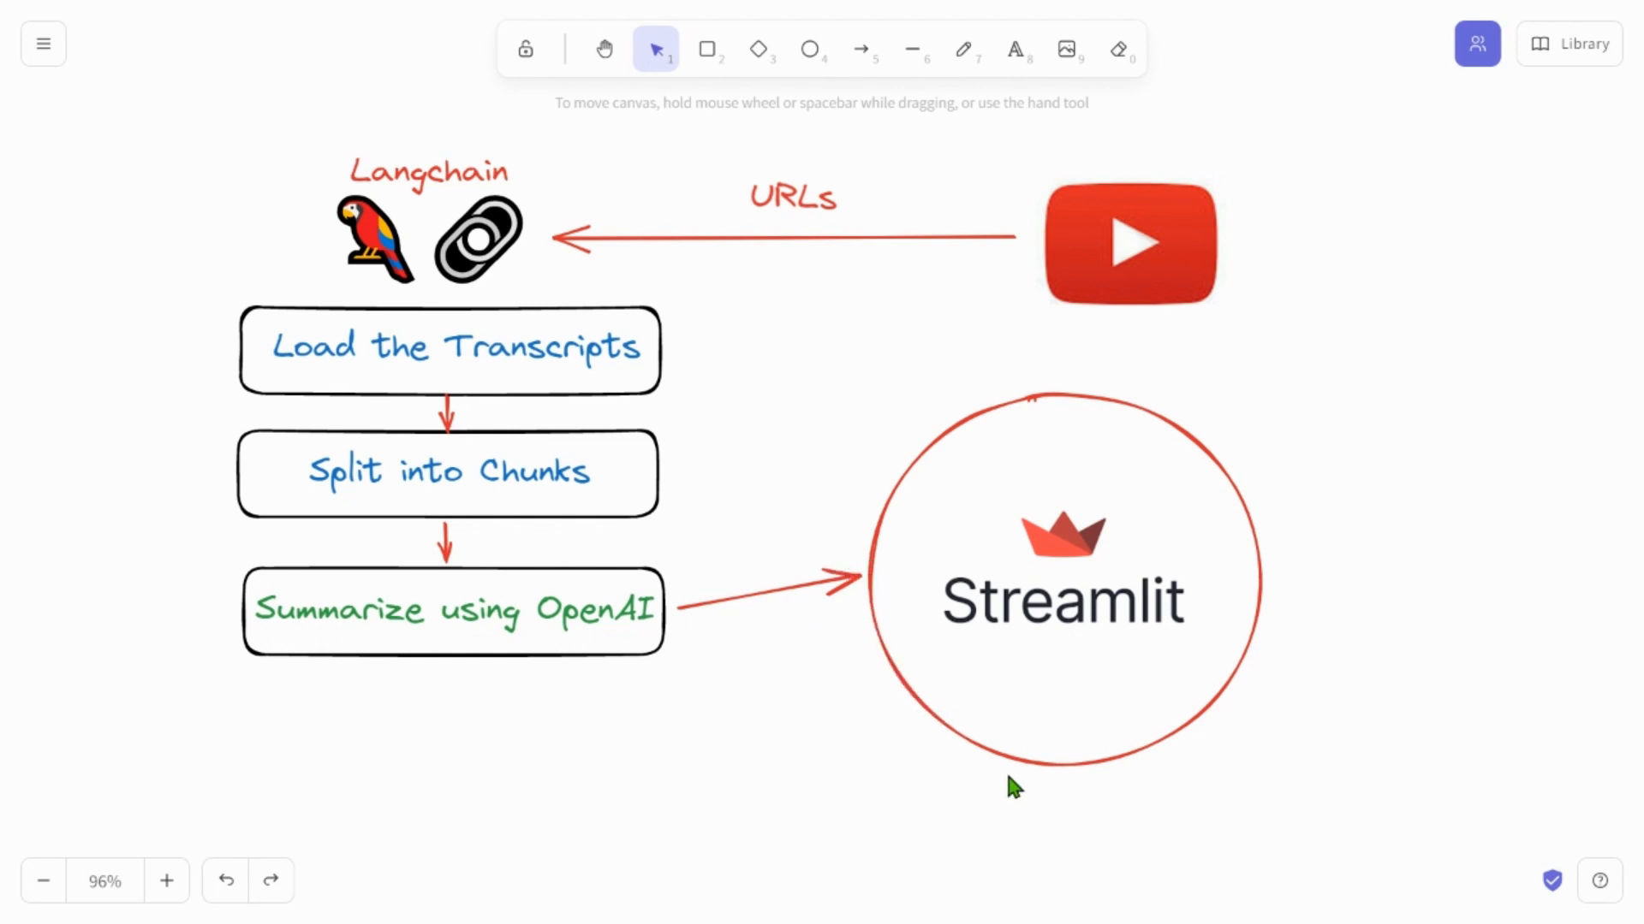
mouse_move(1182, 471)
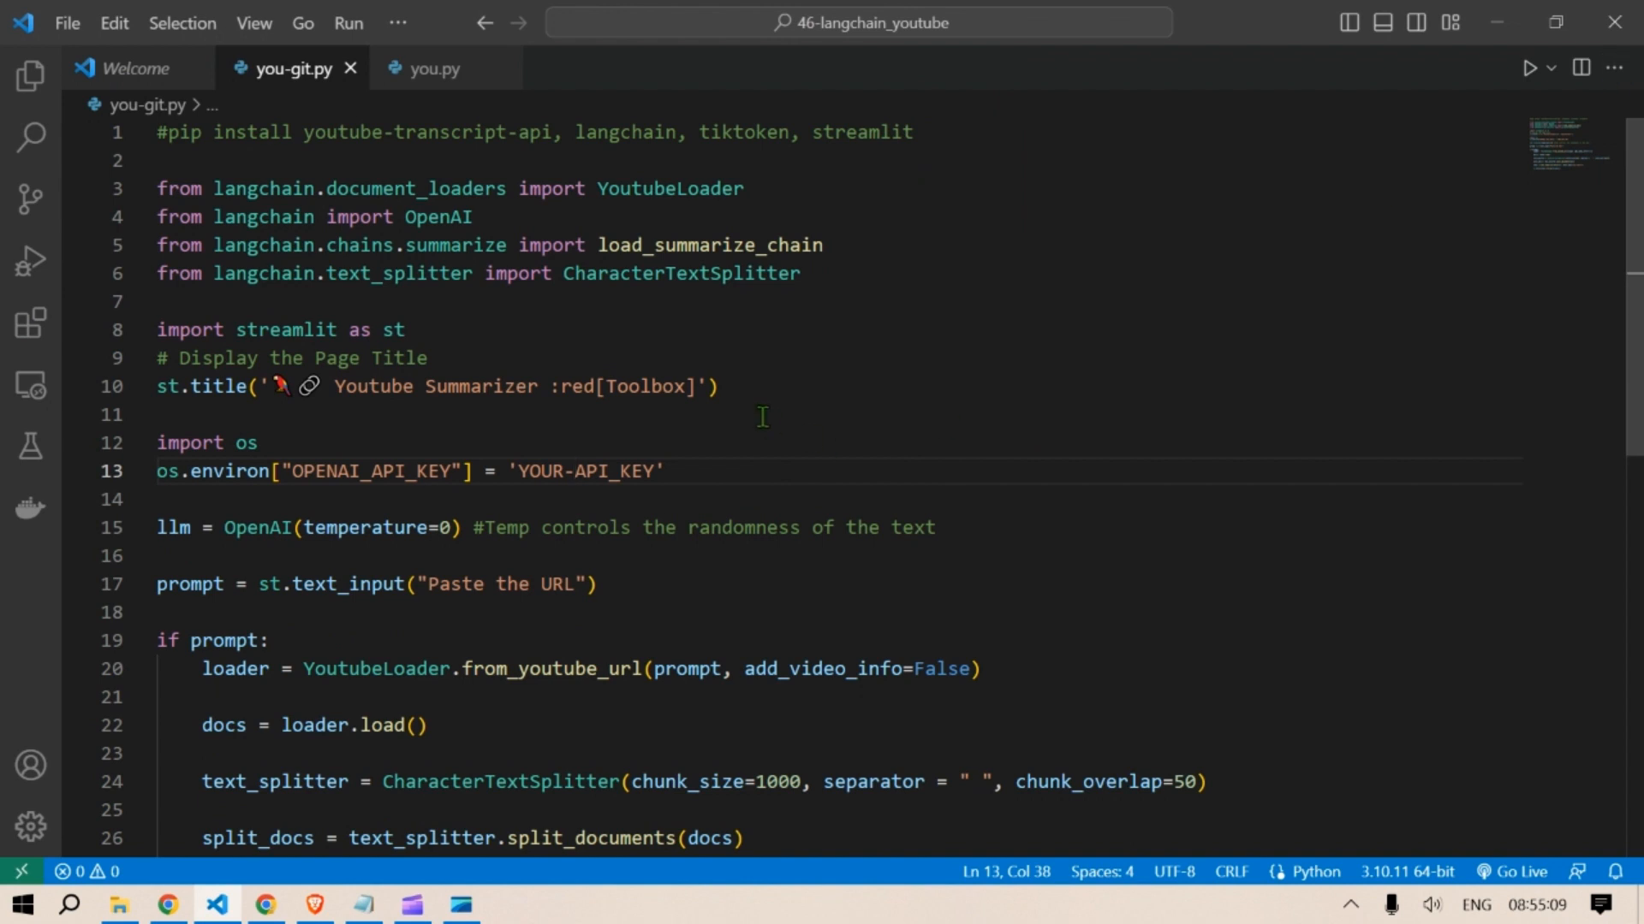
mouse_move(976, 137)
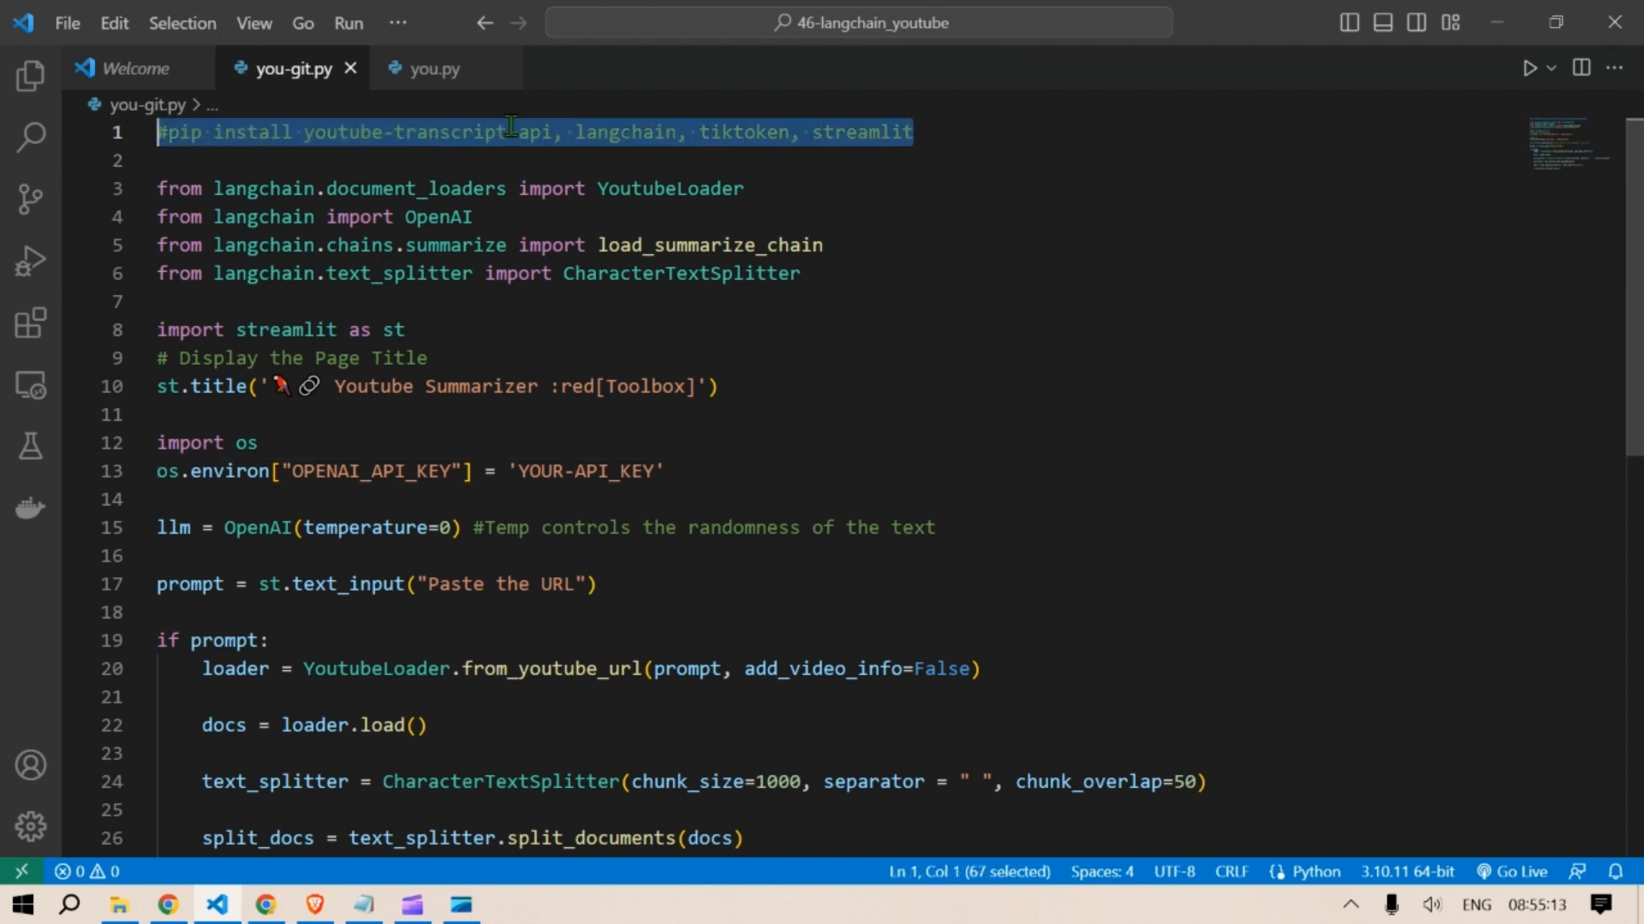
- Highlight the pip install line, the streamlit dependency and the red 'Toolbox' title text
click(627, 131)
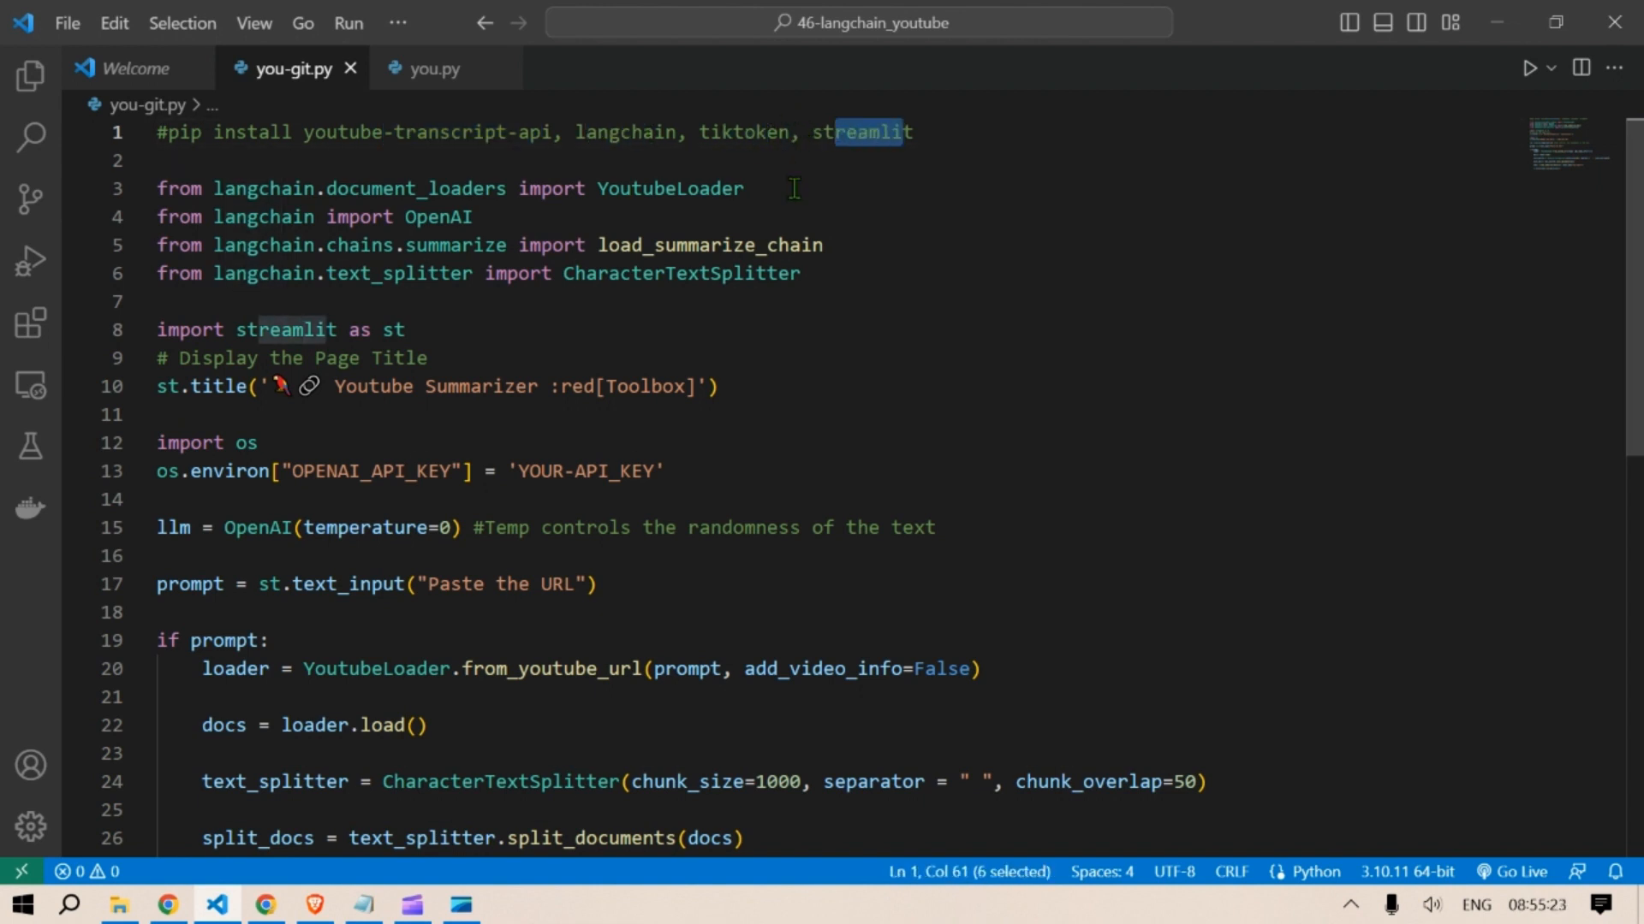
click(513, 387)
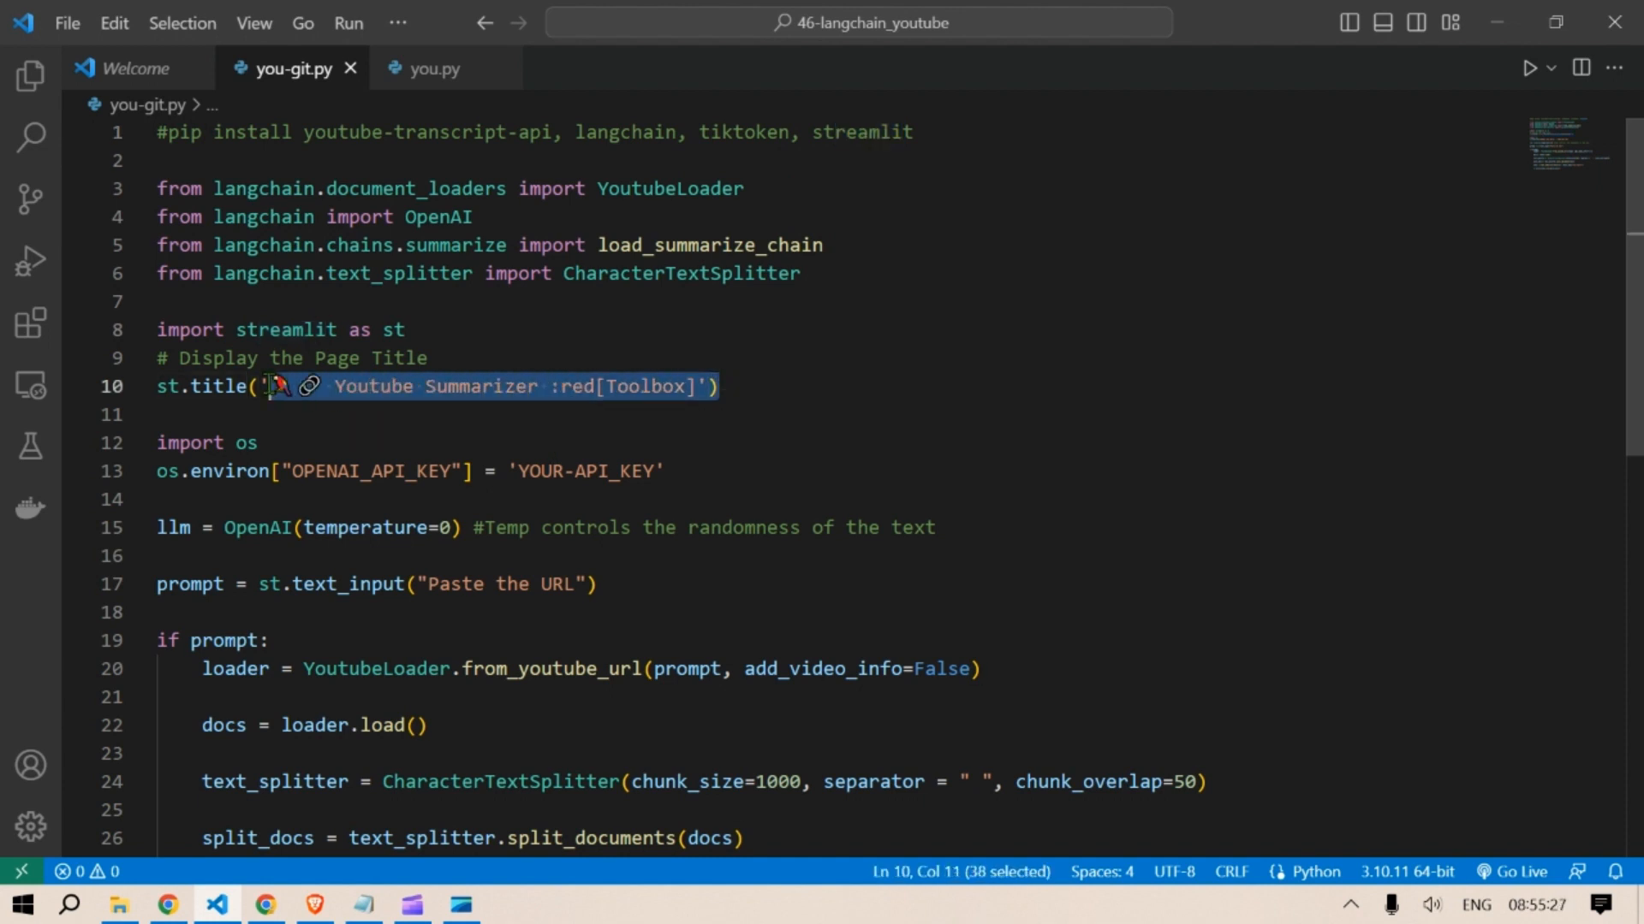
click(706, 386)
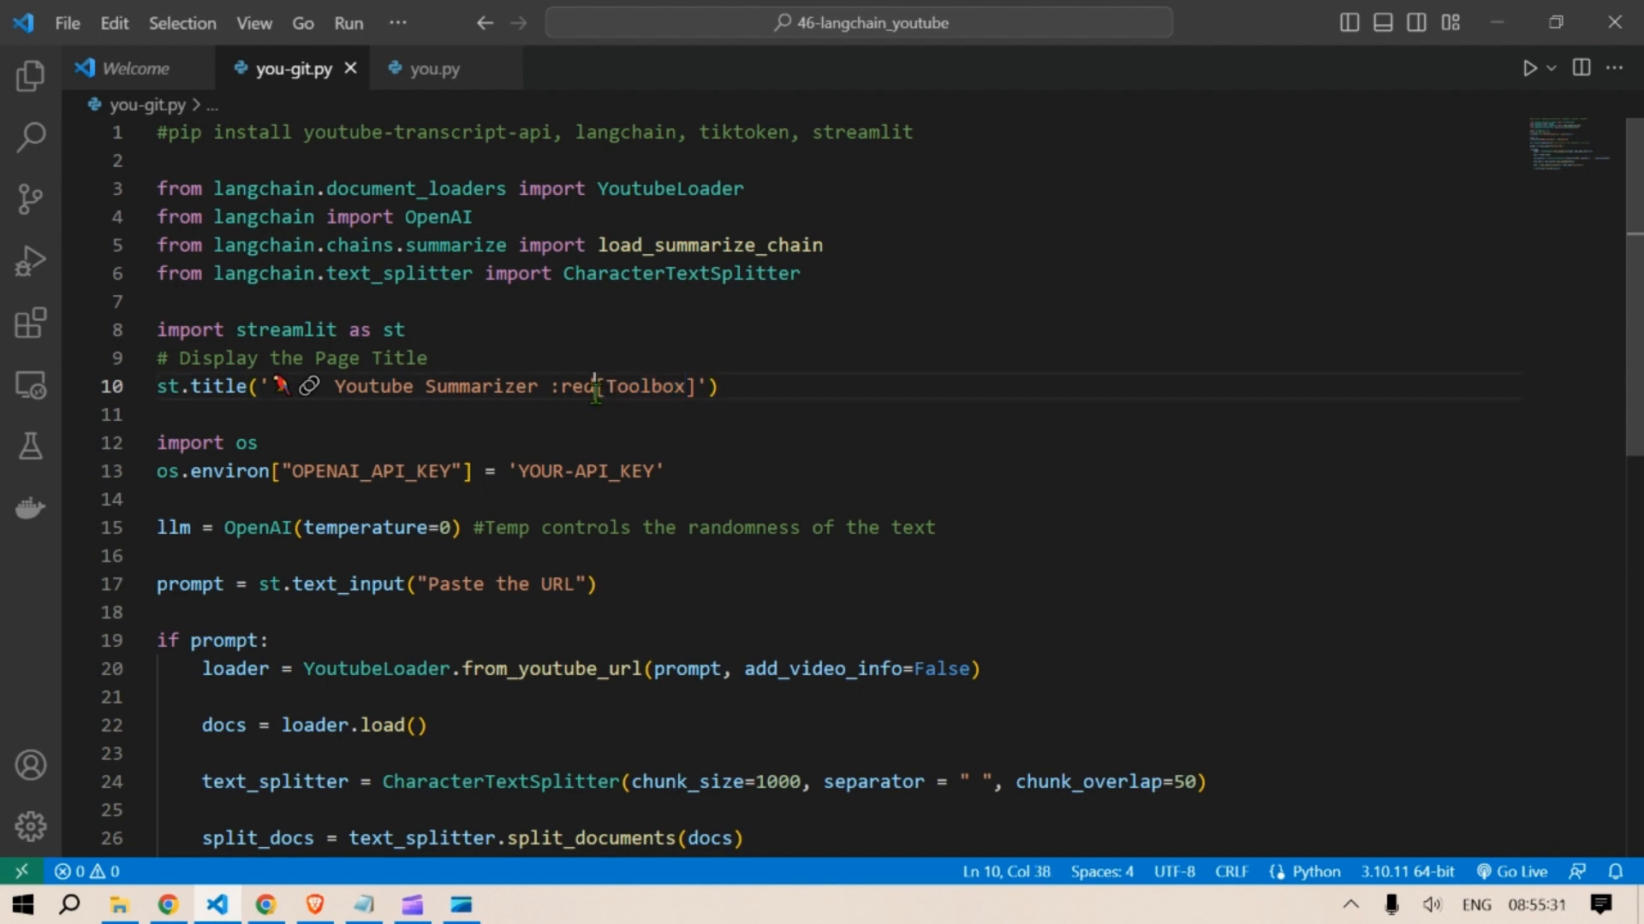
drag(597, 386, 544, 386)
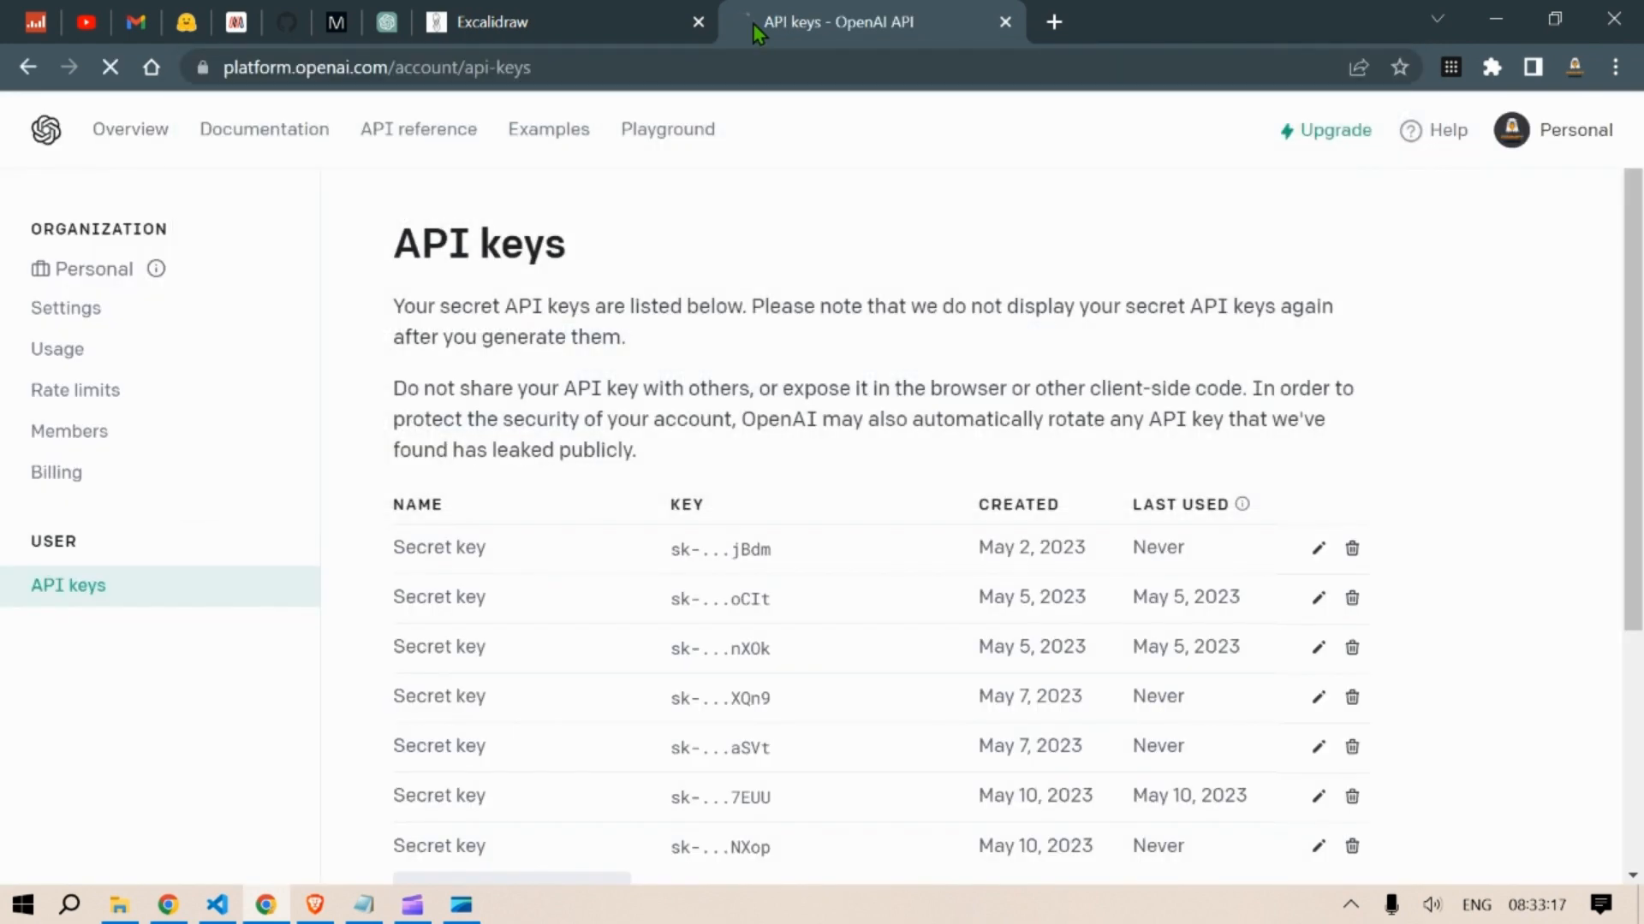
- Create a new OpenAI secret key from the API keys page
scroll(down, 3)
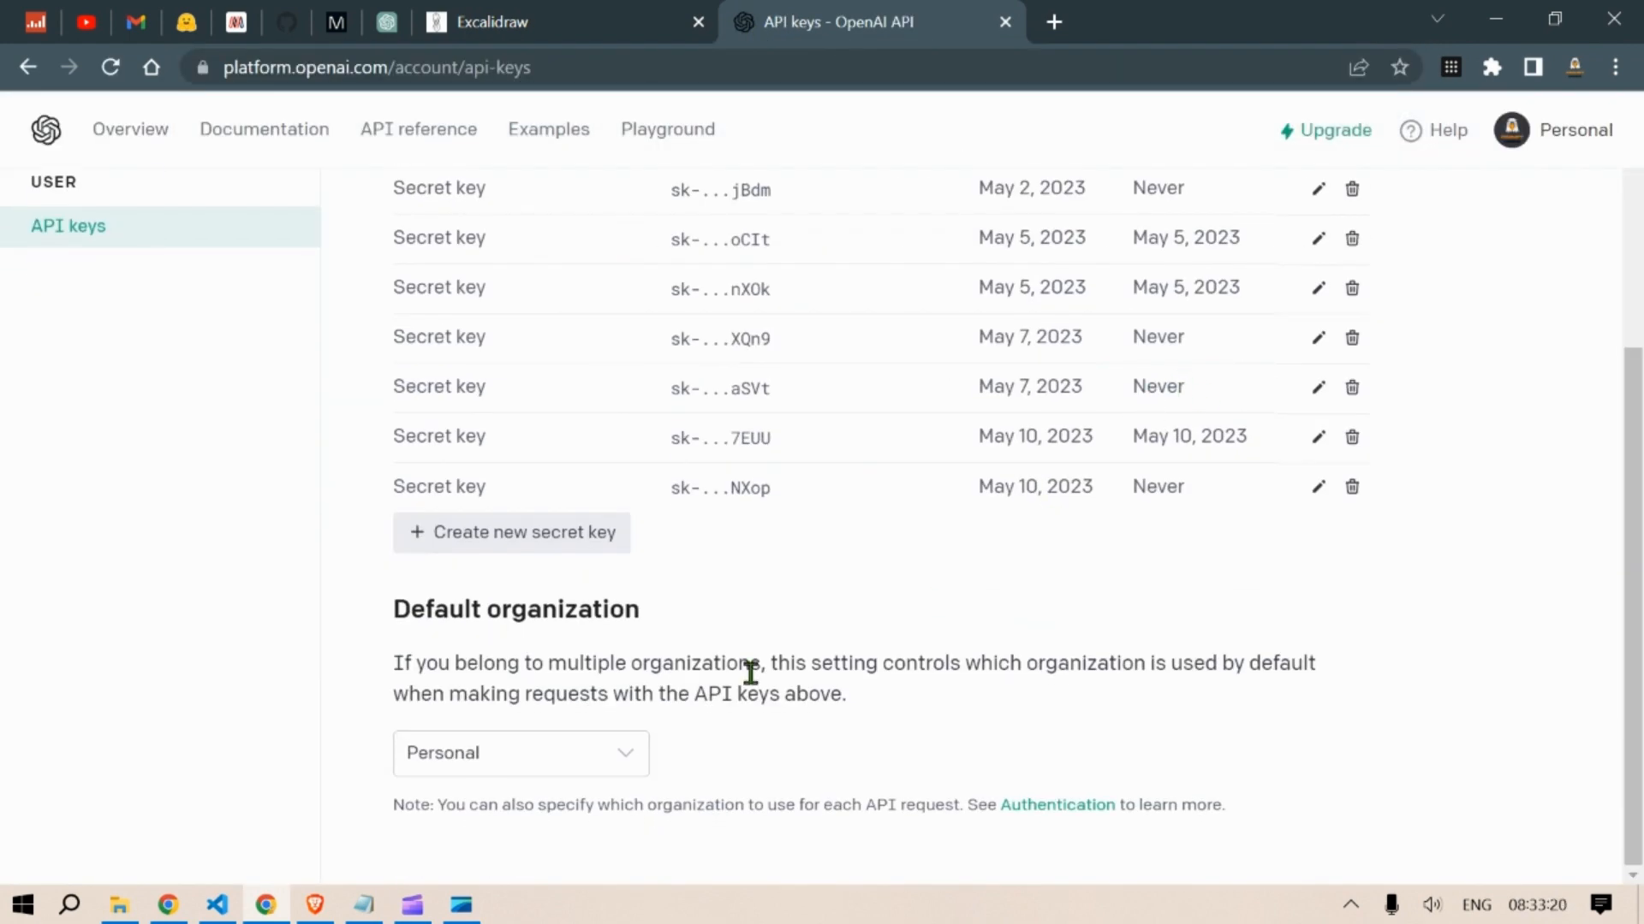
click(512, 532)
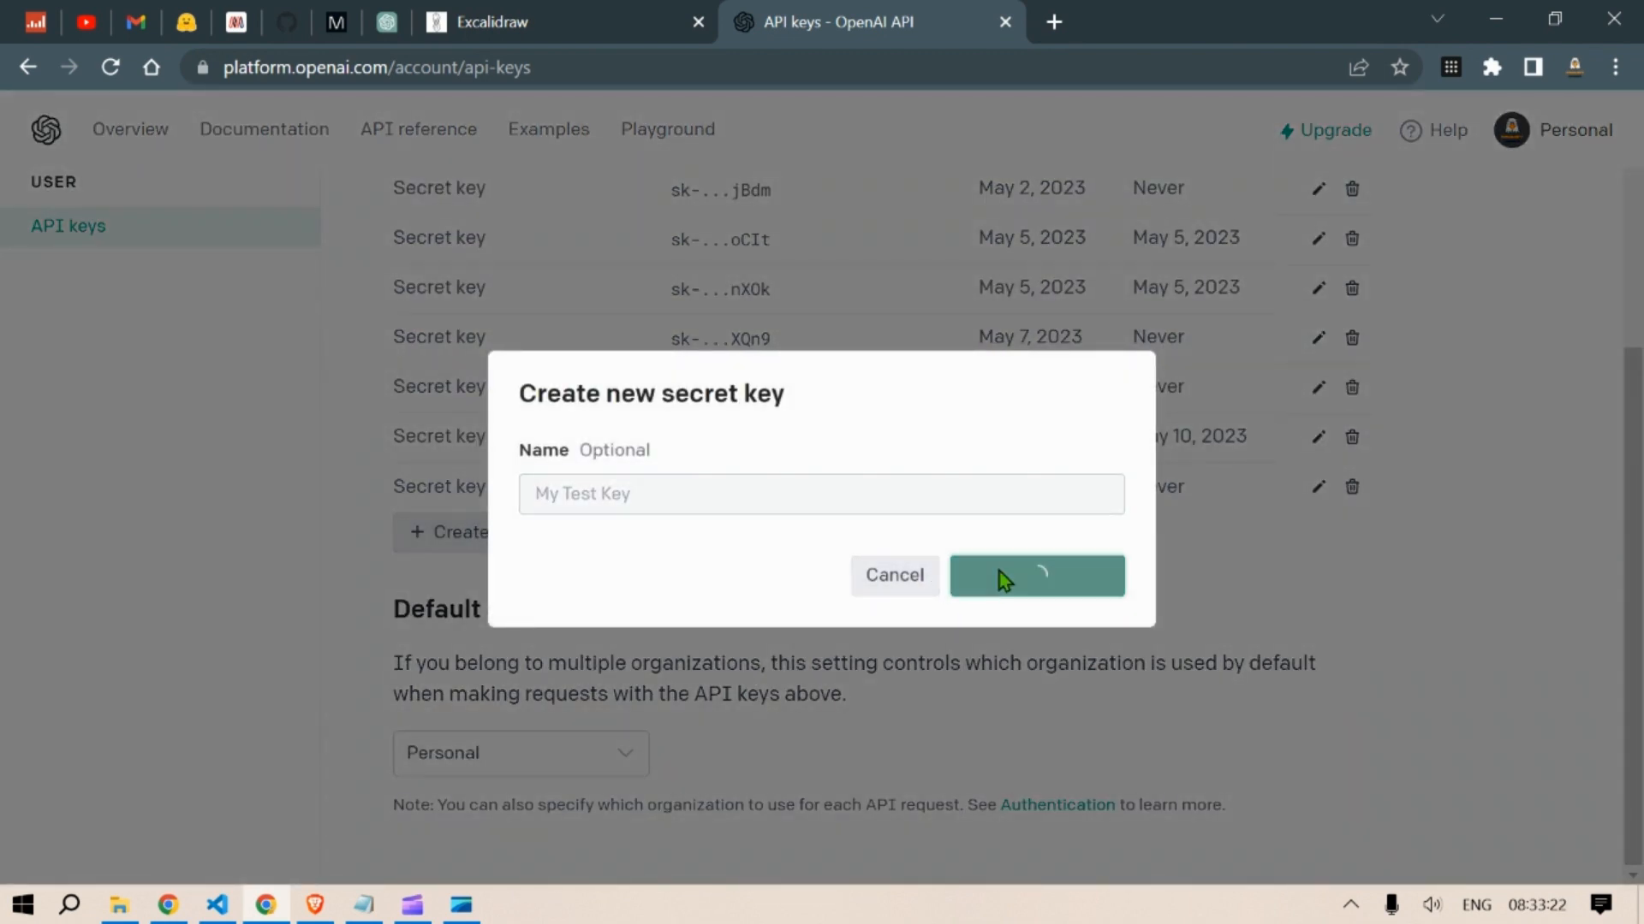
click(1036, 574)
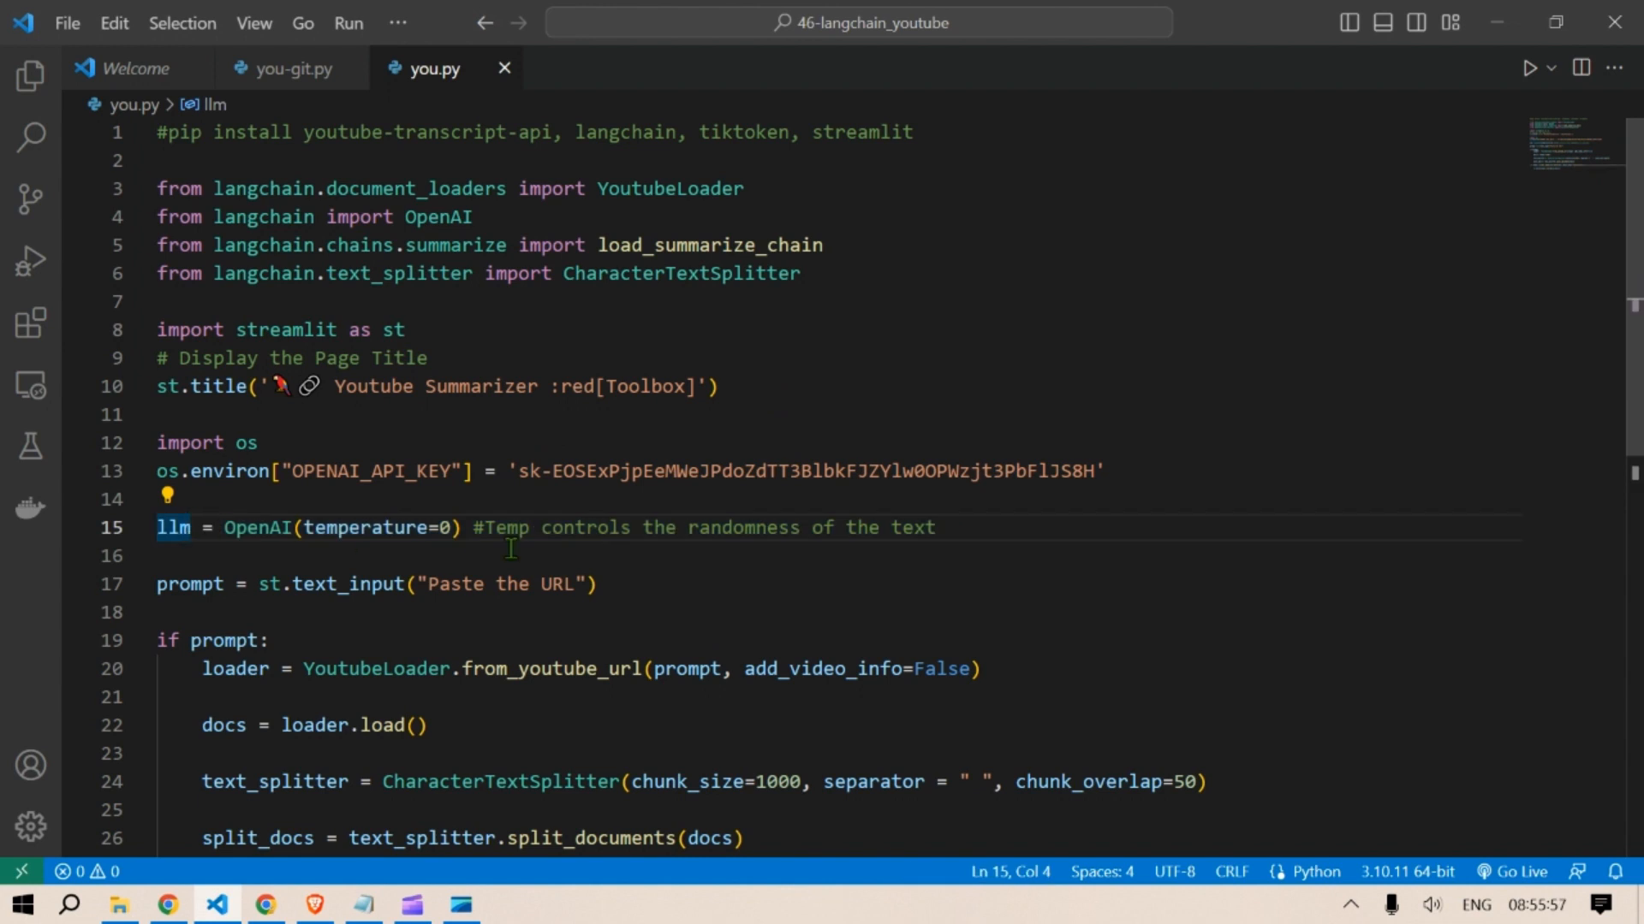
- Highlight the temperature randomness comment in you.py, then clear the highlight
drag(596, 528, 933, 527)
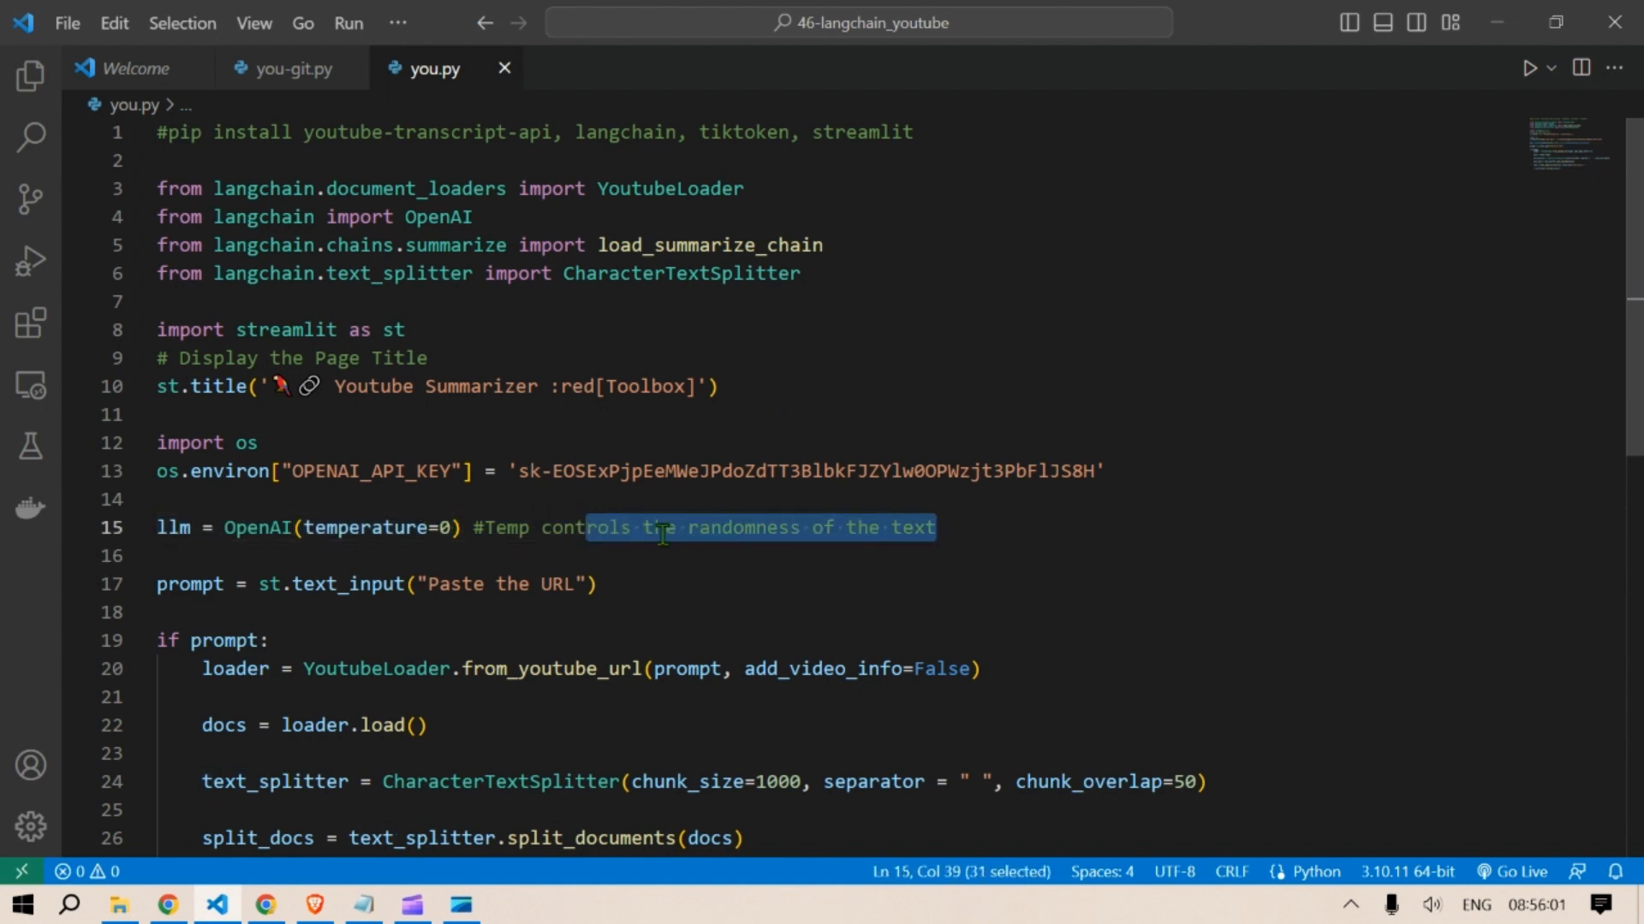
click(192, 584)
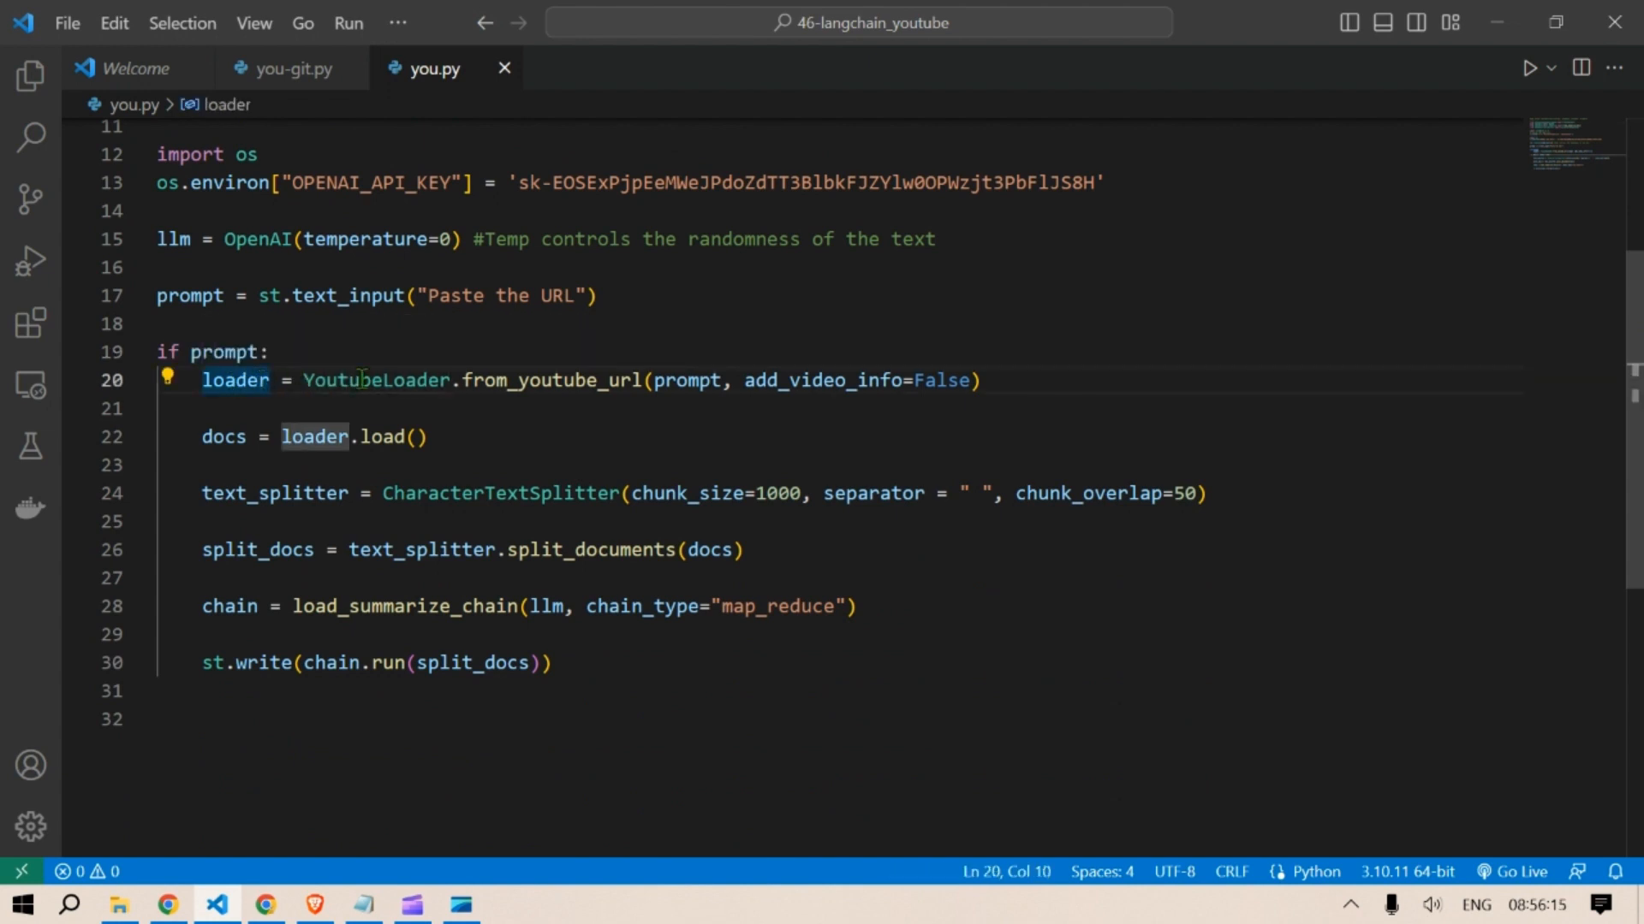
double_click(373, 379)
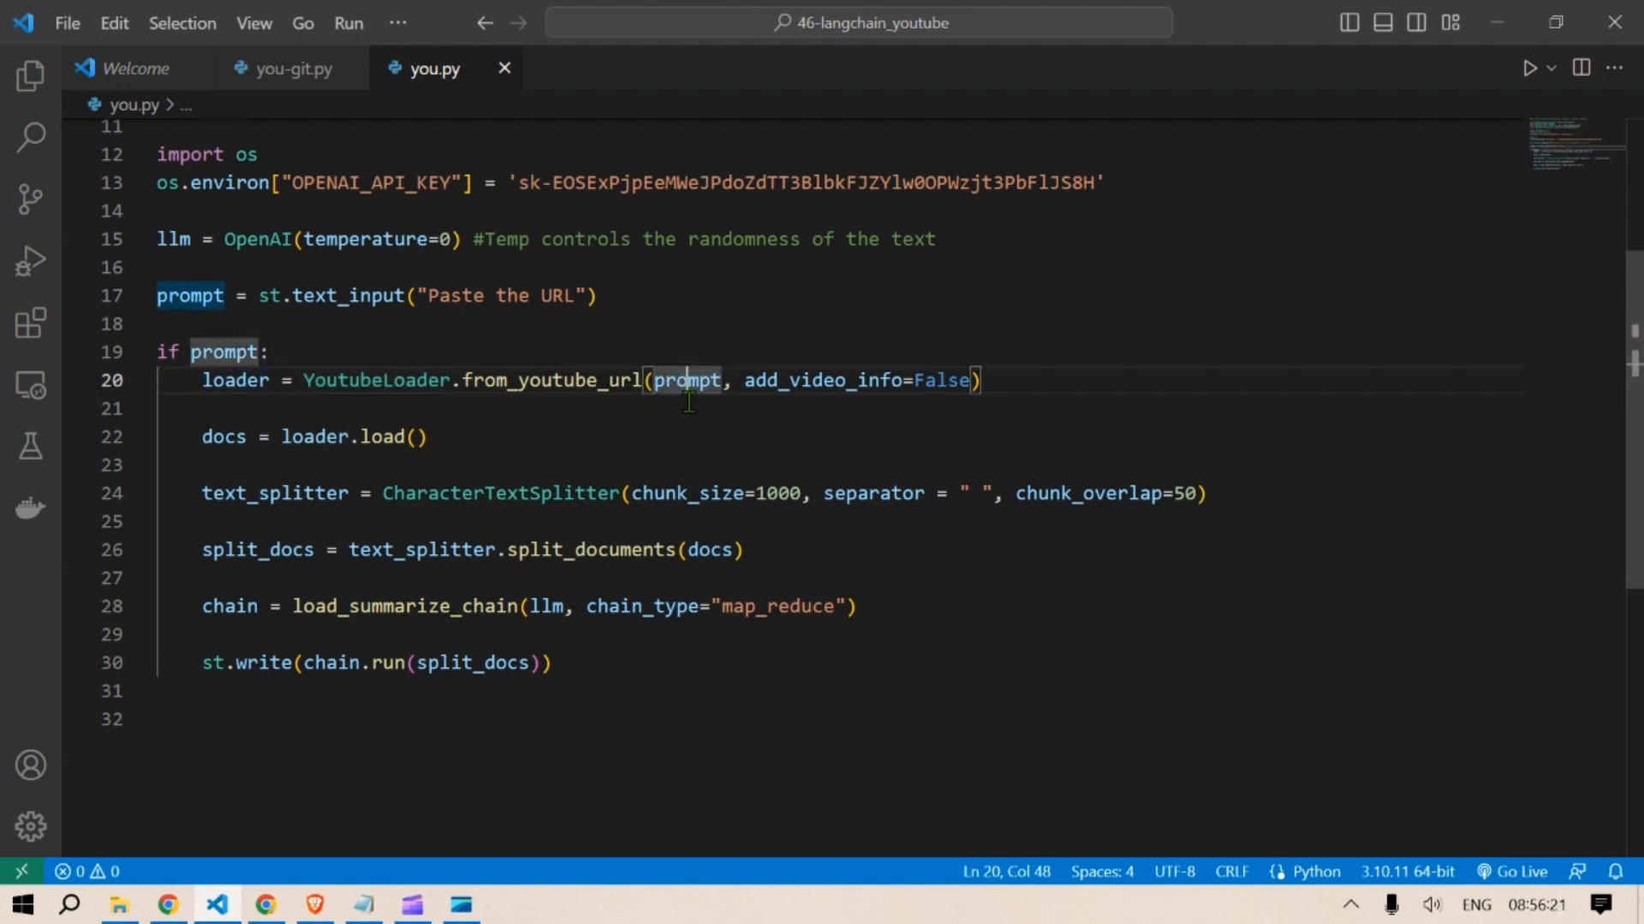
click(314, 438)
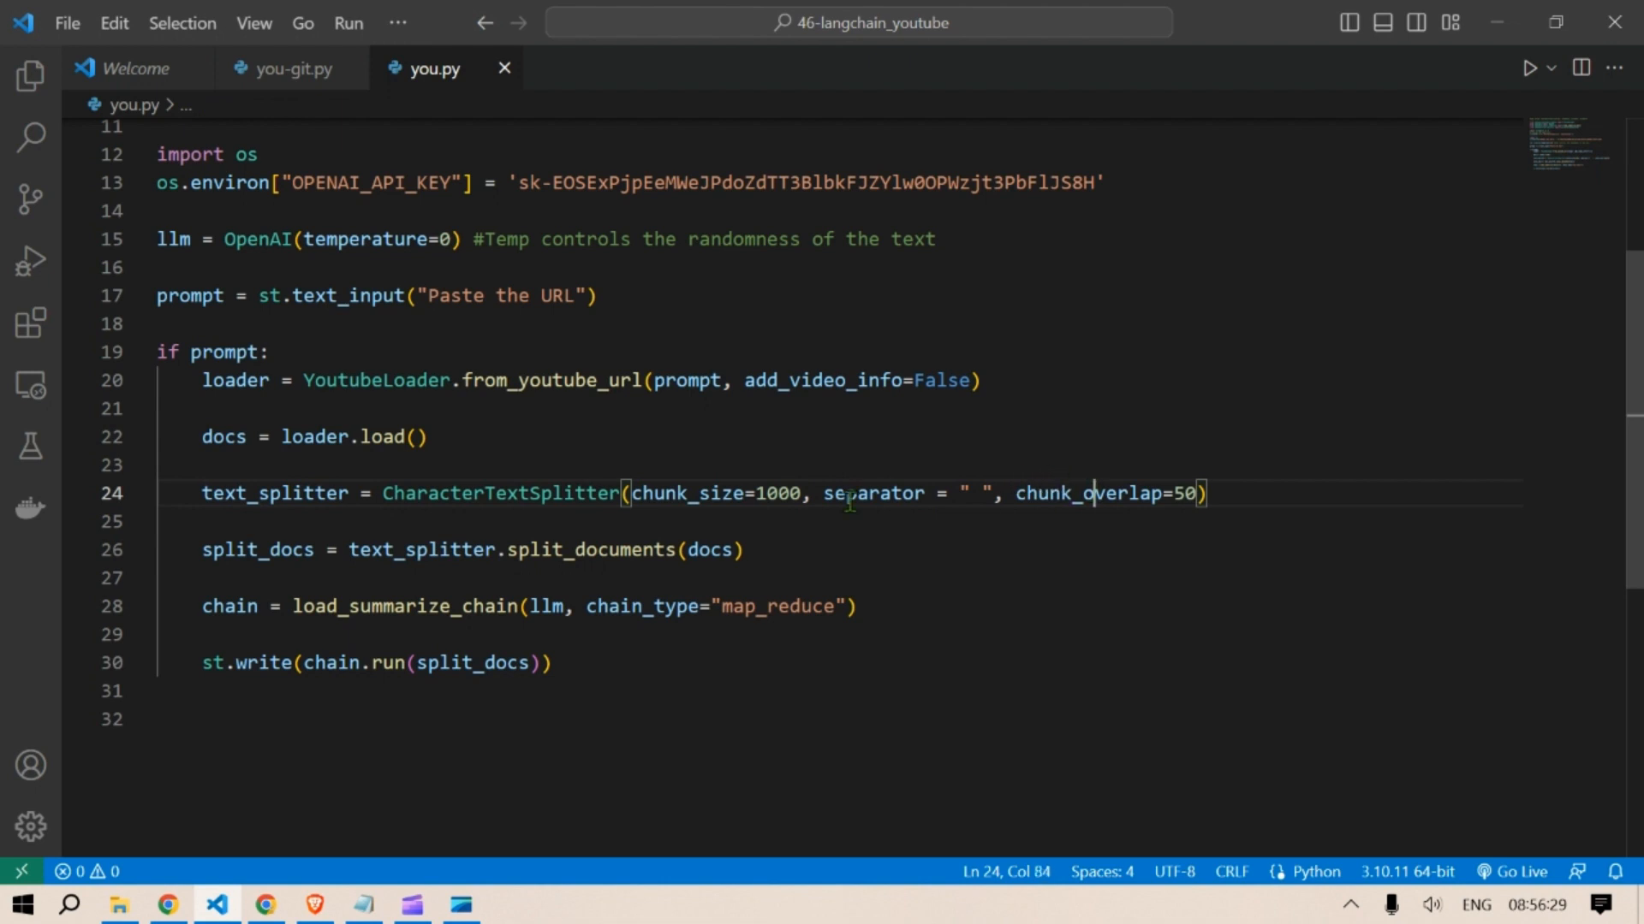
double_click(1064, 493)
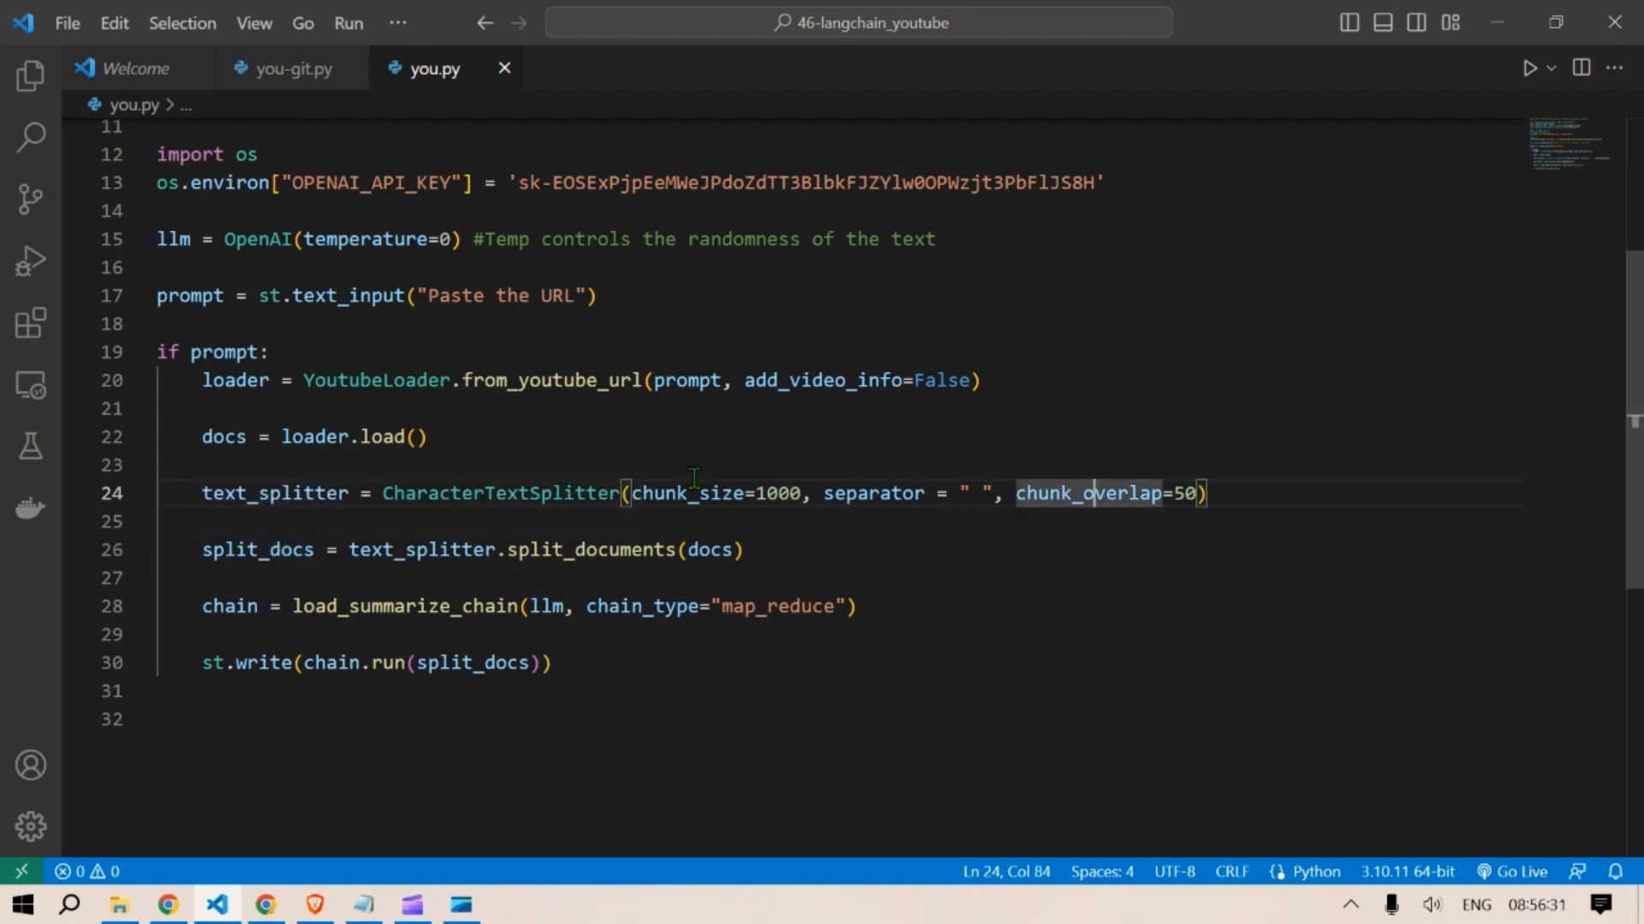
mouse_move(284, 569)
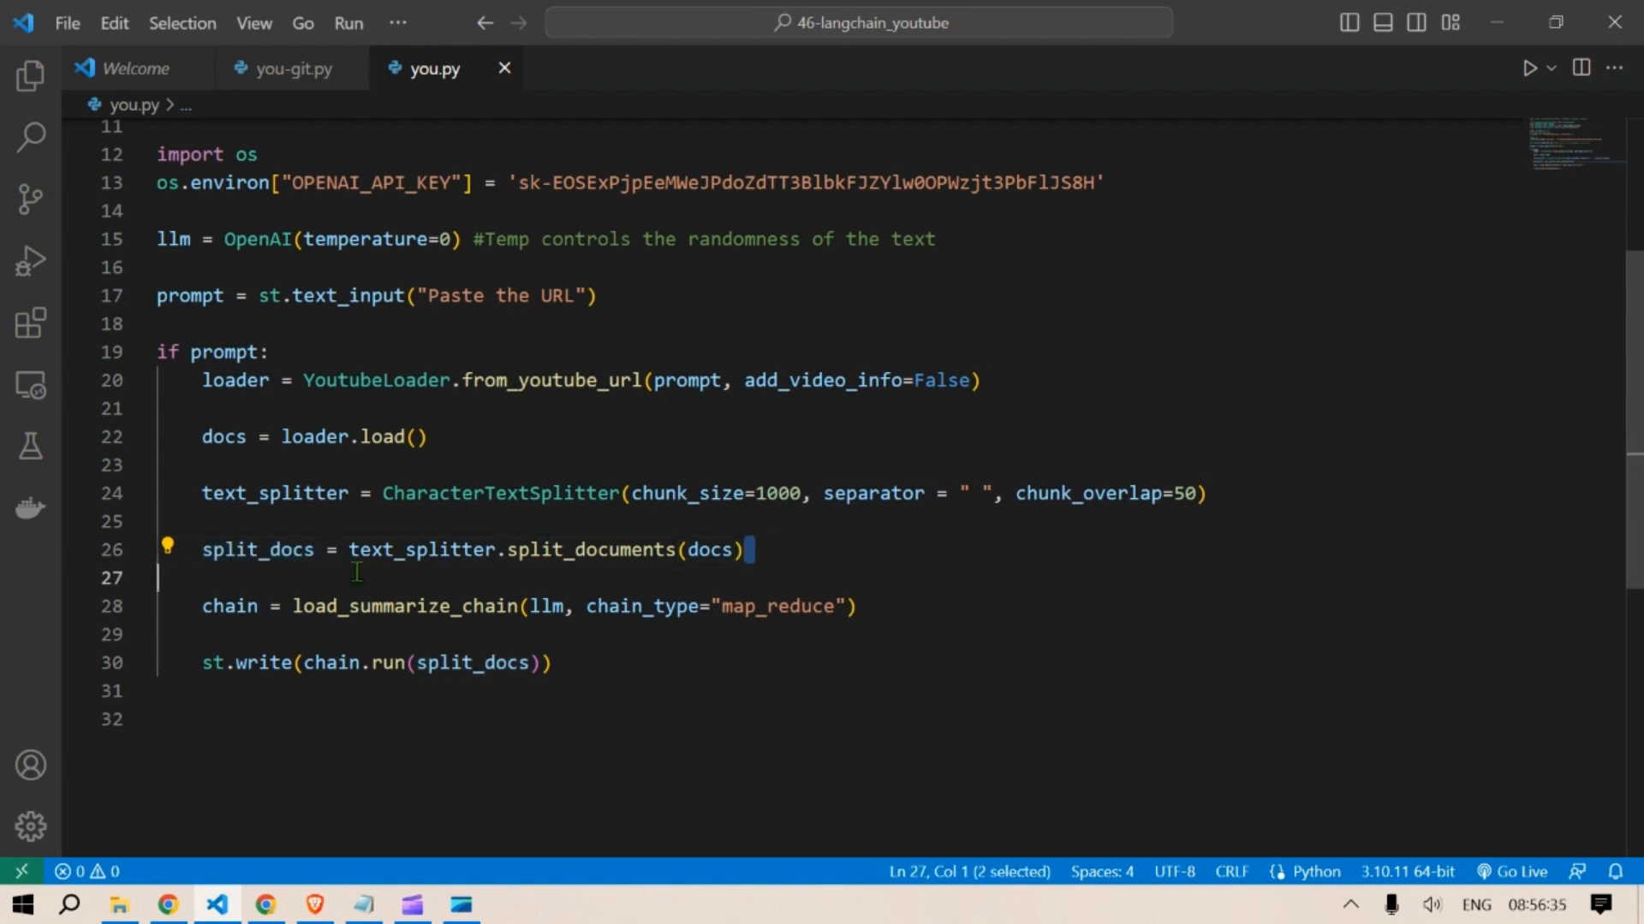
double_click(229, 606)
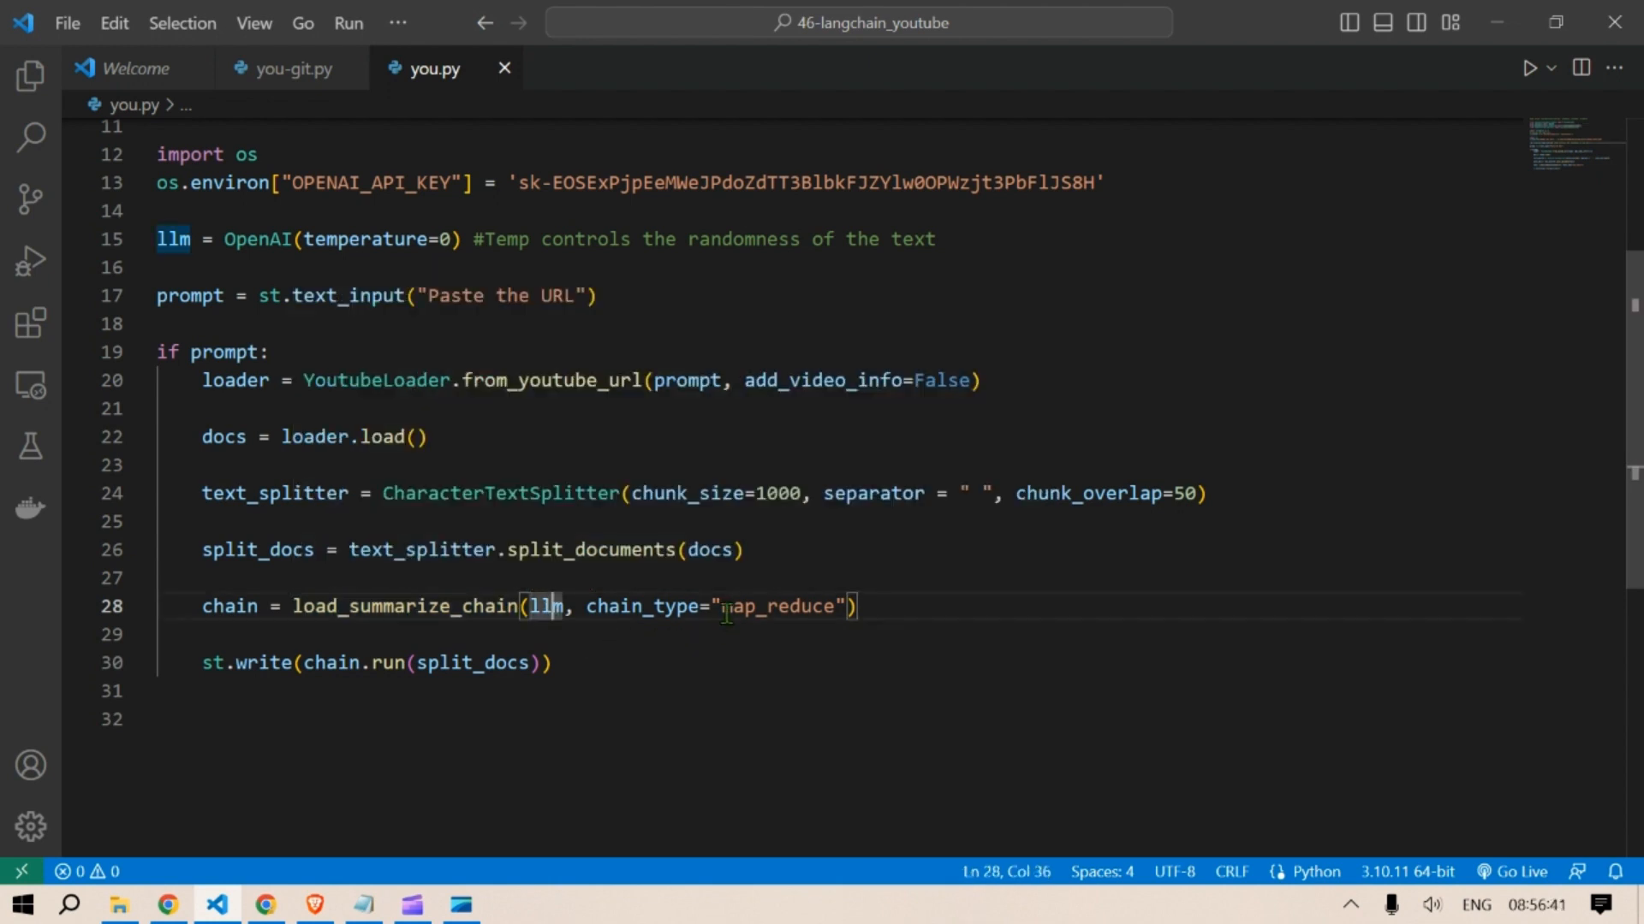
double_click(780, 606)
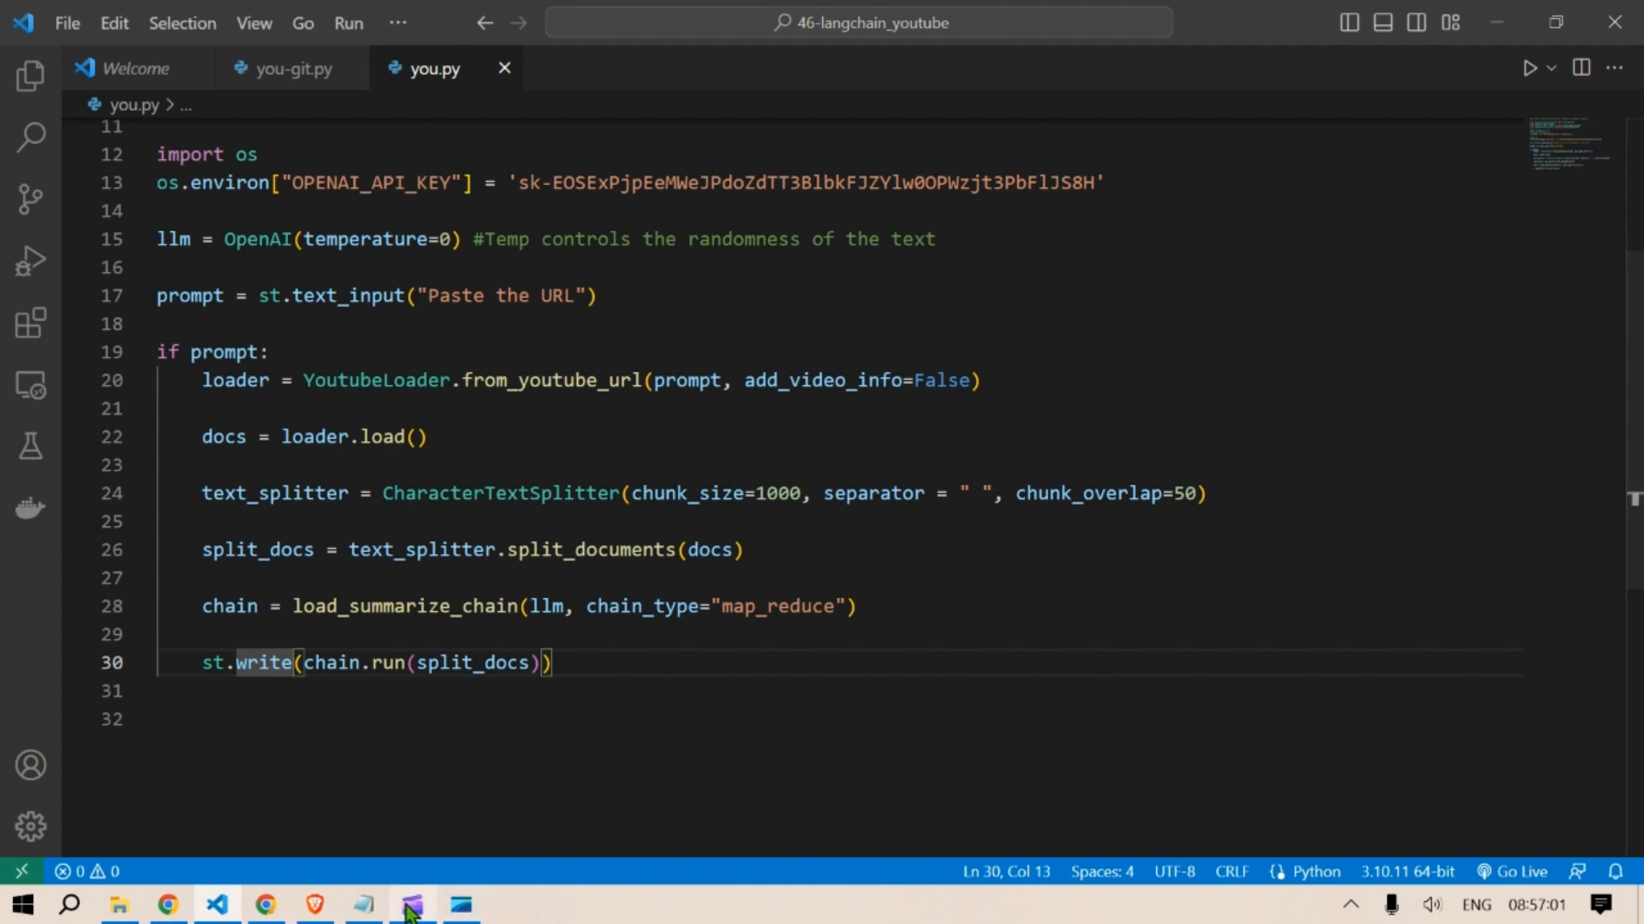
- Bring Visual Studio Code forward and open its terminal options menu
click(408, 904)
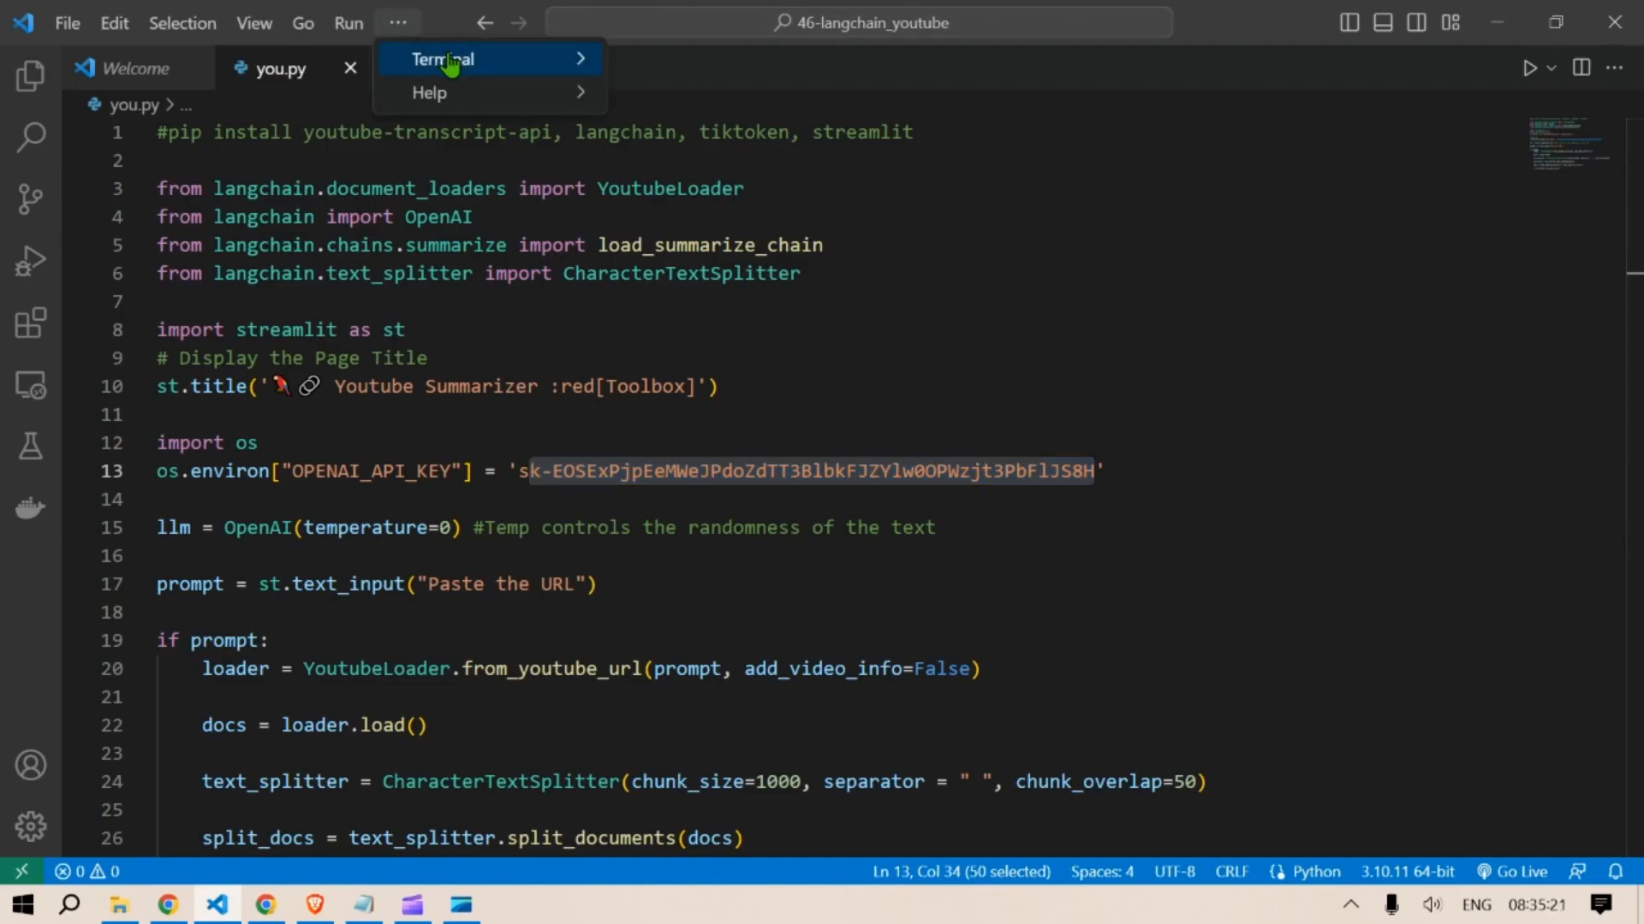
click(442, 59)
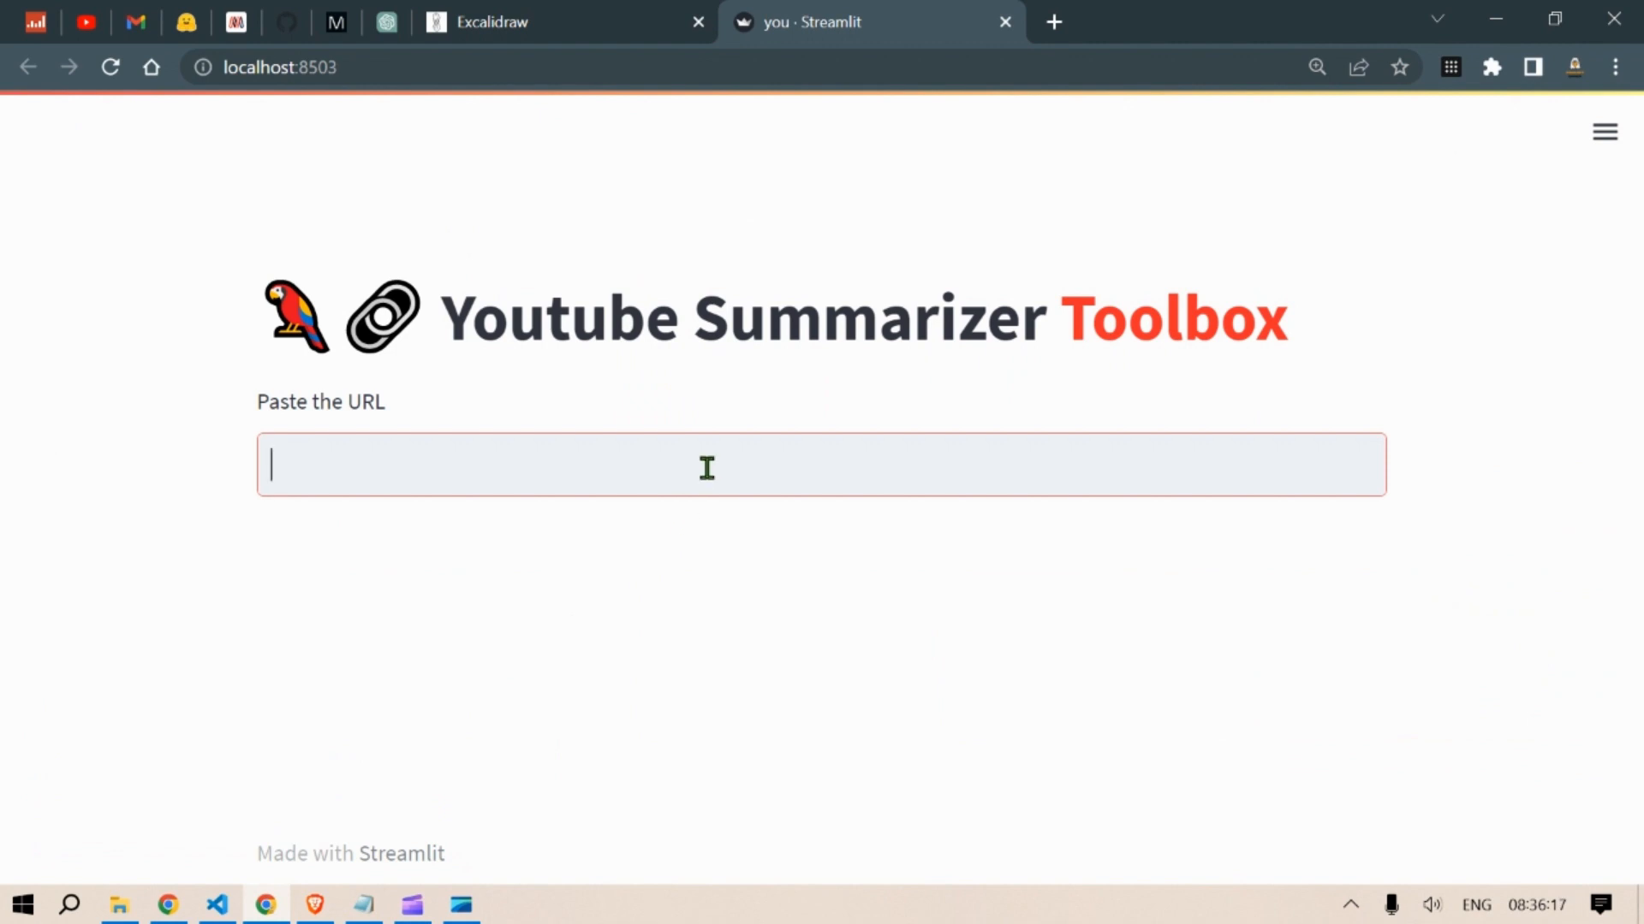
- Enter the LangChain video URL, highlight its summary, and select the URL for replacement
text(https://www.youtube.com/watch?v=Jv9FELdiaA&t=159s)
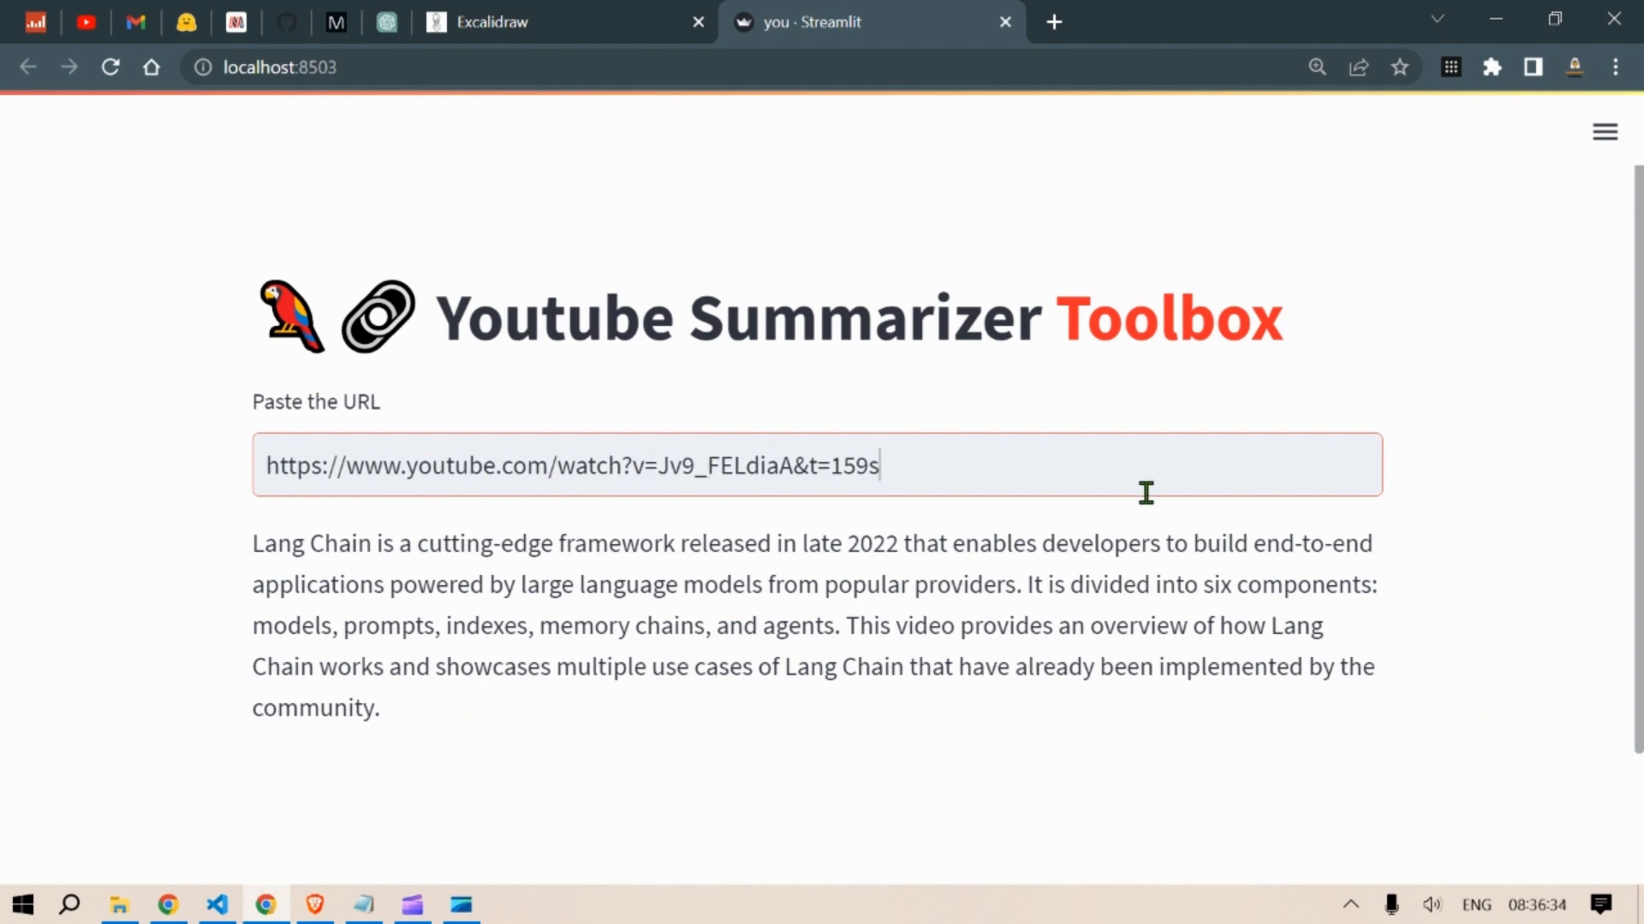
drag(386, 584, 666, 584)
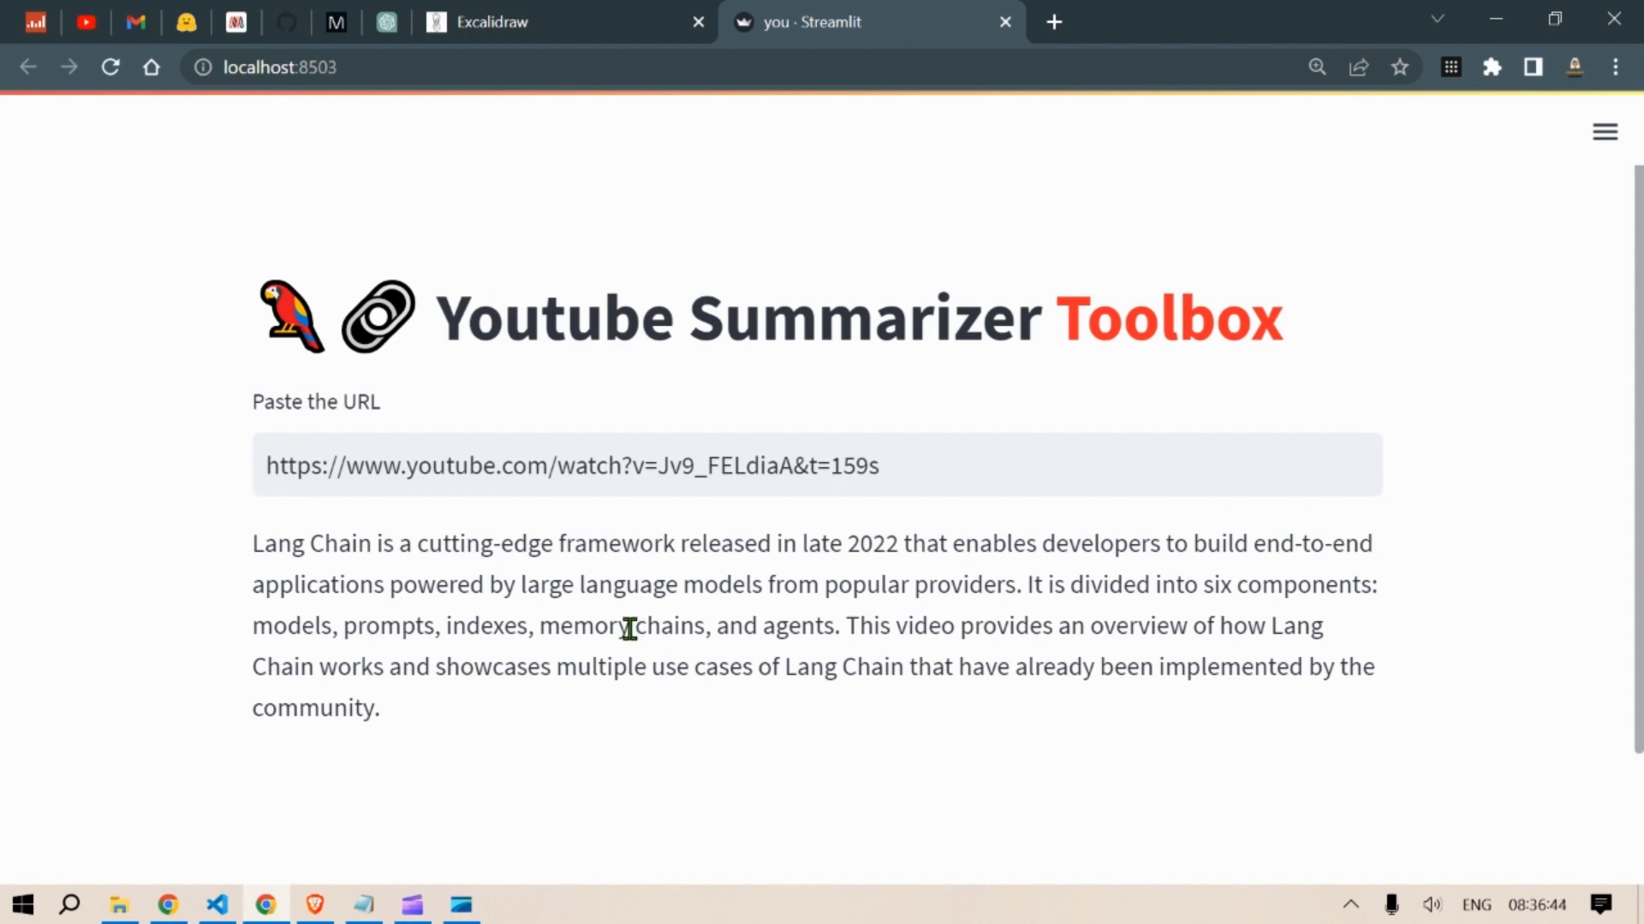
drag(891, 625, 1210, 626)
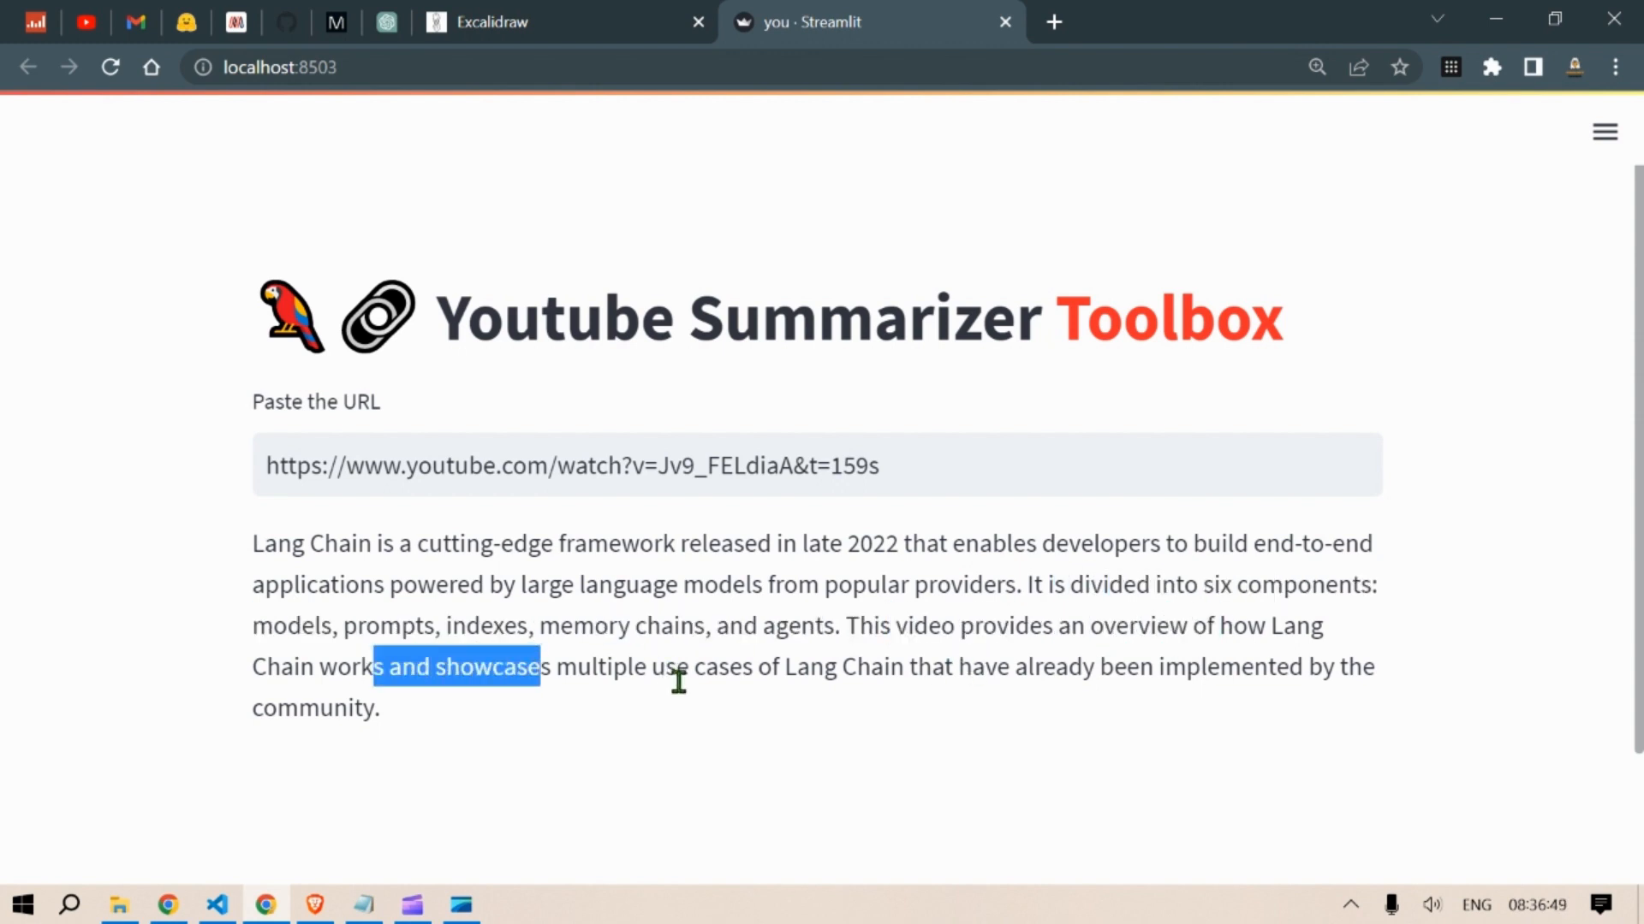
click(1048, 667)
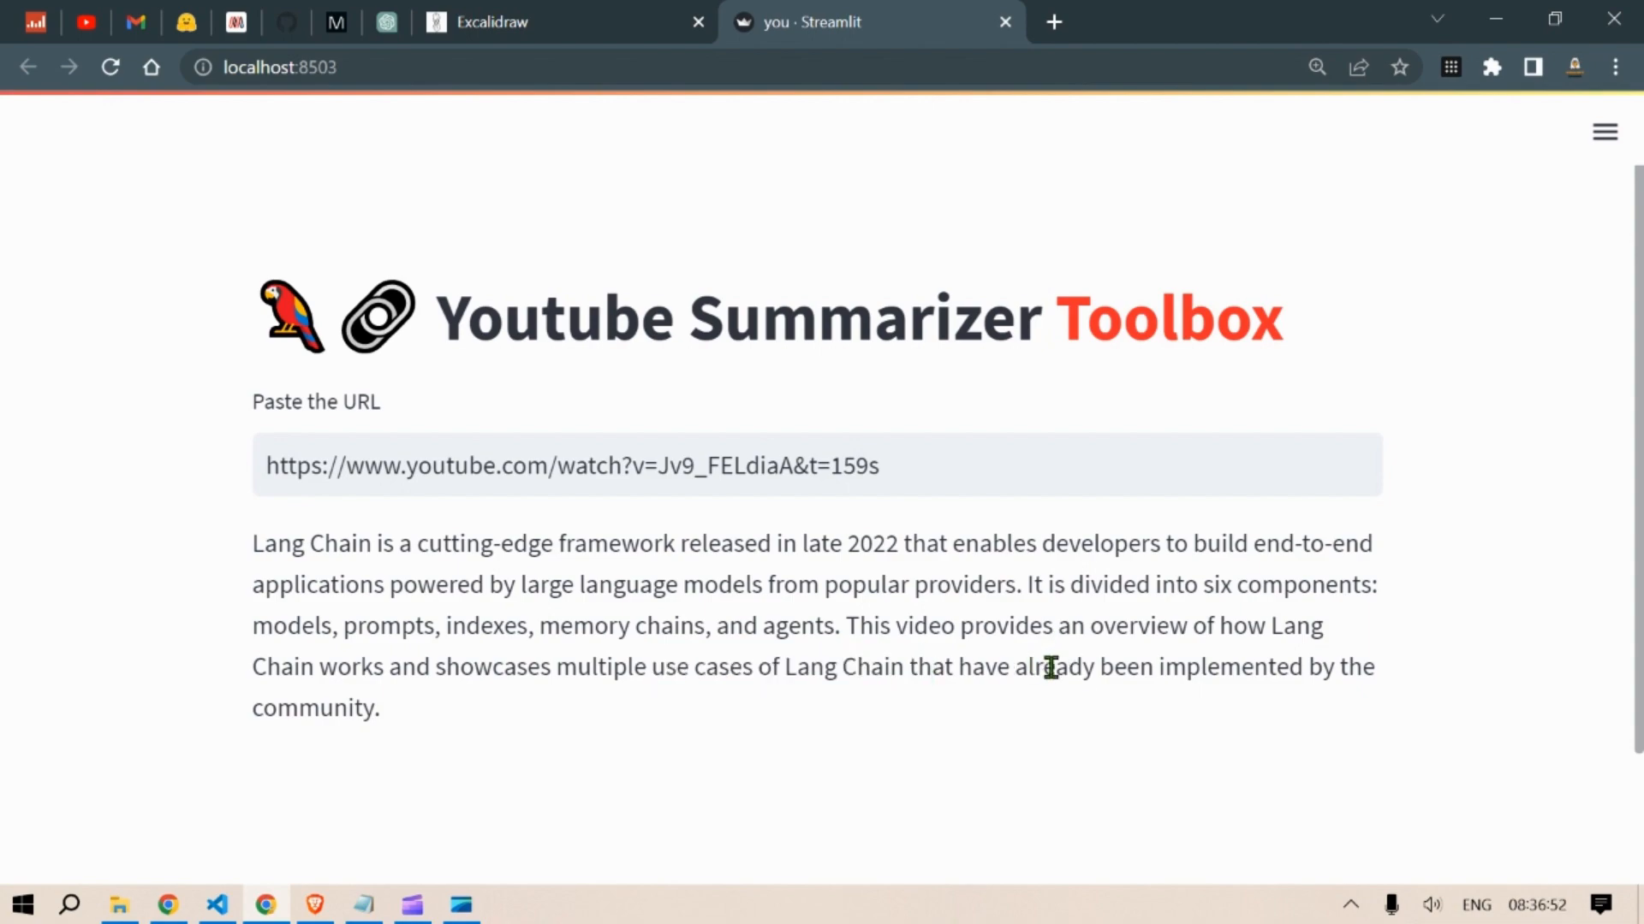
drag(1032, 667, 1326, 667)
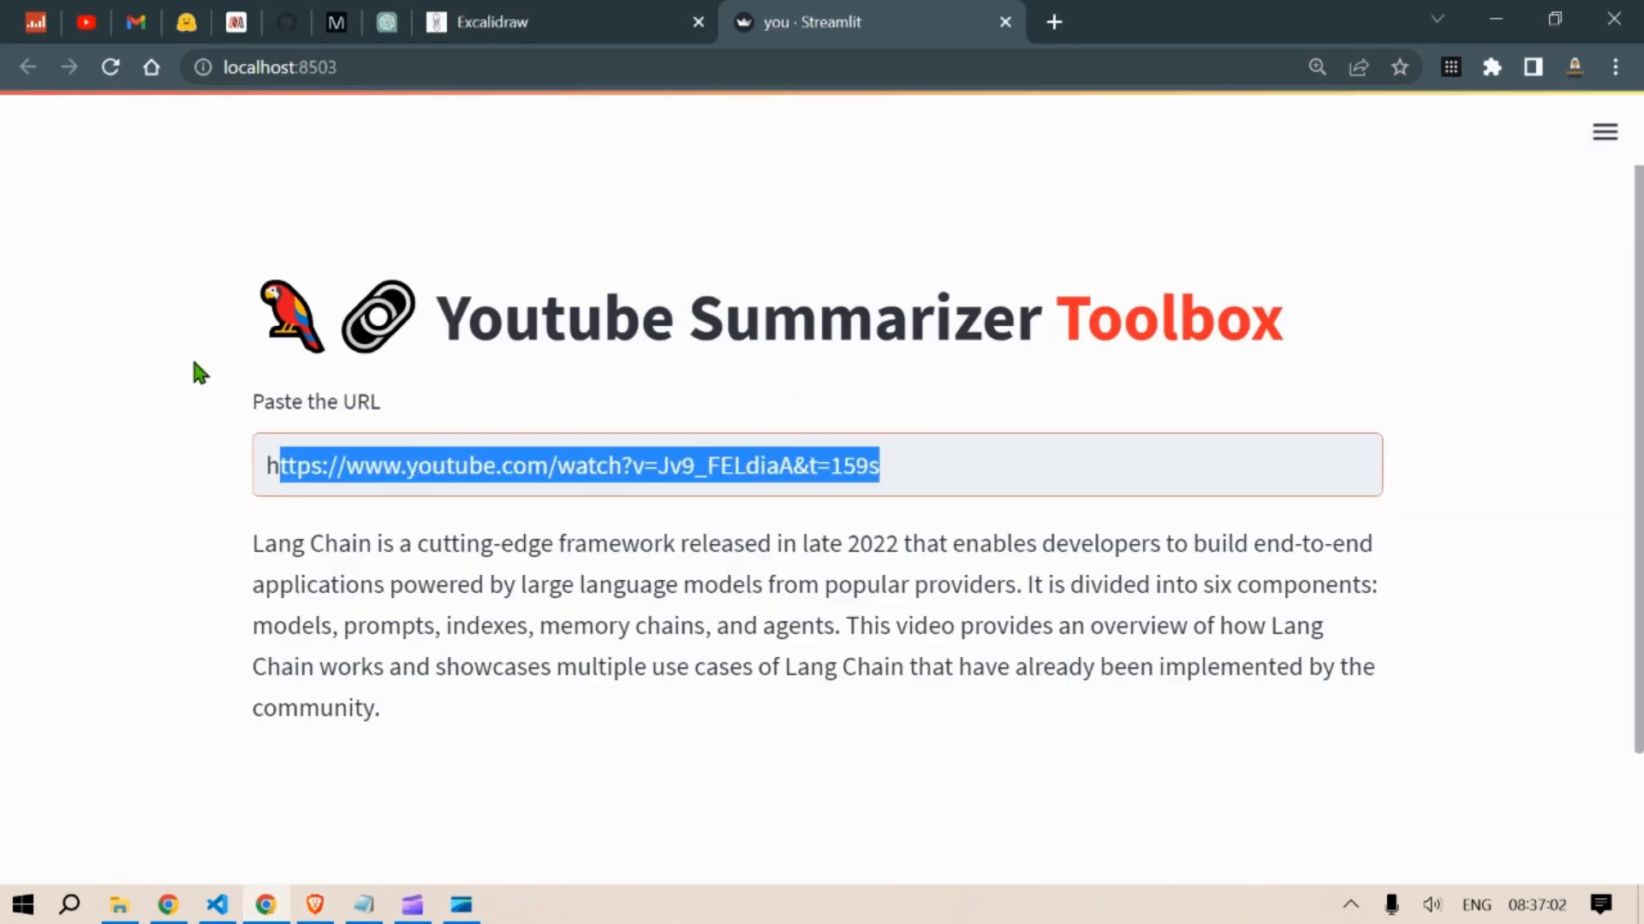
- Submit the FrugalGPT video URL and highlight the experiments and closing sentences of its summary
text(https://www.youtube.com/watch?v=Rh4Q4fTke-M)
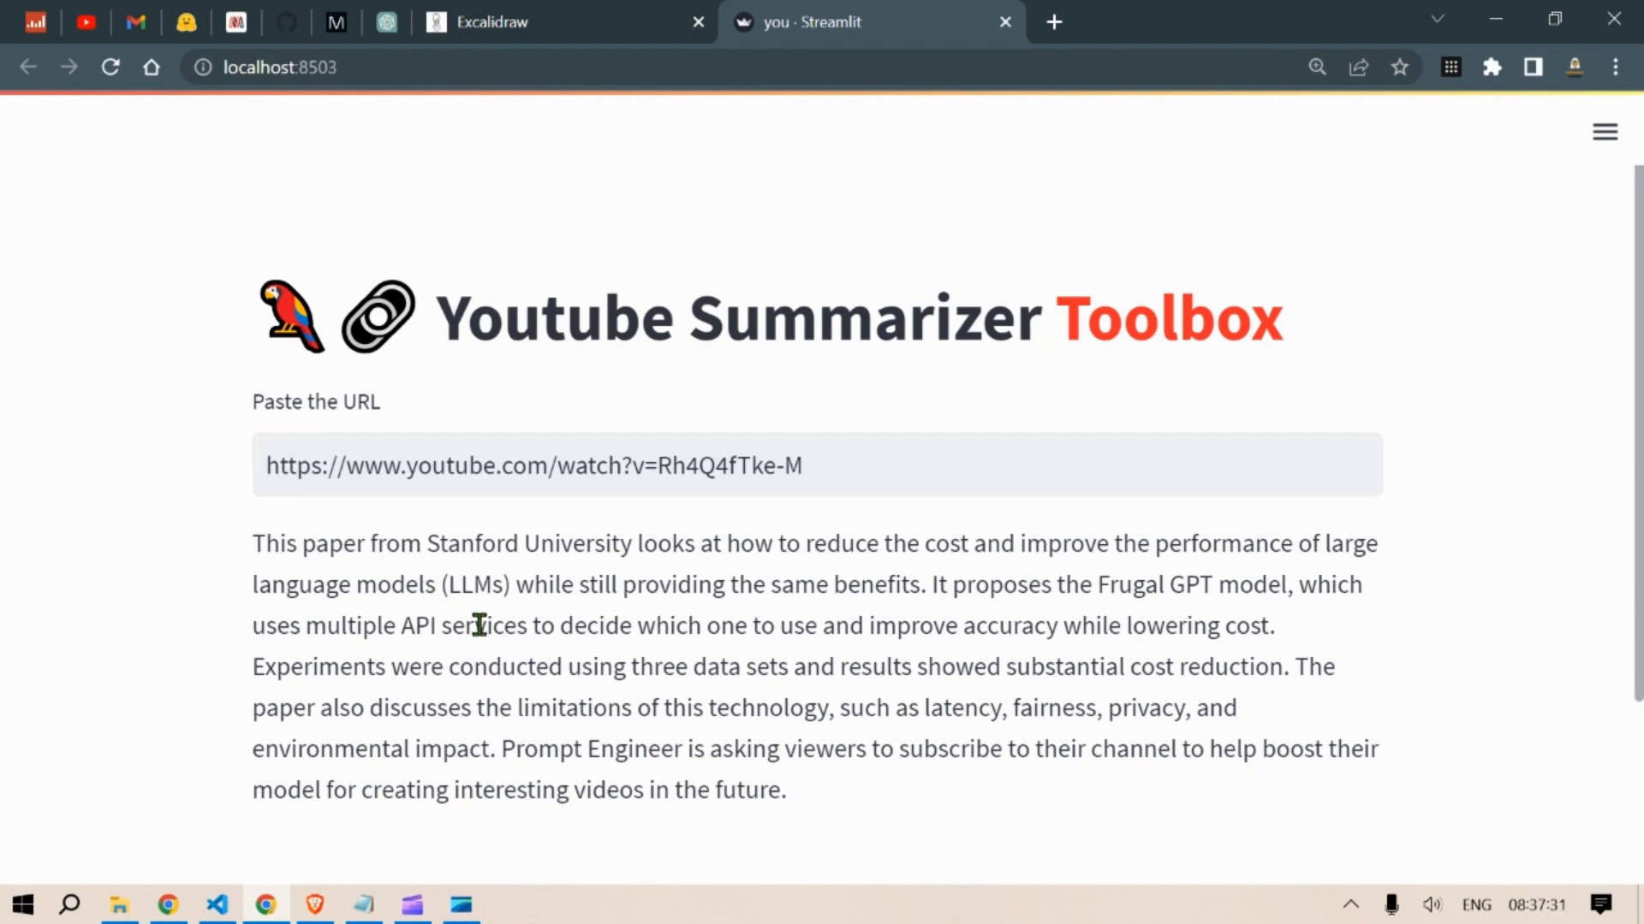
double_click(1014, 626)
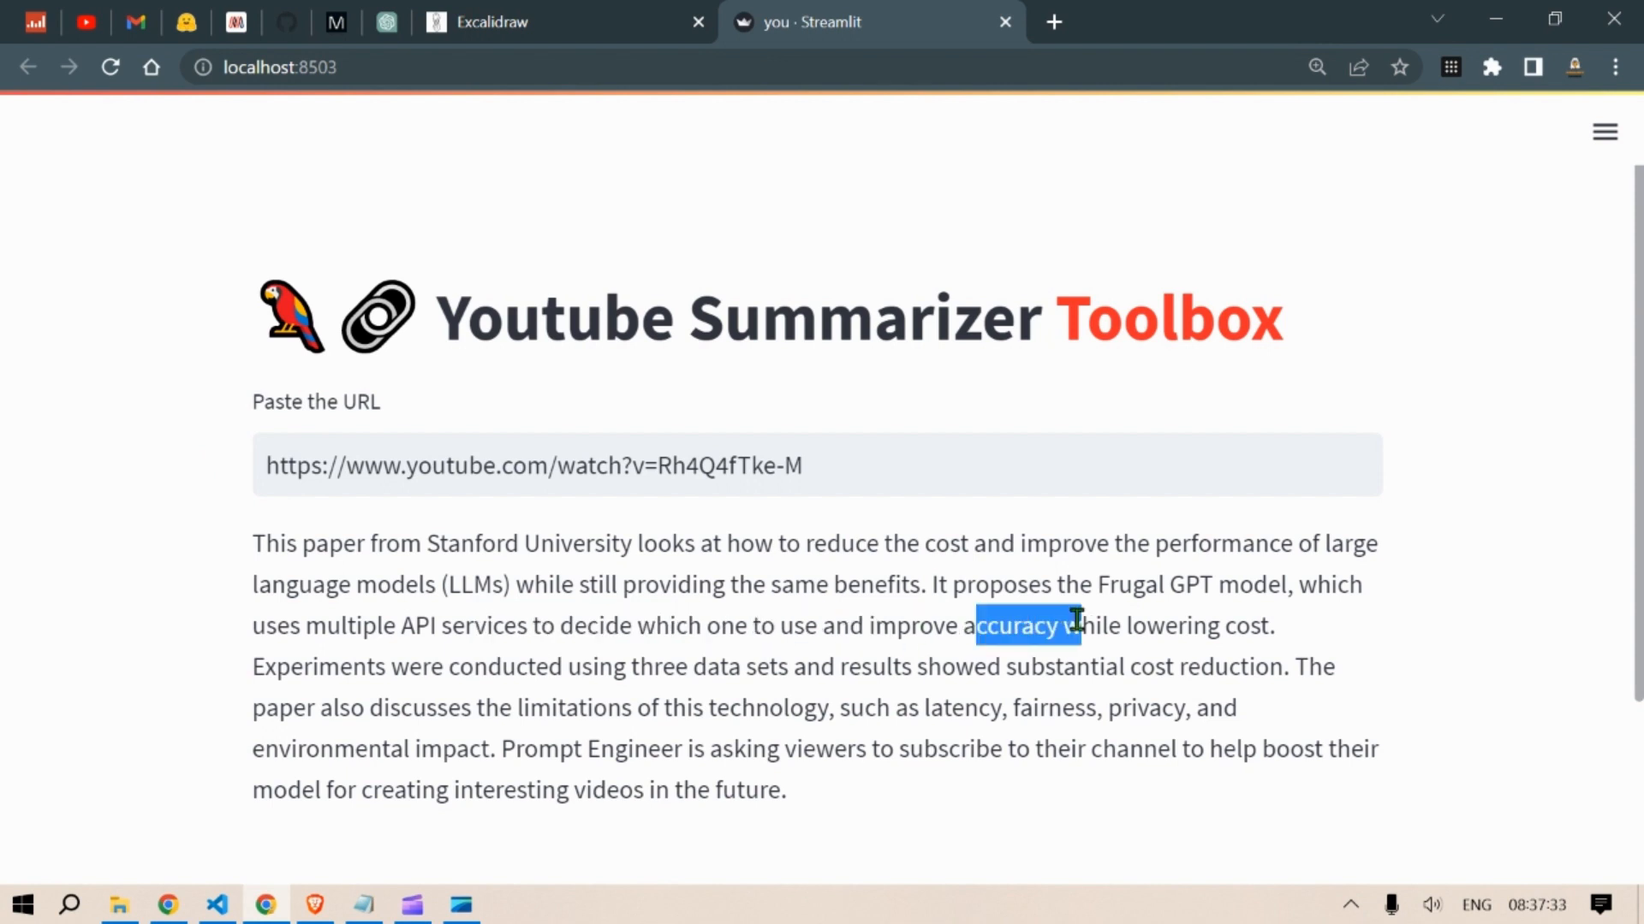
drag(294, 666, 729, 666)
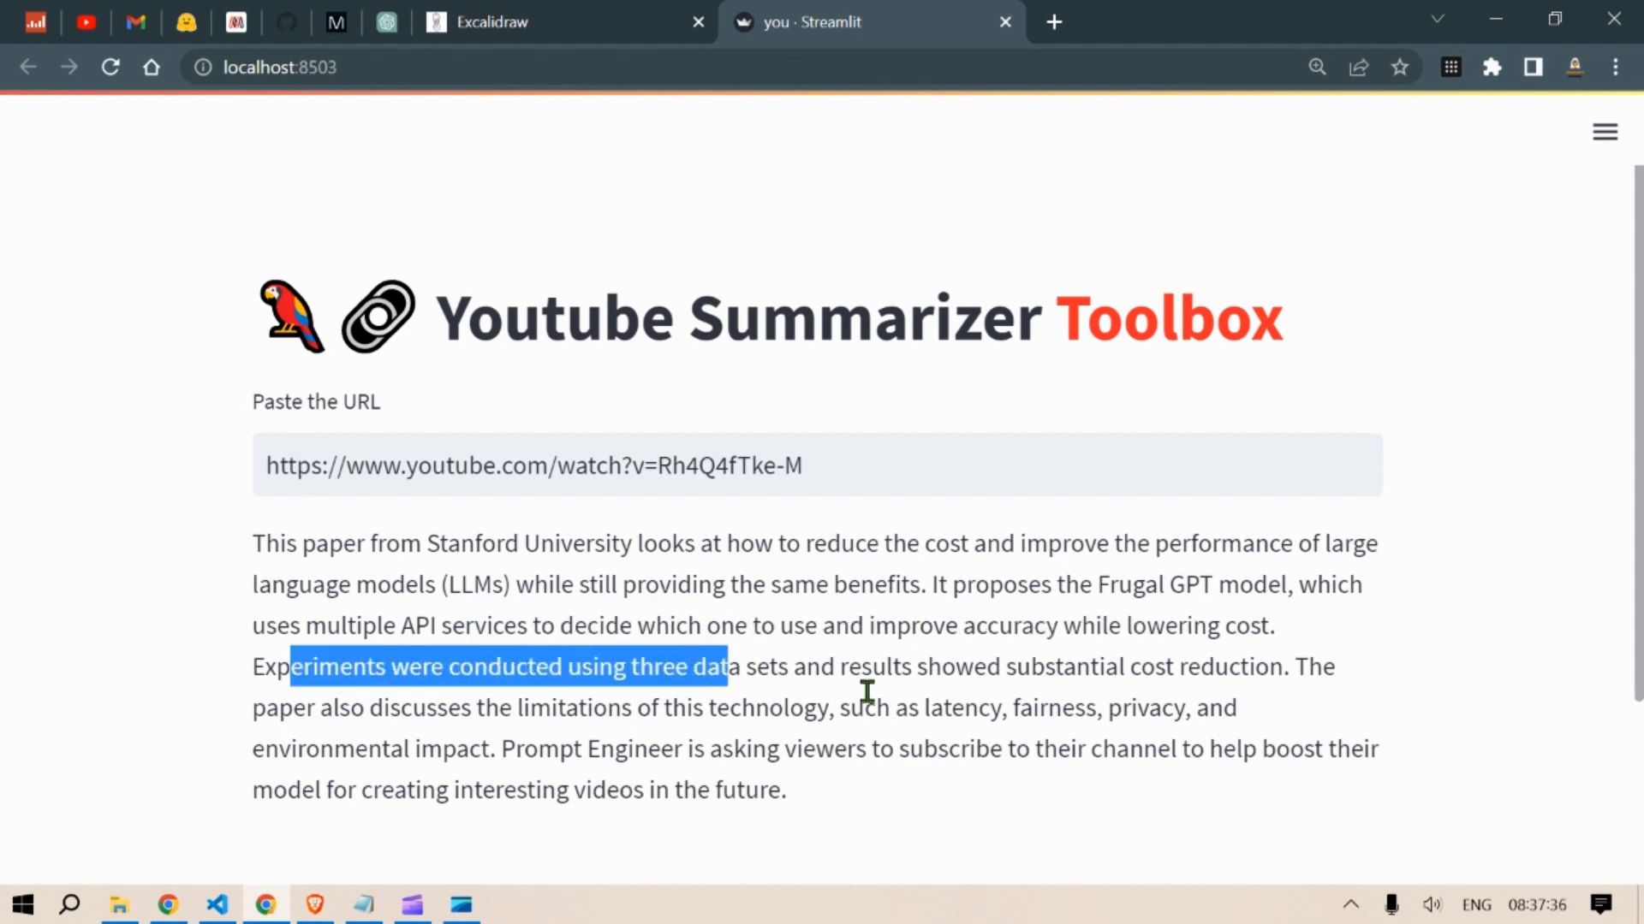
double_click(1185, 667)
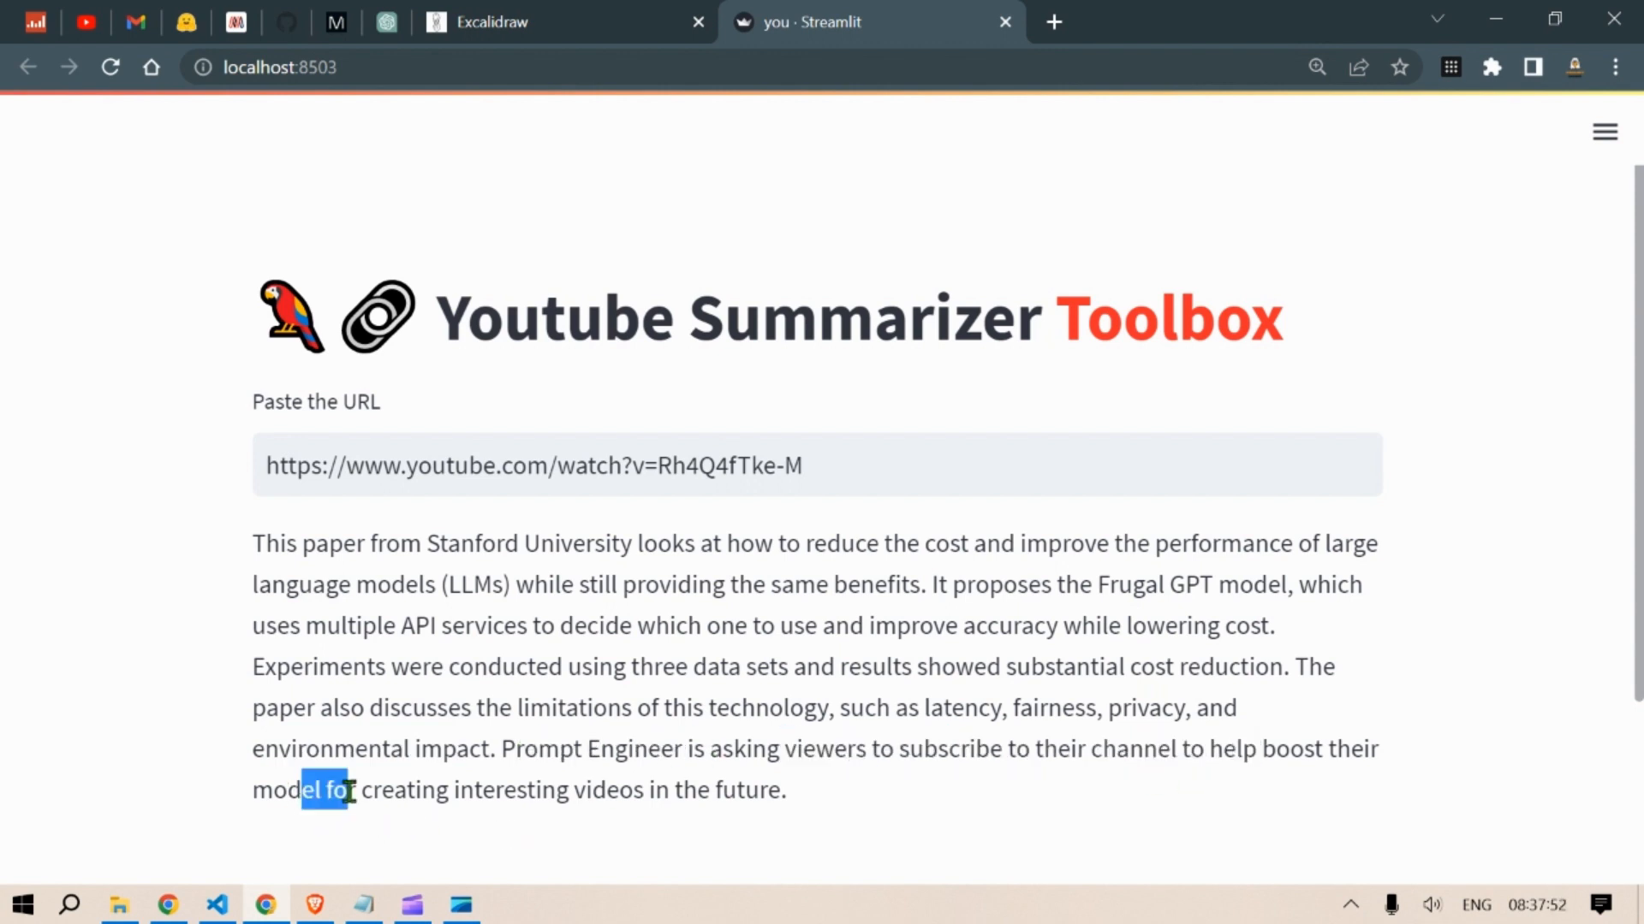
drag(336, 789, 784, 789)
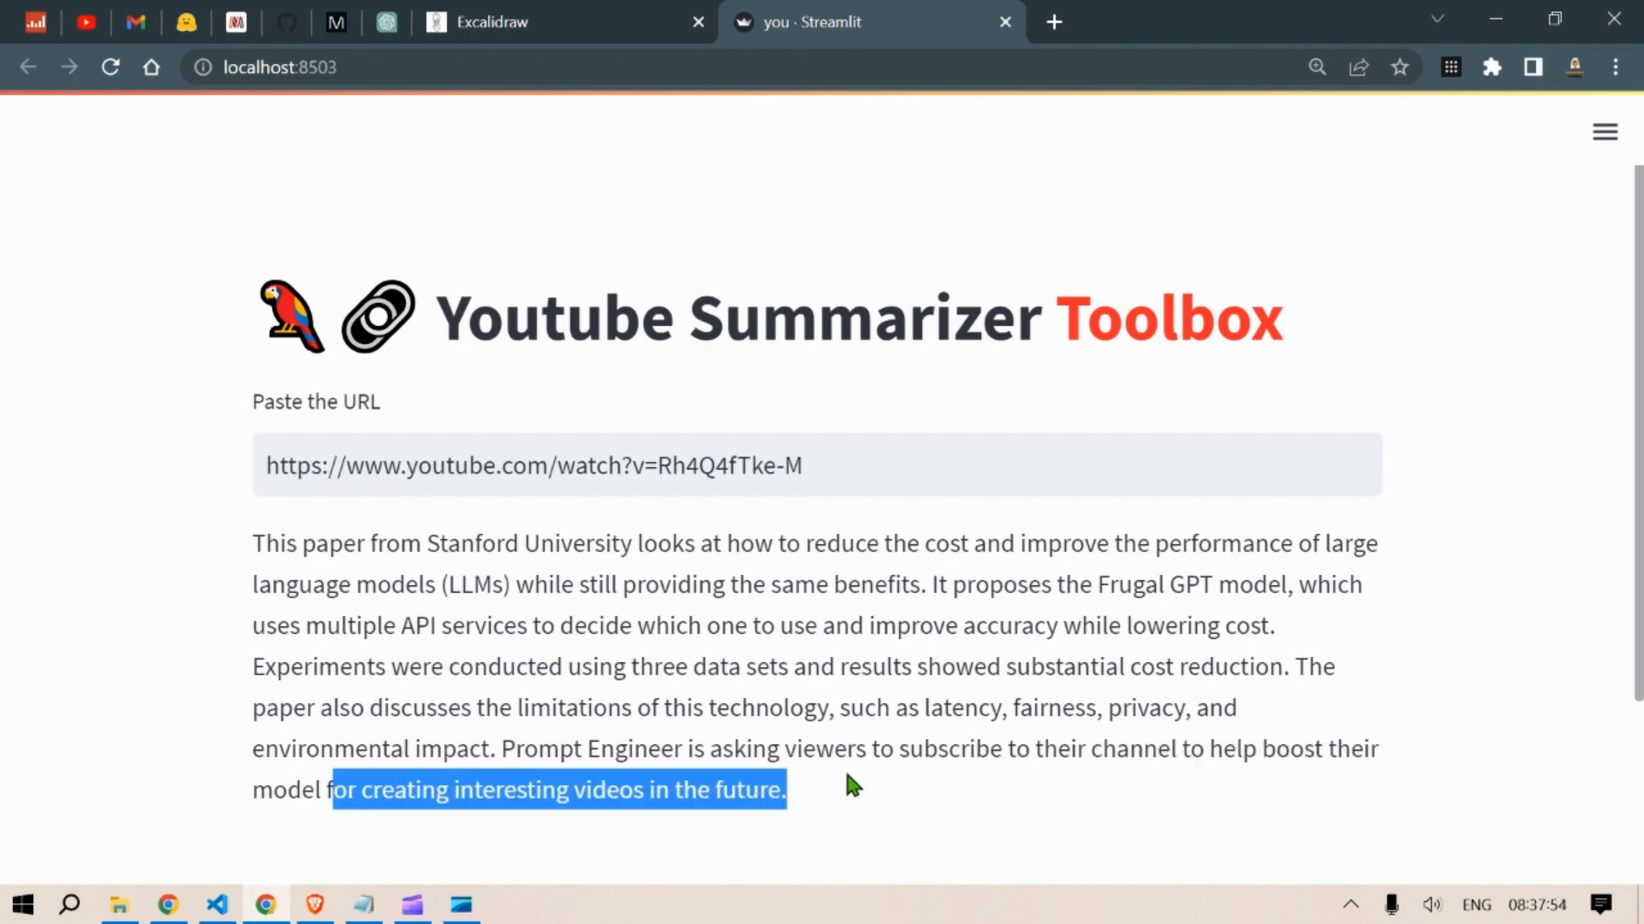
- Switch to the channel's video list and copy the Mojo Playground video link
click(136, 21)
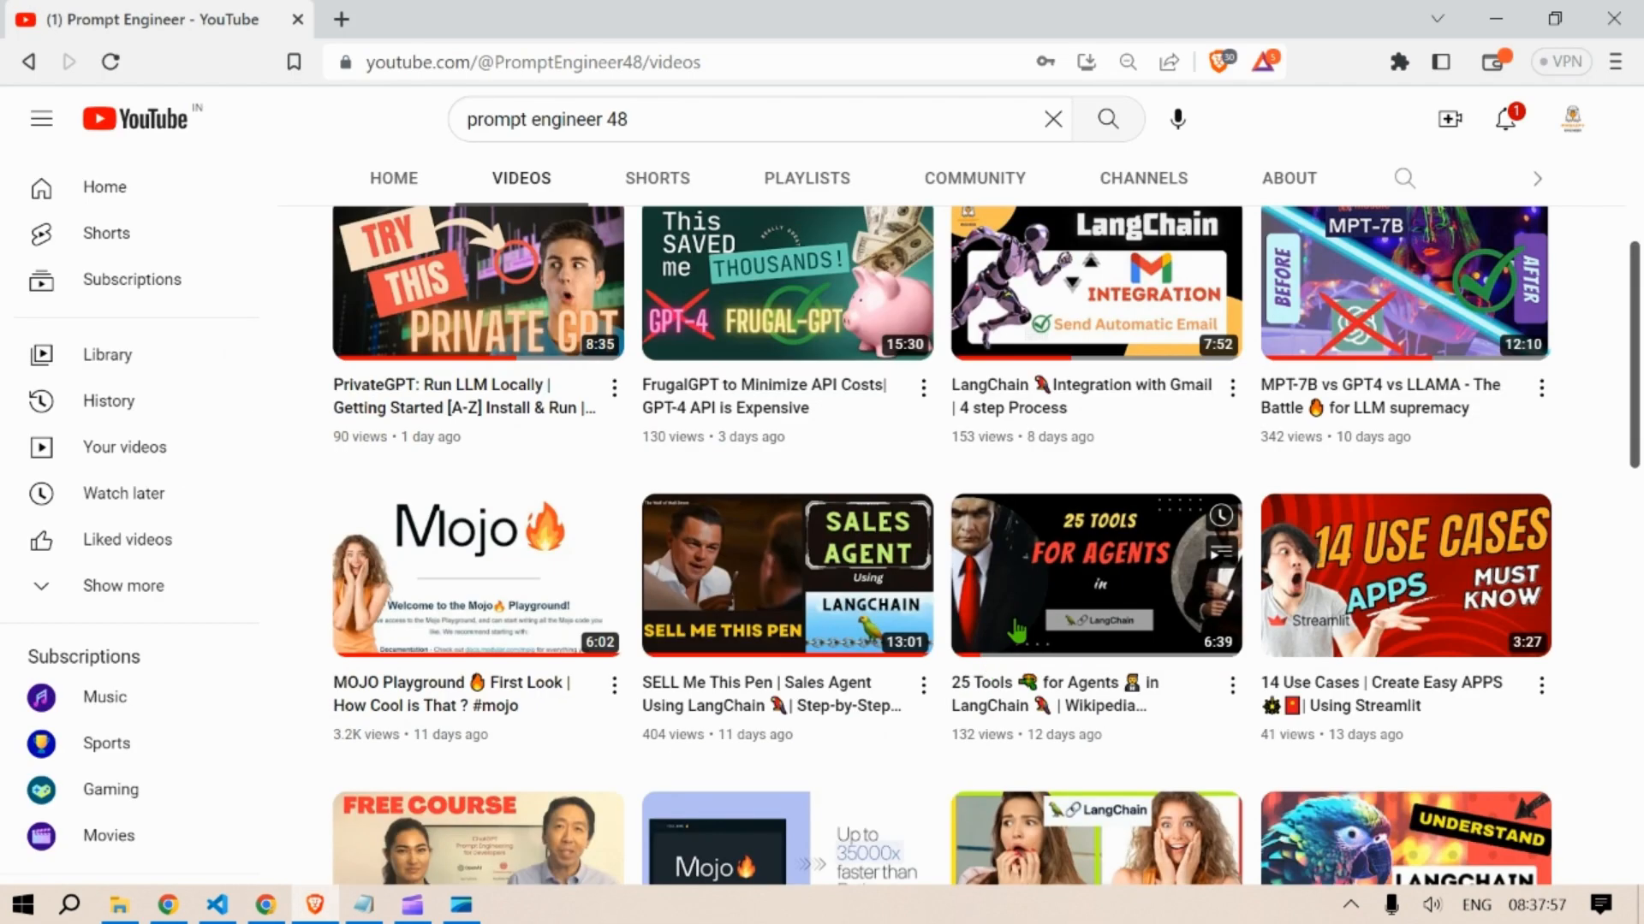
mouse_move(1150, 323)
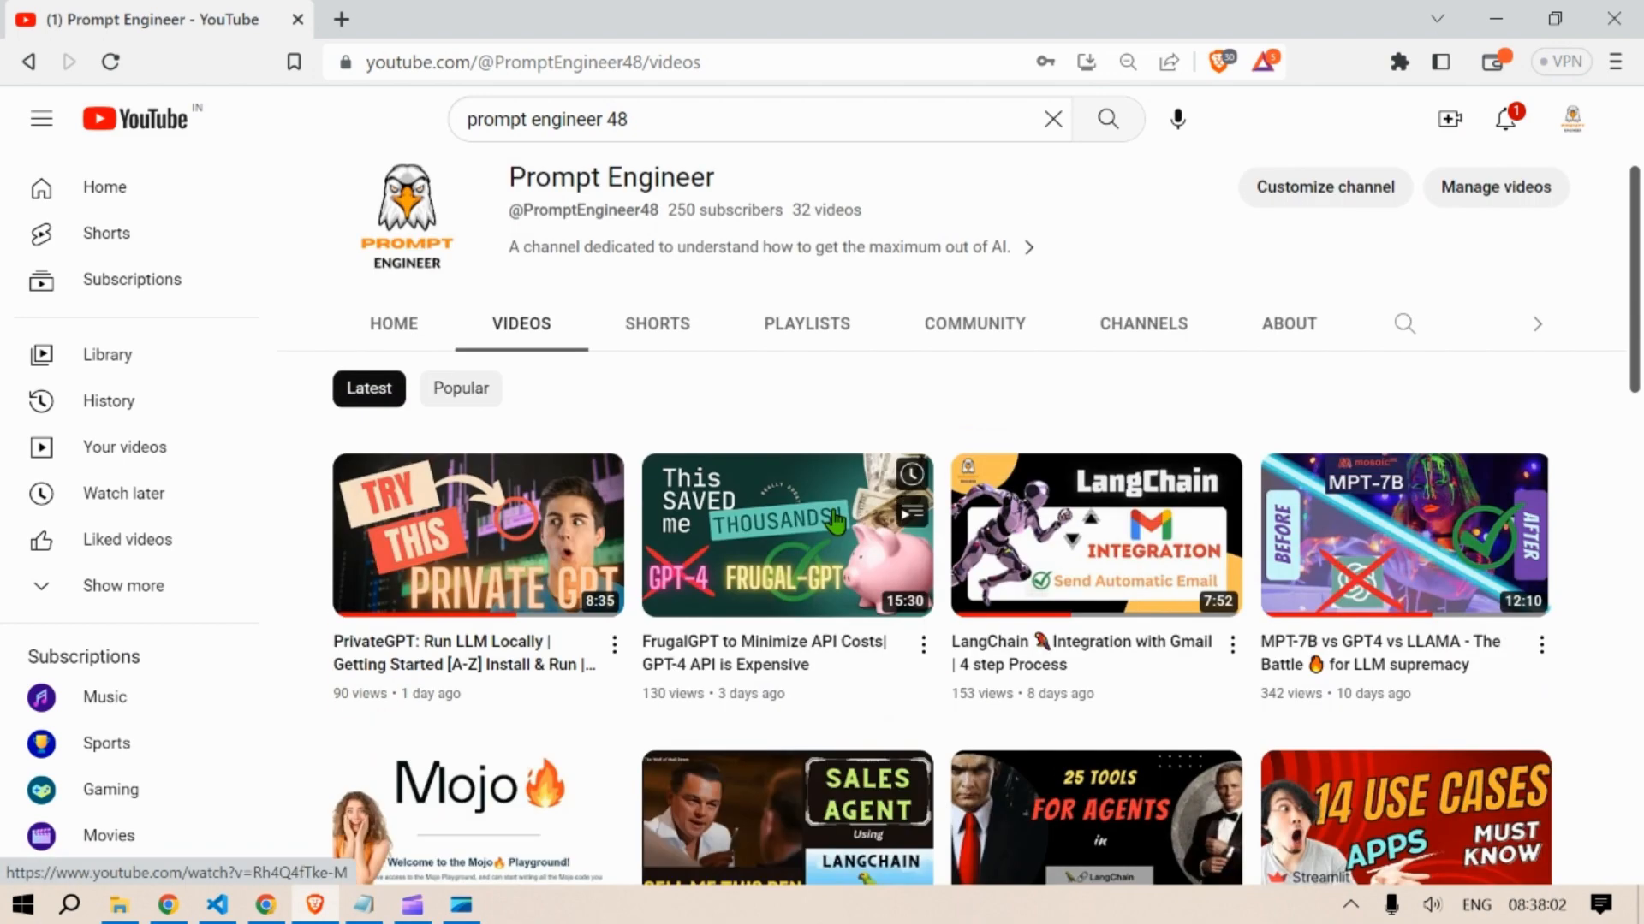
click(870, 20)
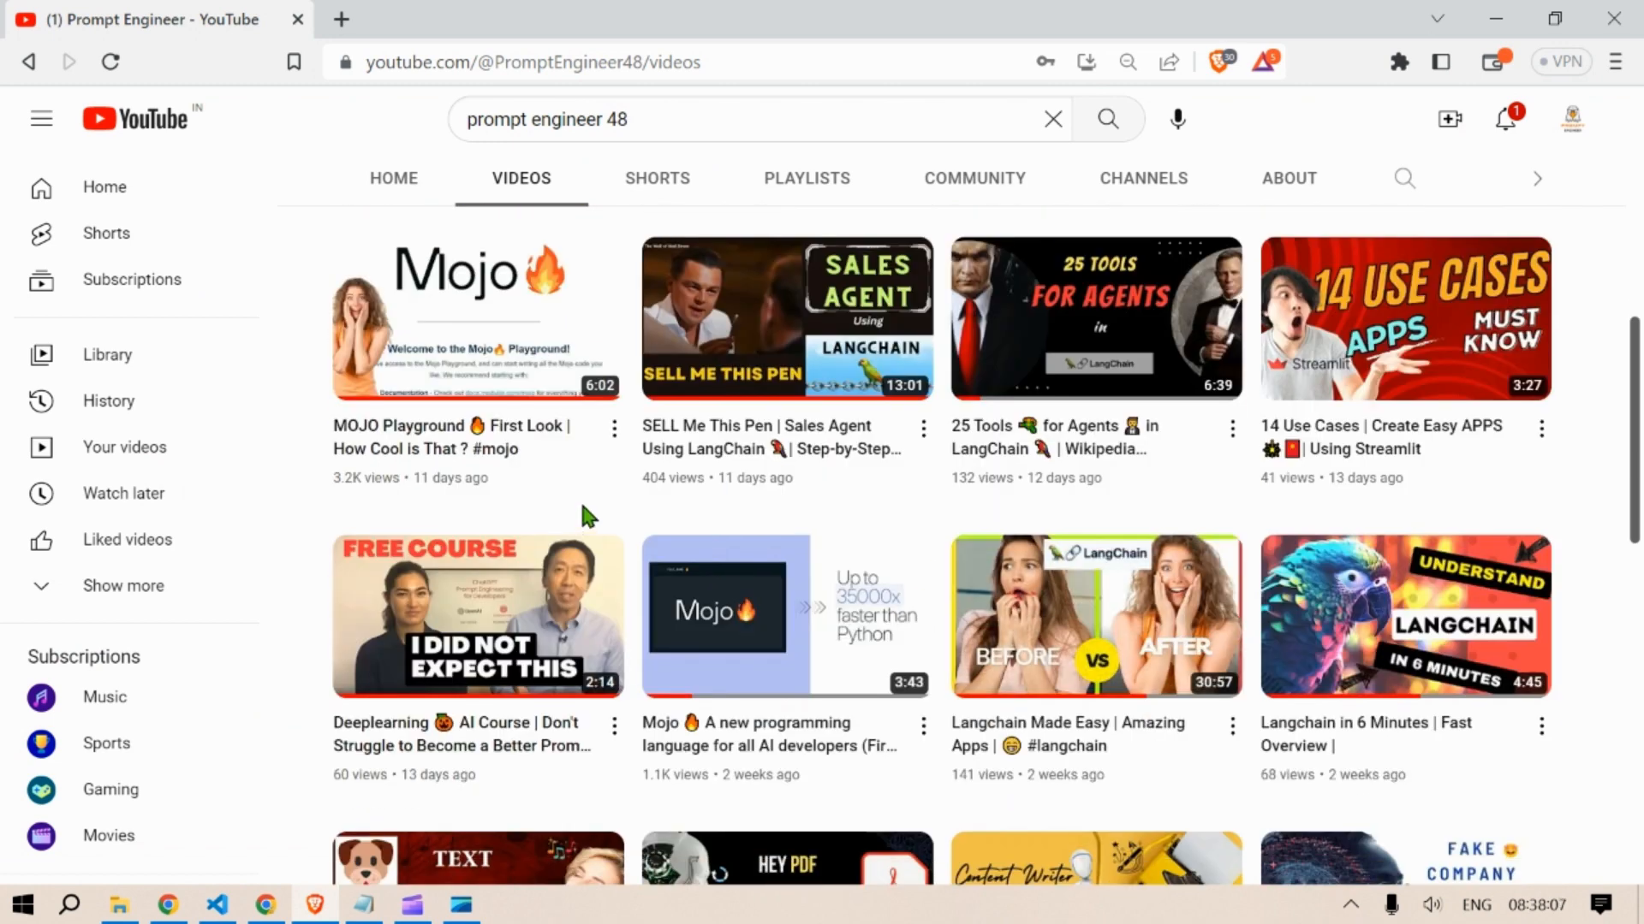
right_click(477, 317)
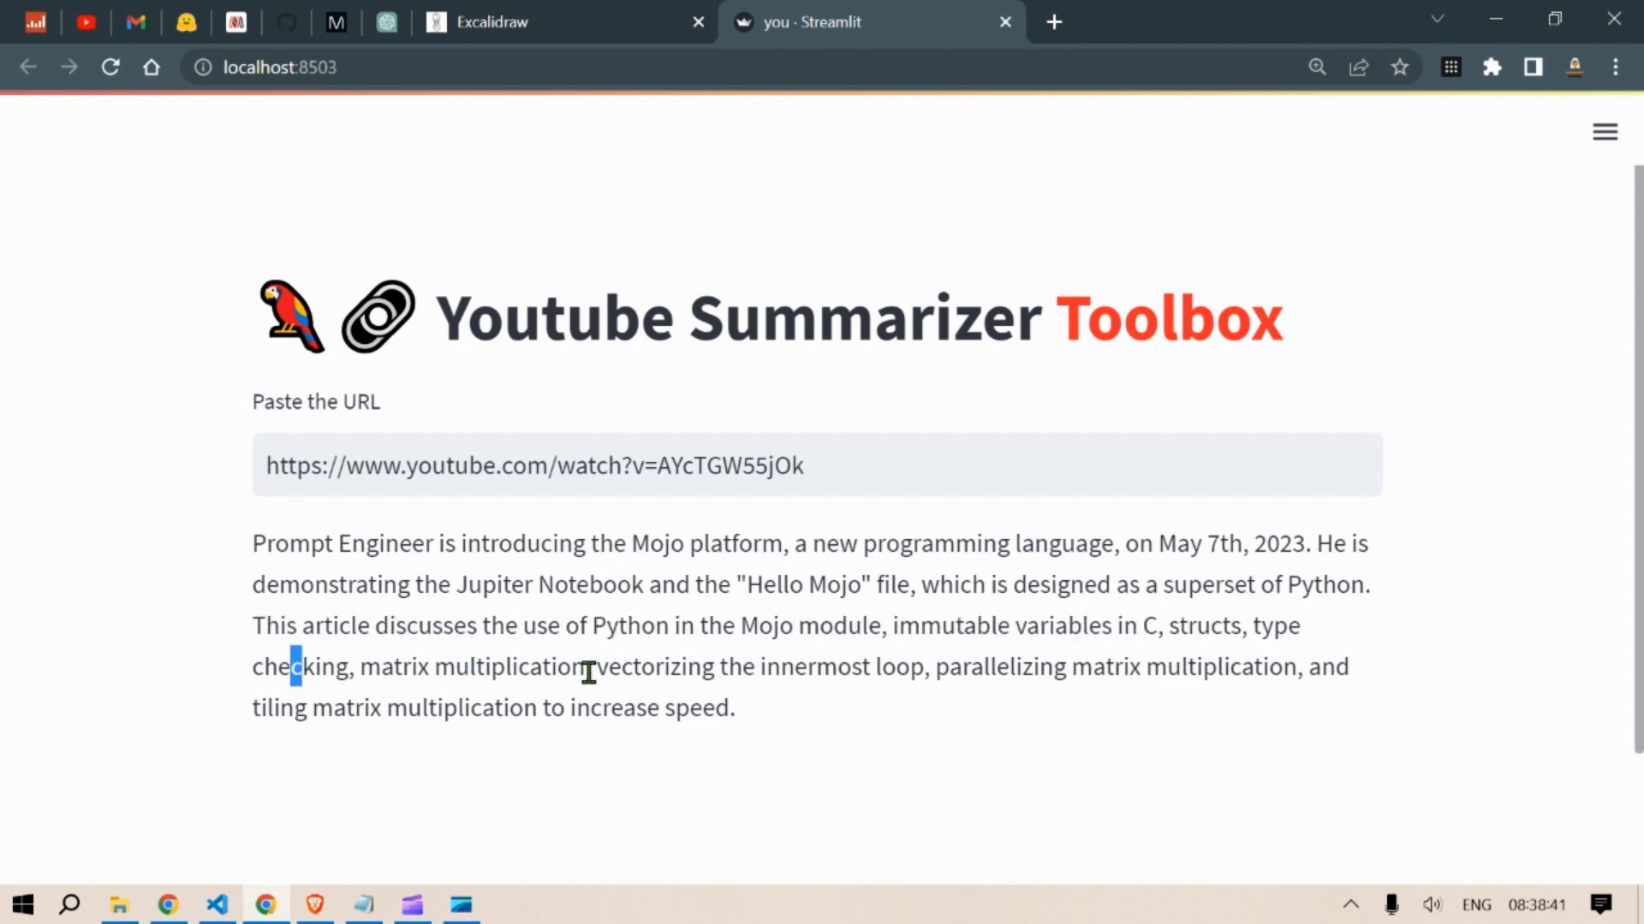
- Highlight the Mojo summary's closing sentence about tiling matrix multiplication
drag(592, 667, 916, 667)
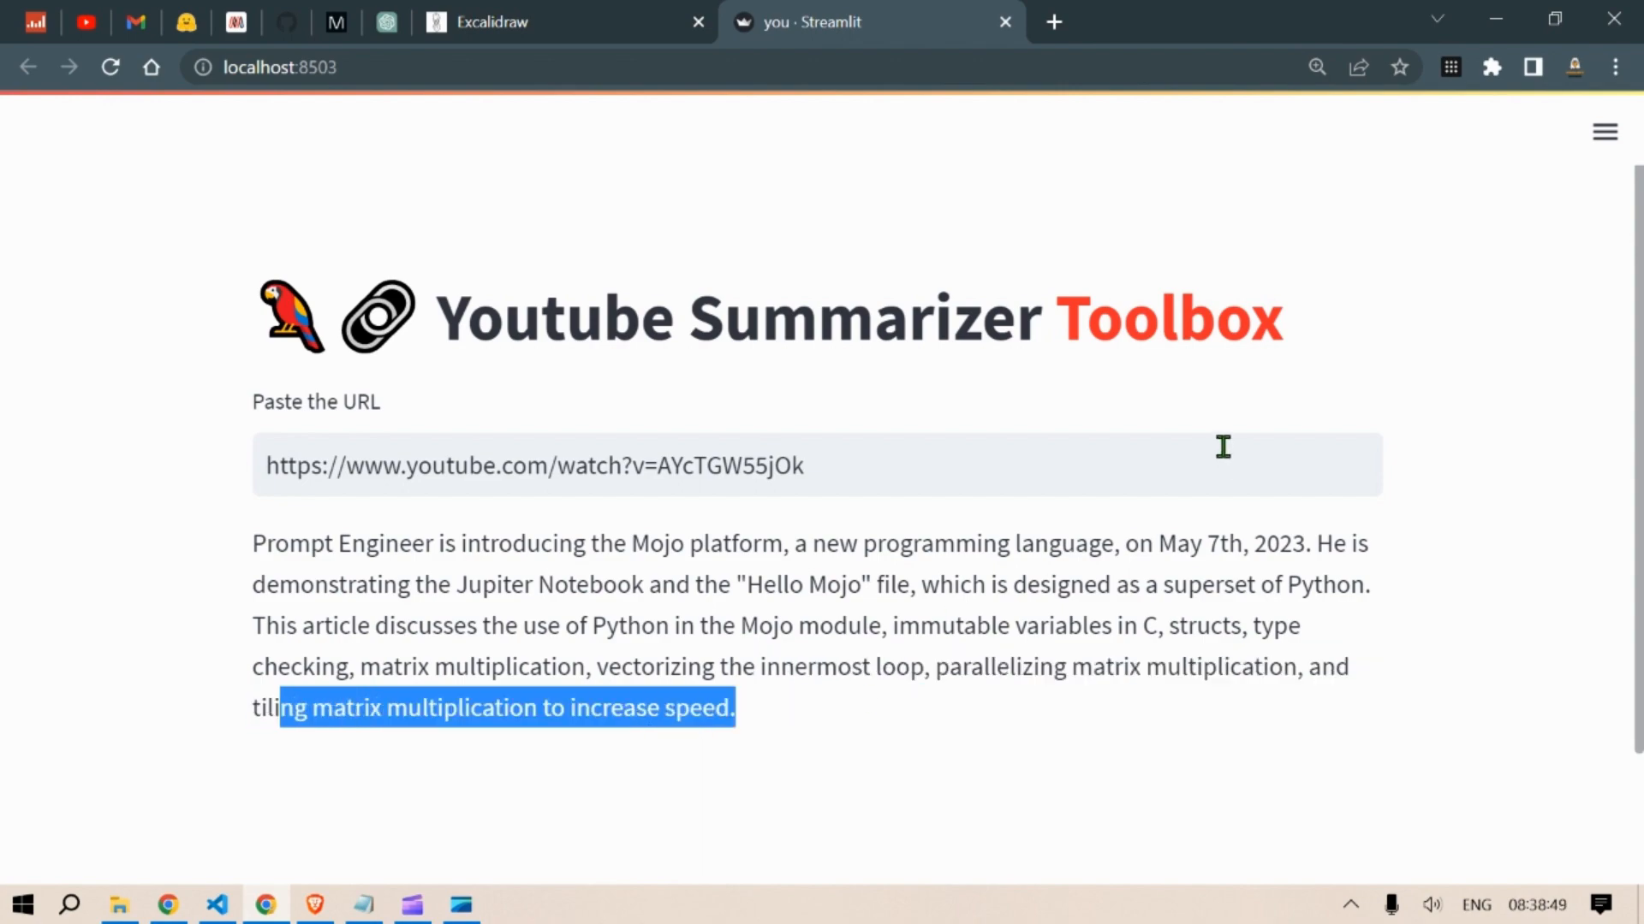
- Return to the channel's video list and copy the MPT-7B video link
click(137, 20)
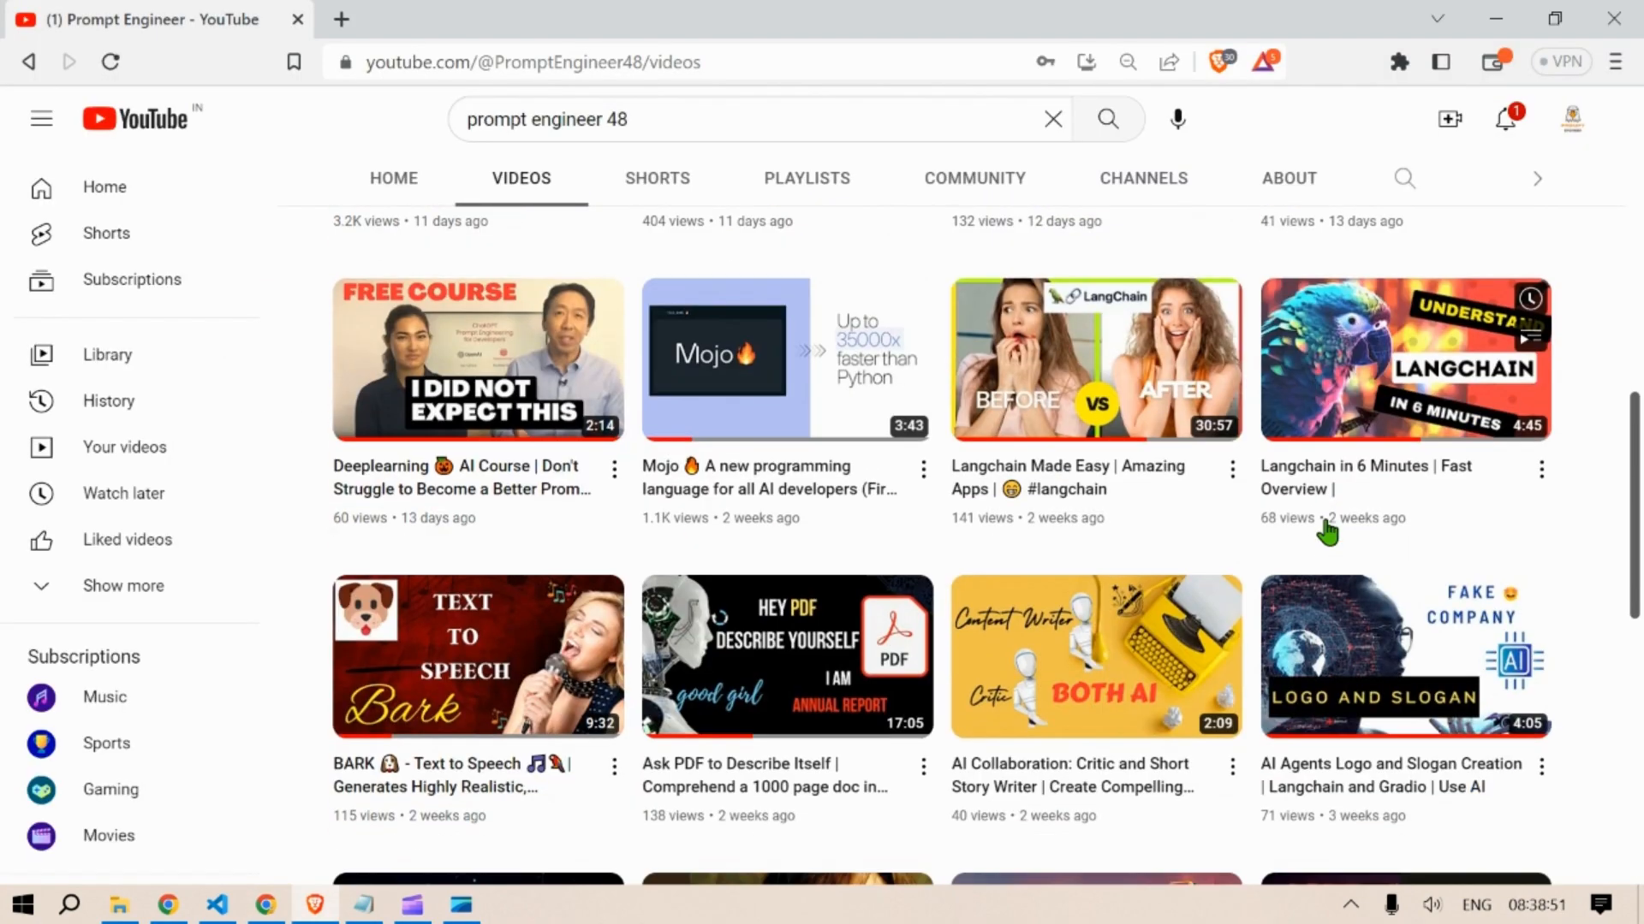
scroll(up, 3)
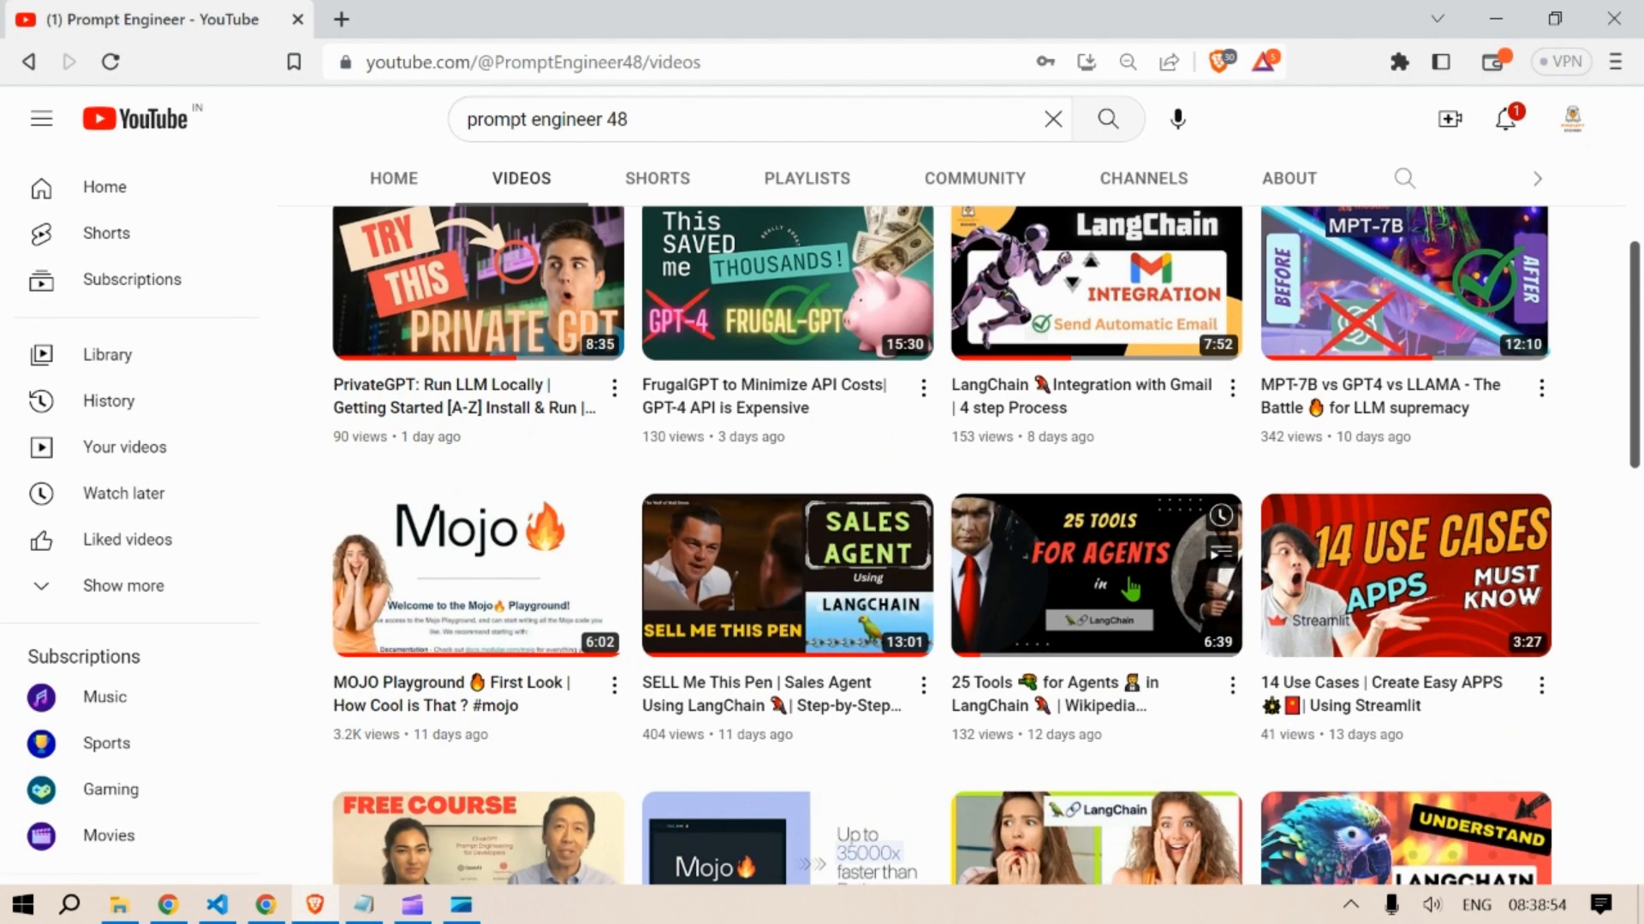
right_click(1402, 284)
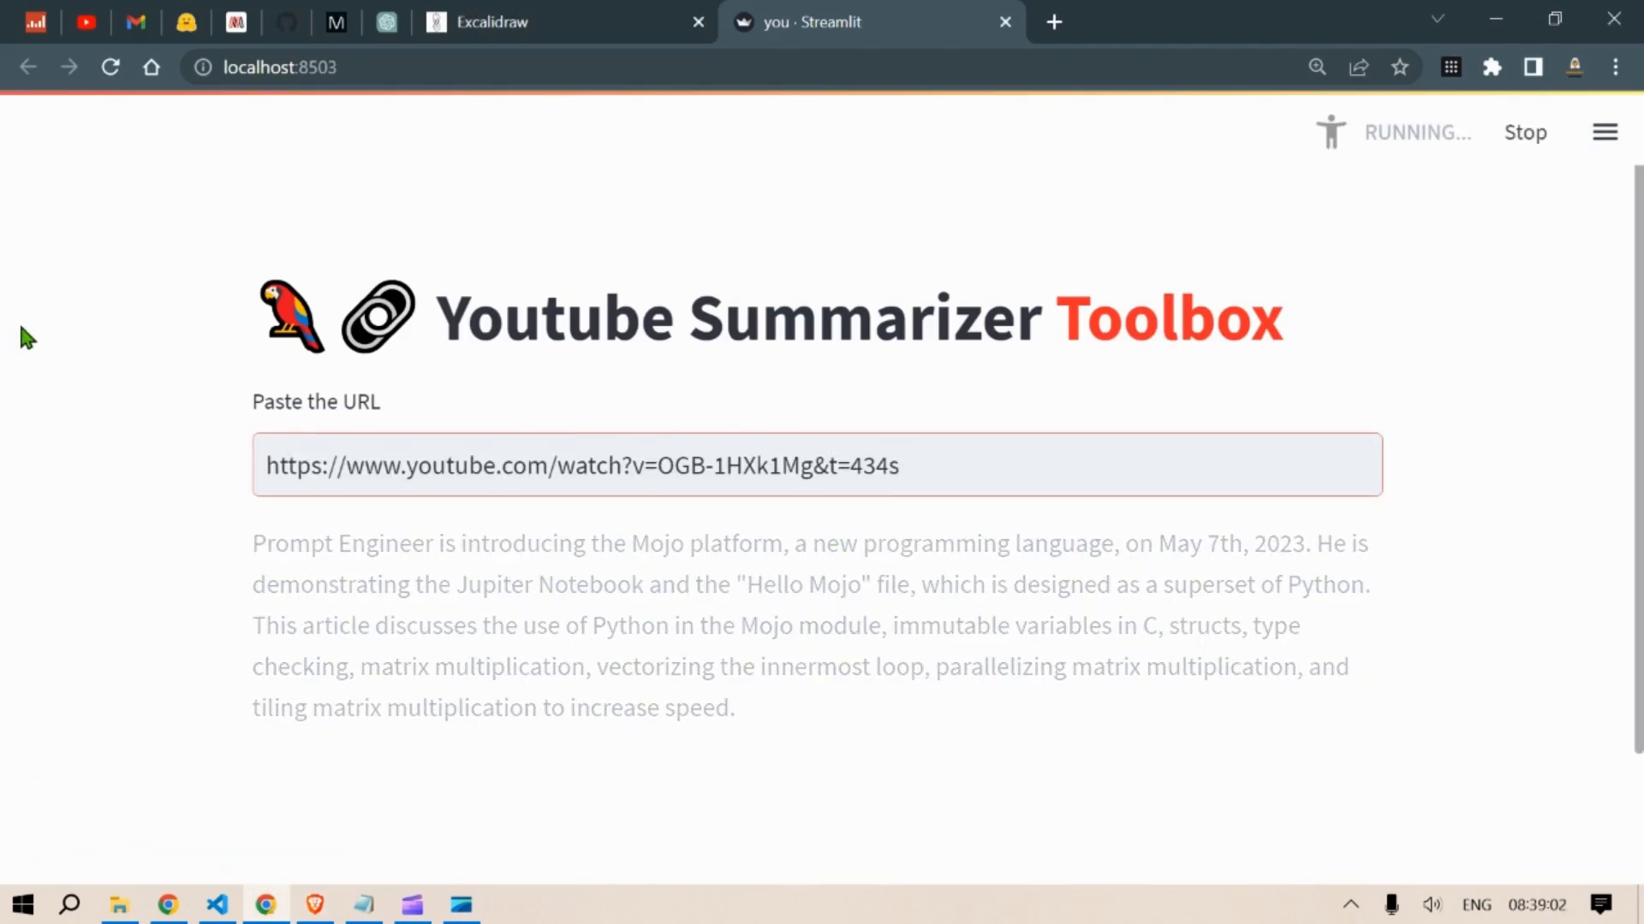
- Submit the MPT-7B link and highlight summary phrases on Mosaic ML, token counts and long inputs
click(817, 465)
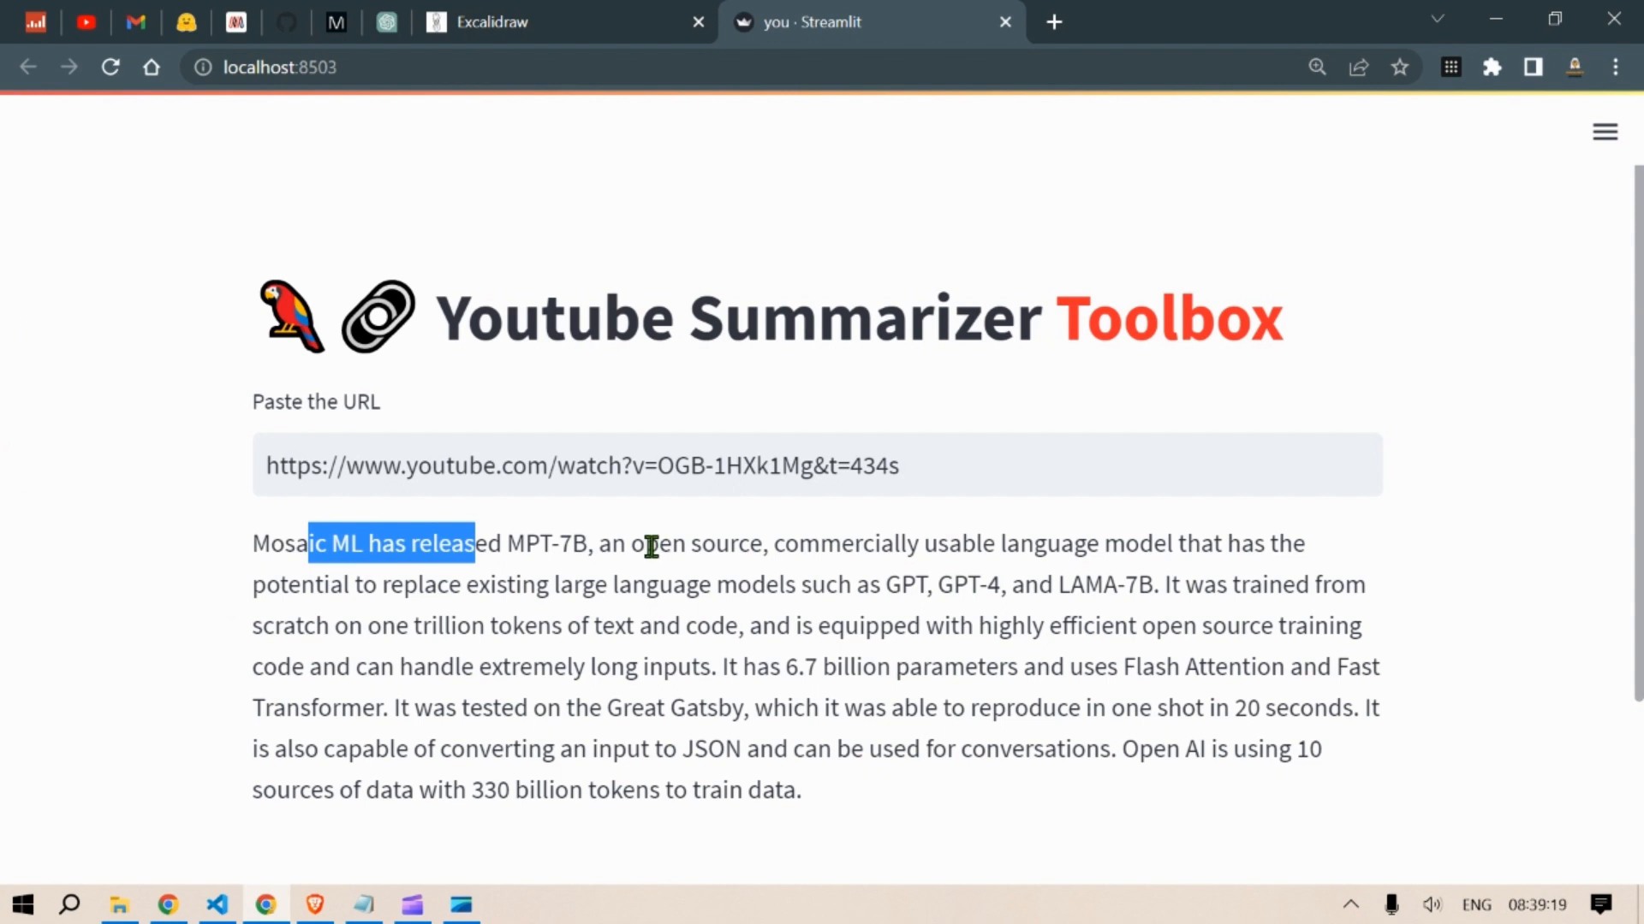
drag(643, 543, 1209, 542)
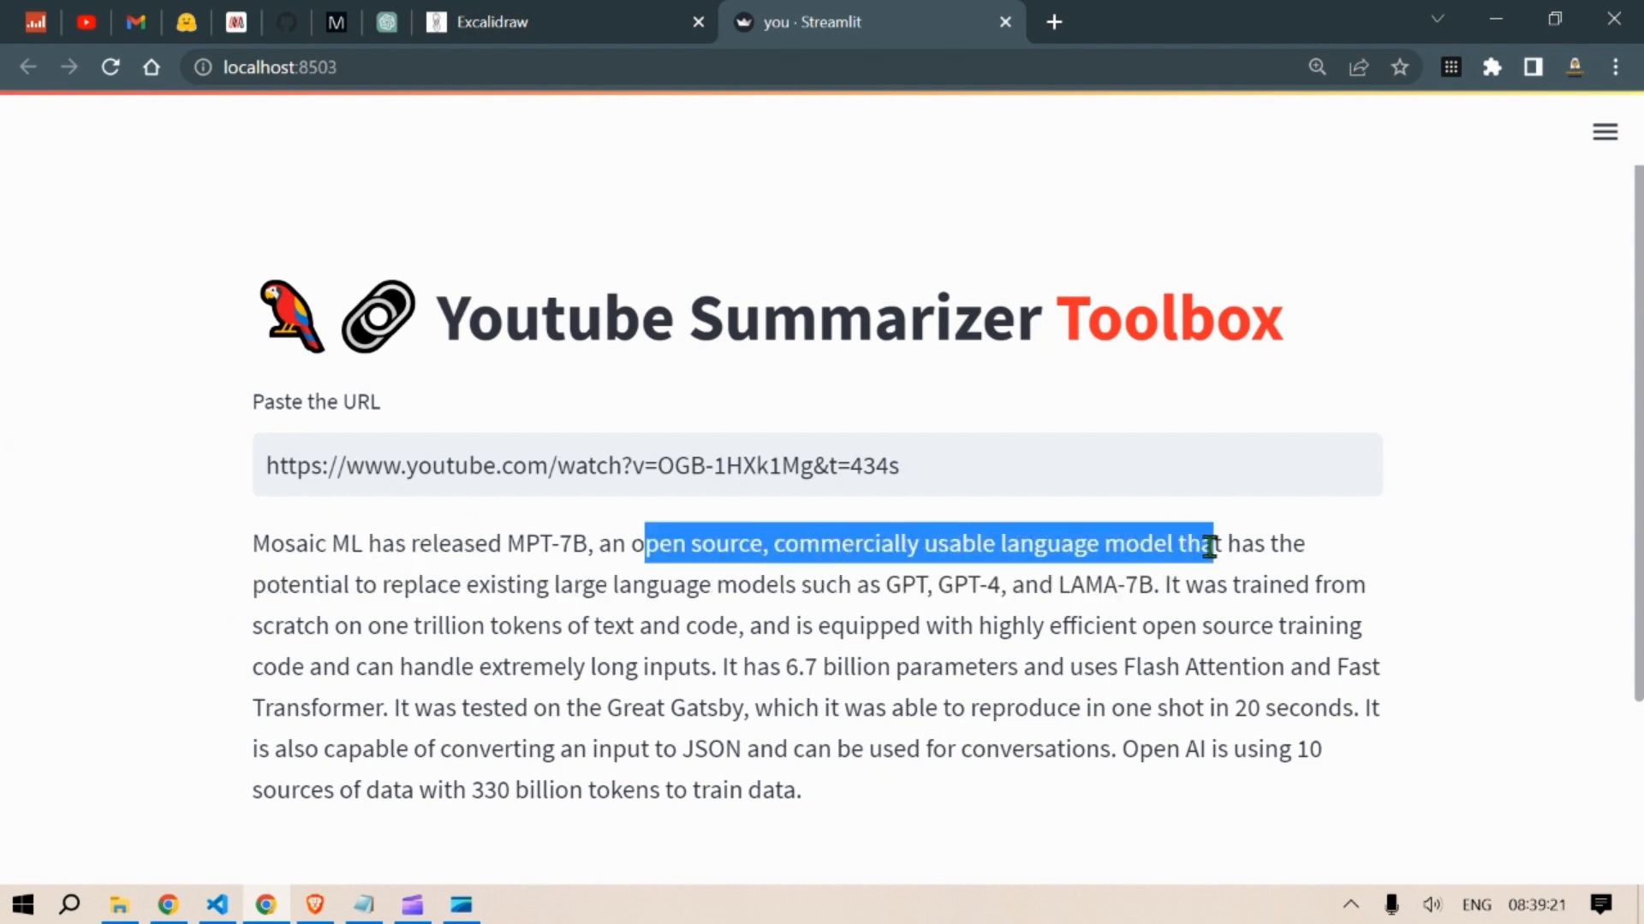
click(647, 584)
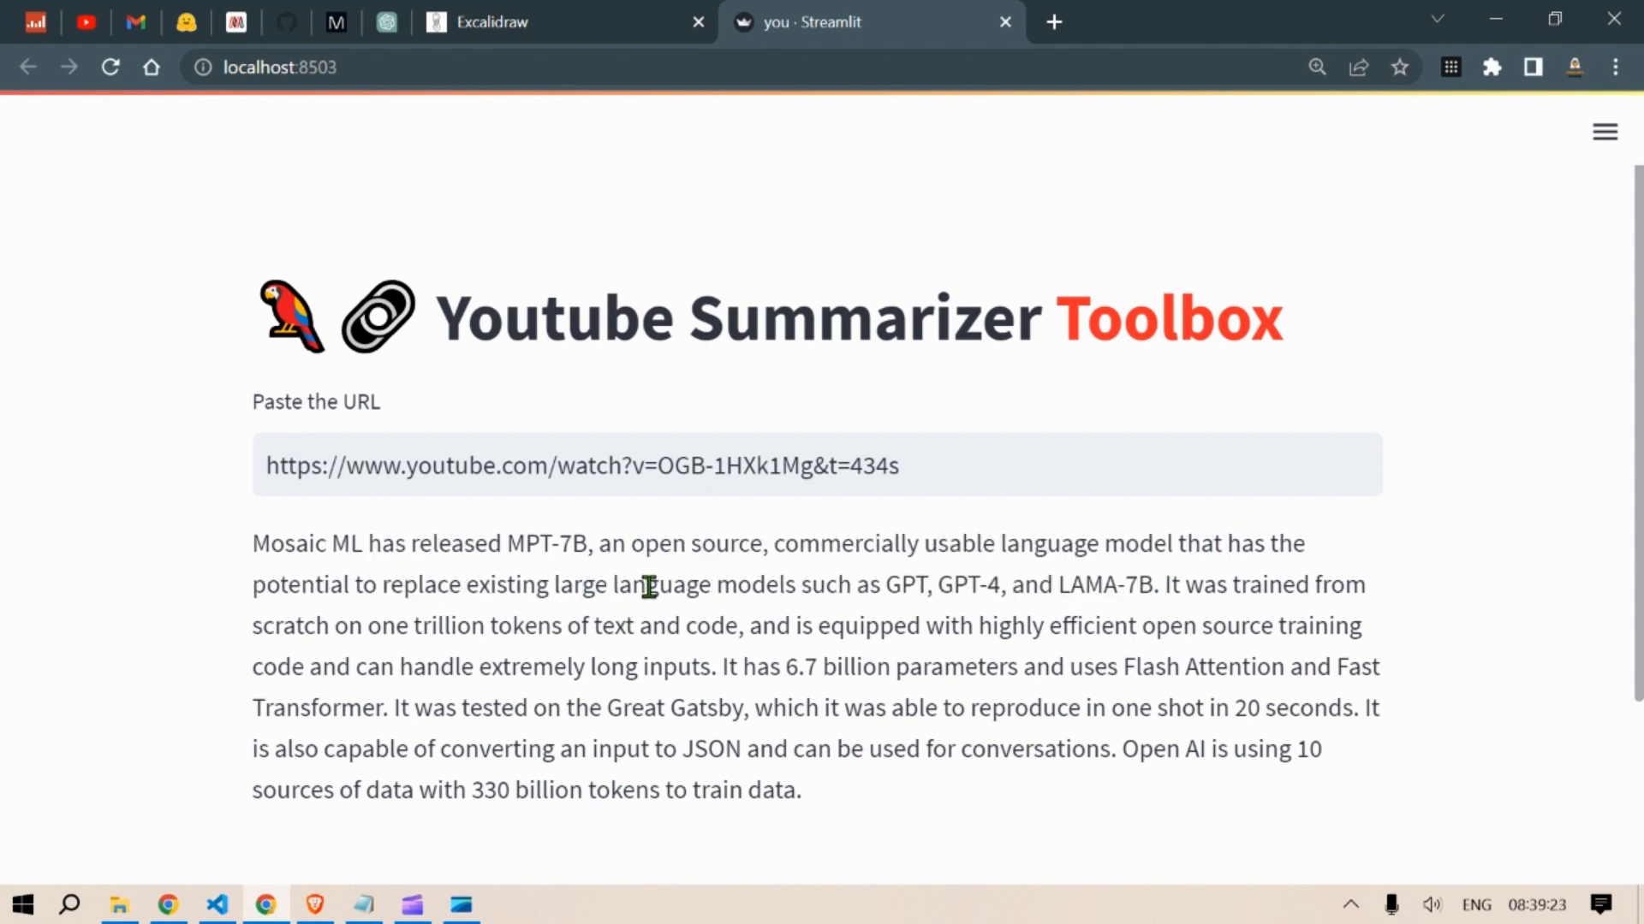
drag(900, 585, 1141, 584)
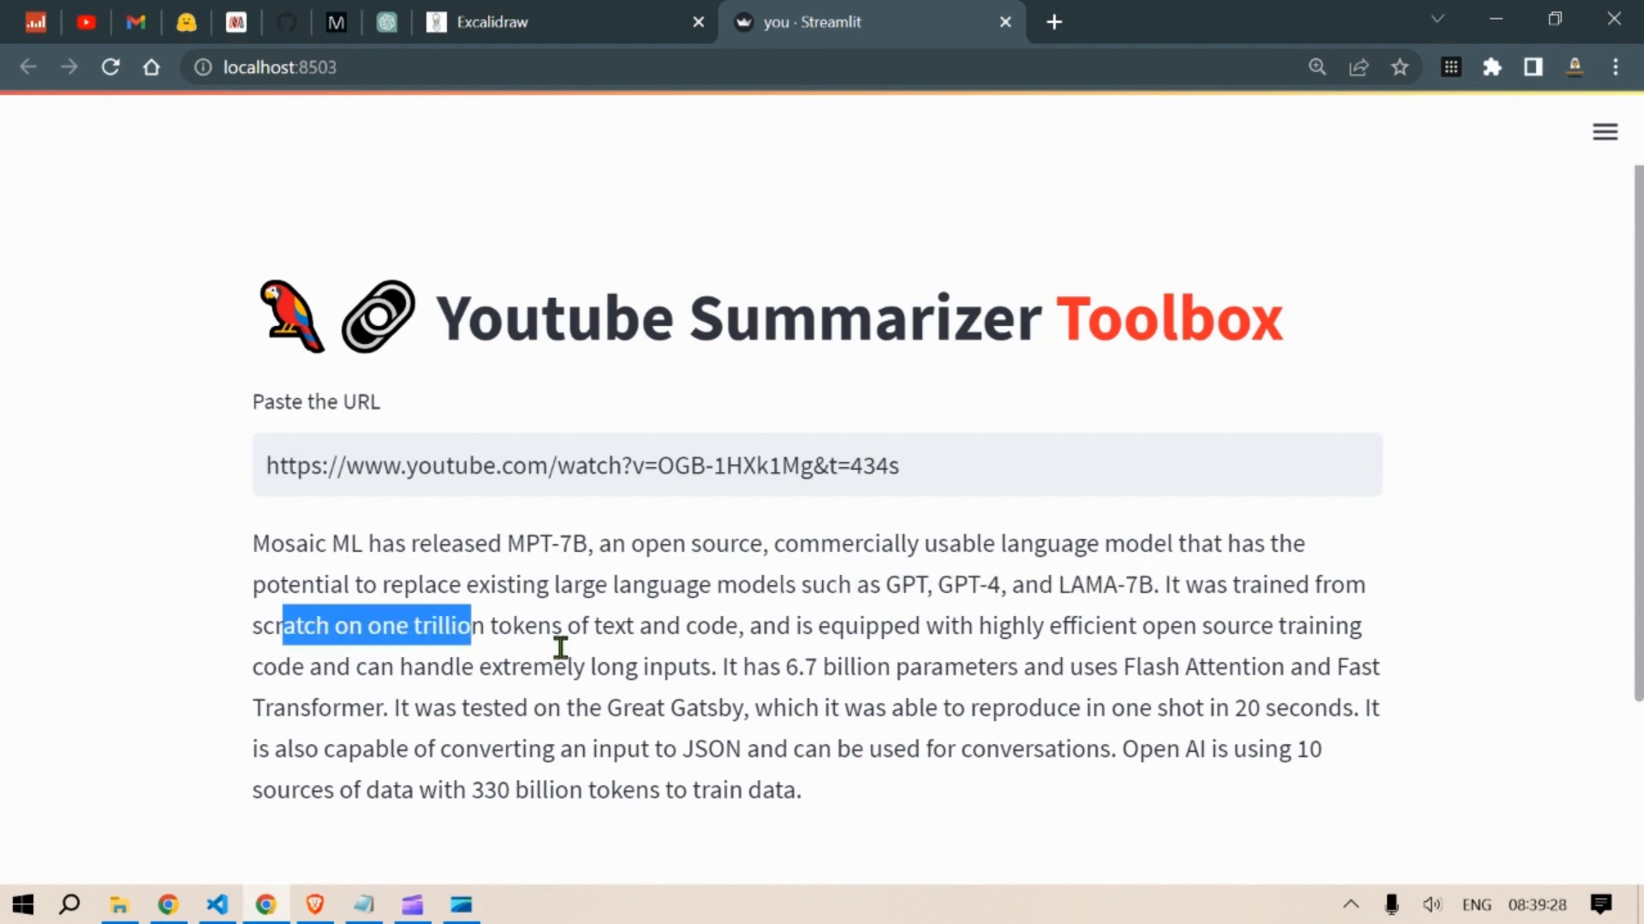
drag(879, 626, 1198, 626)
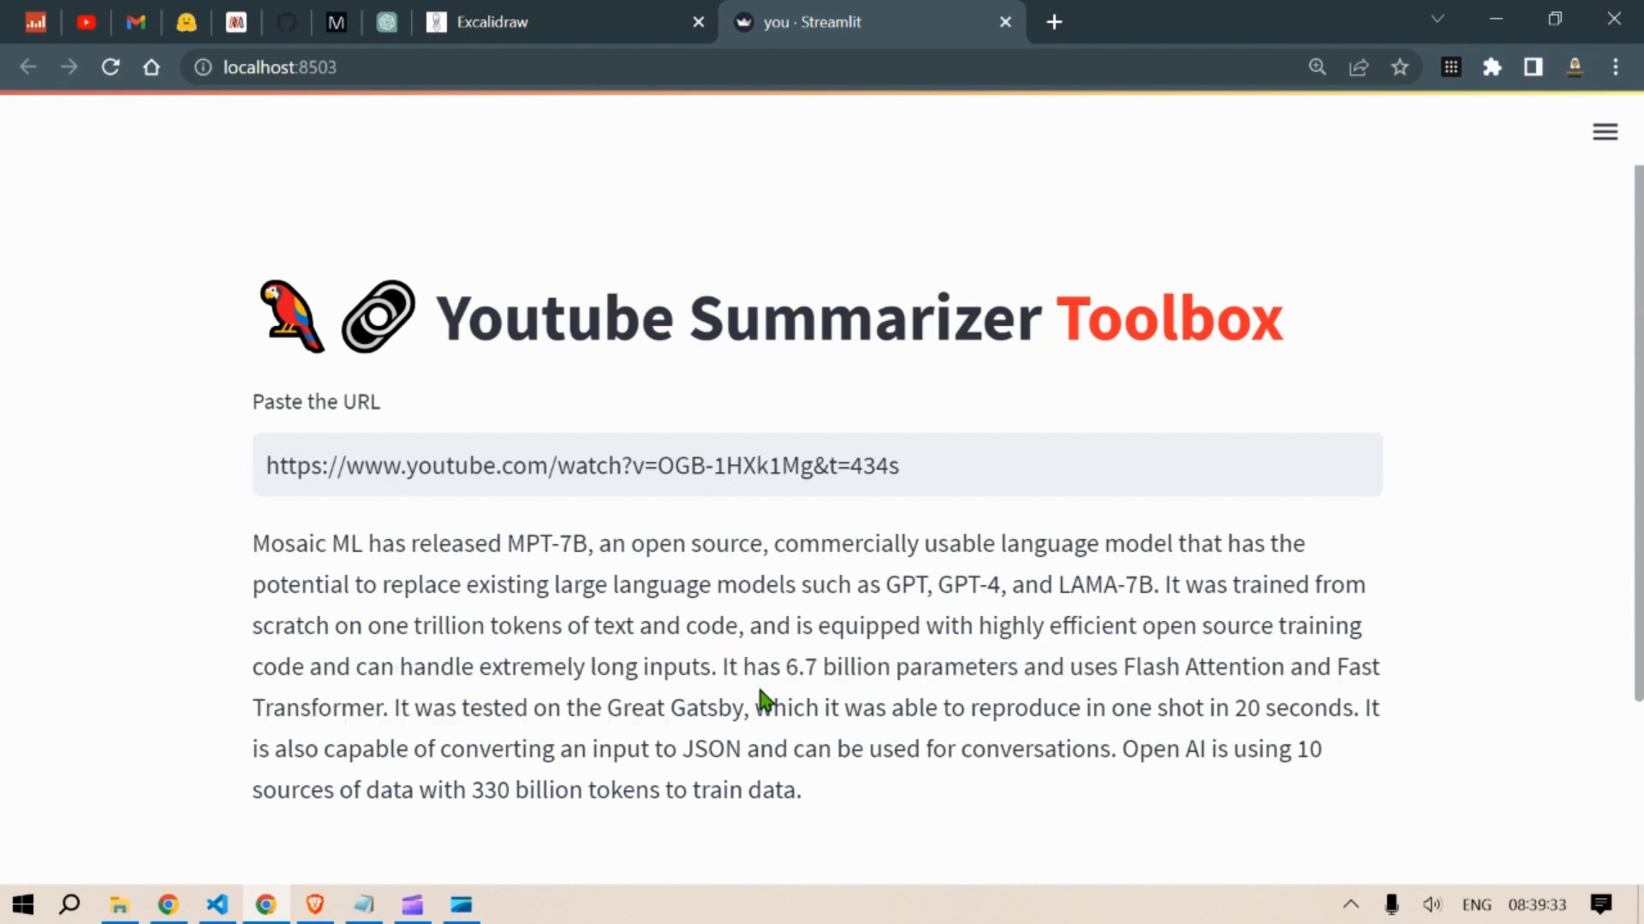
drag(367, 667, 780, 666)
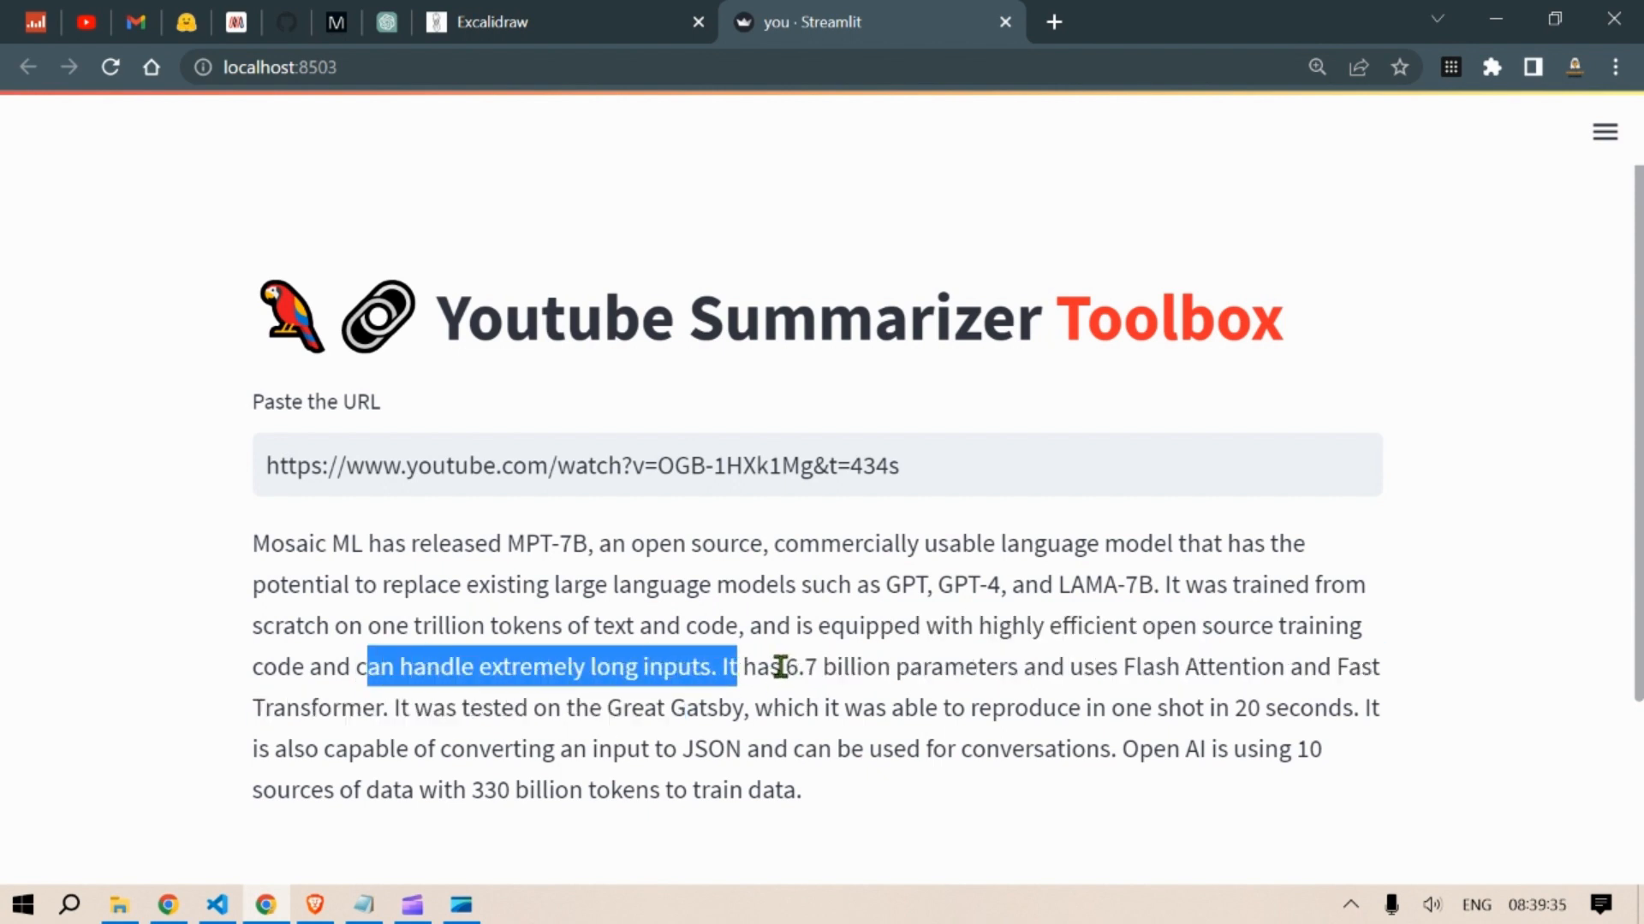
drag(781, 667, 1255, 667)
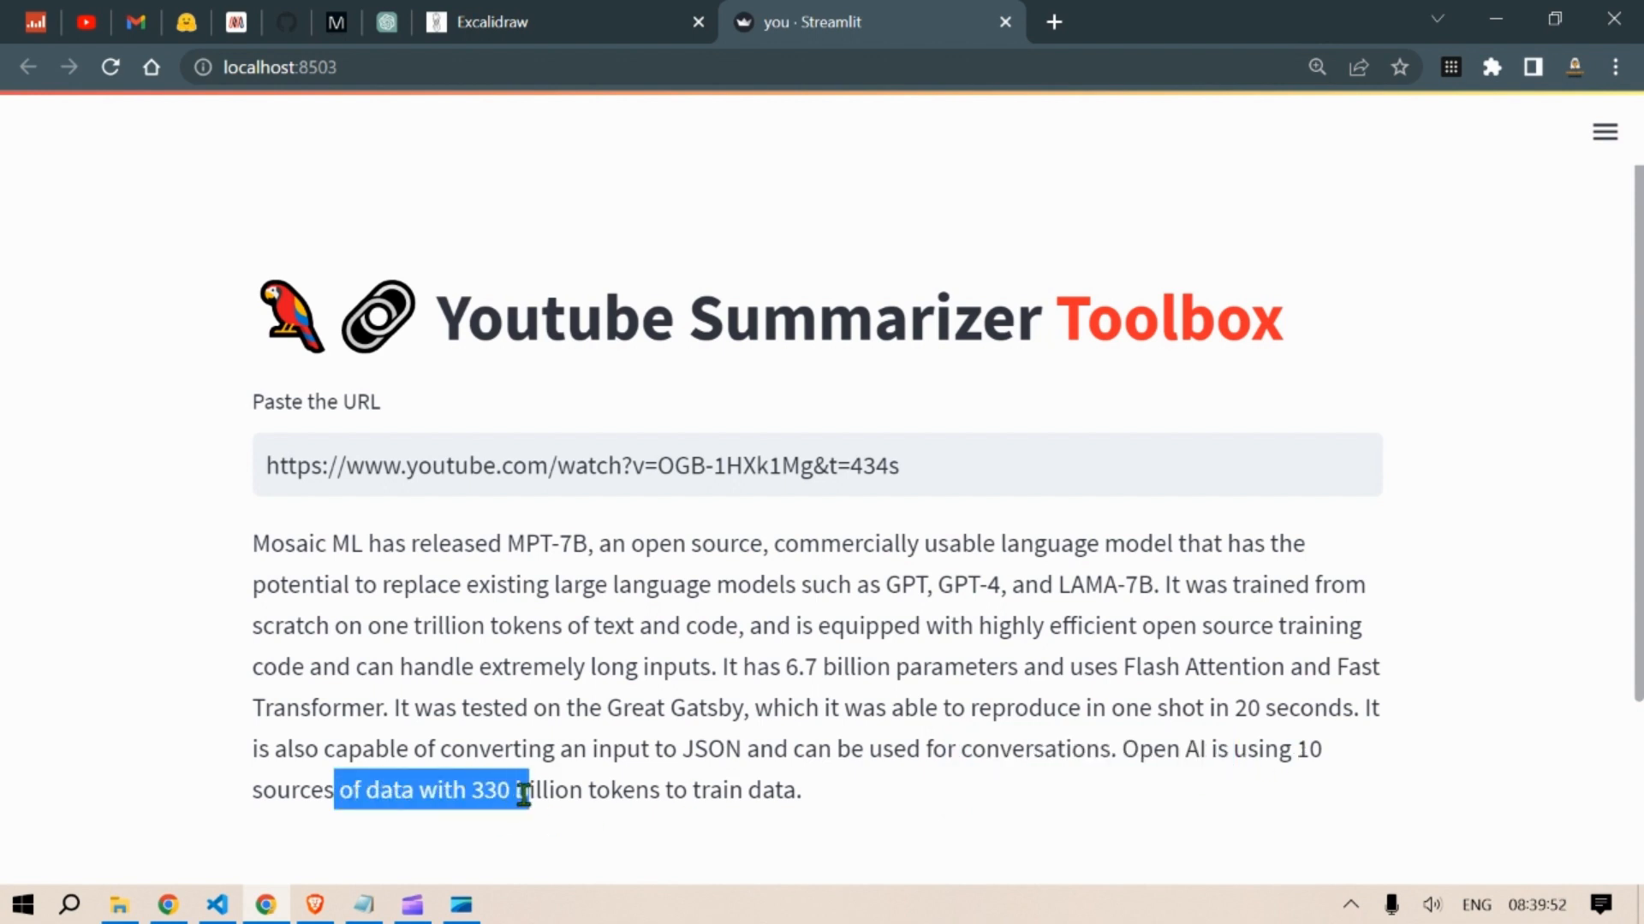
drag(519, 791, 781, 790)
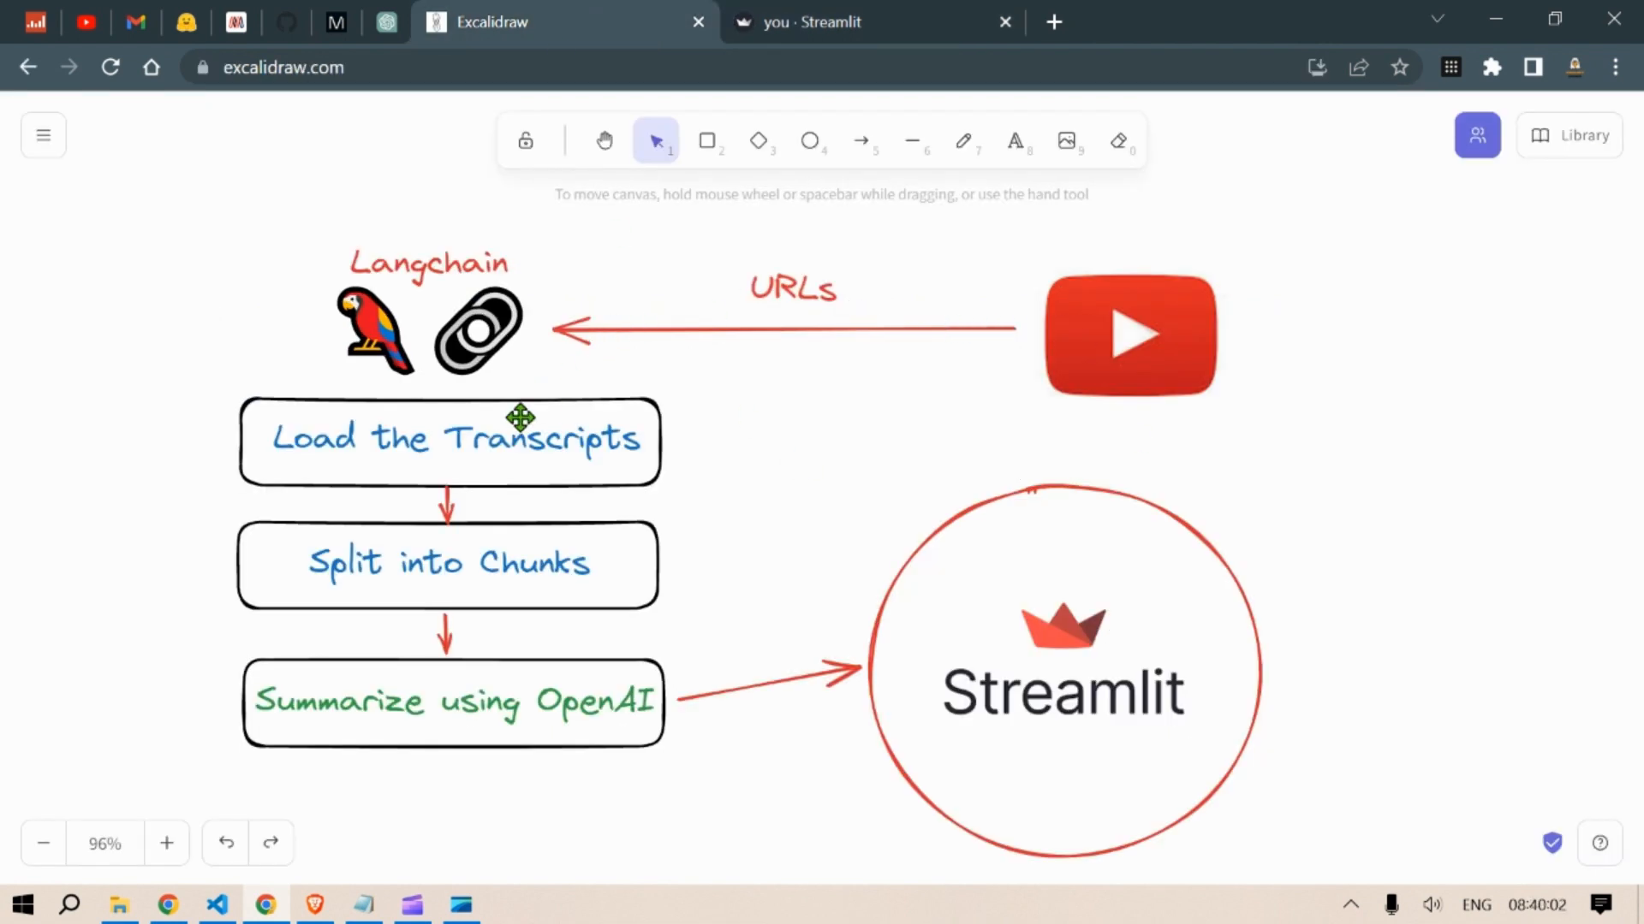
mouse_move(587, 522)
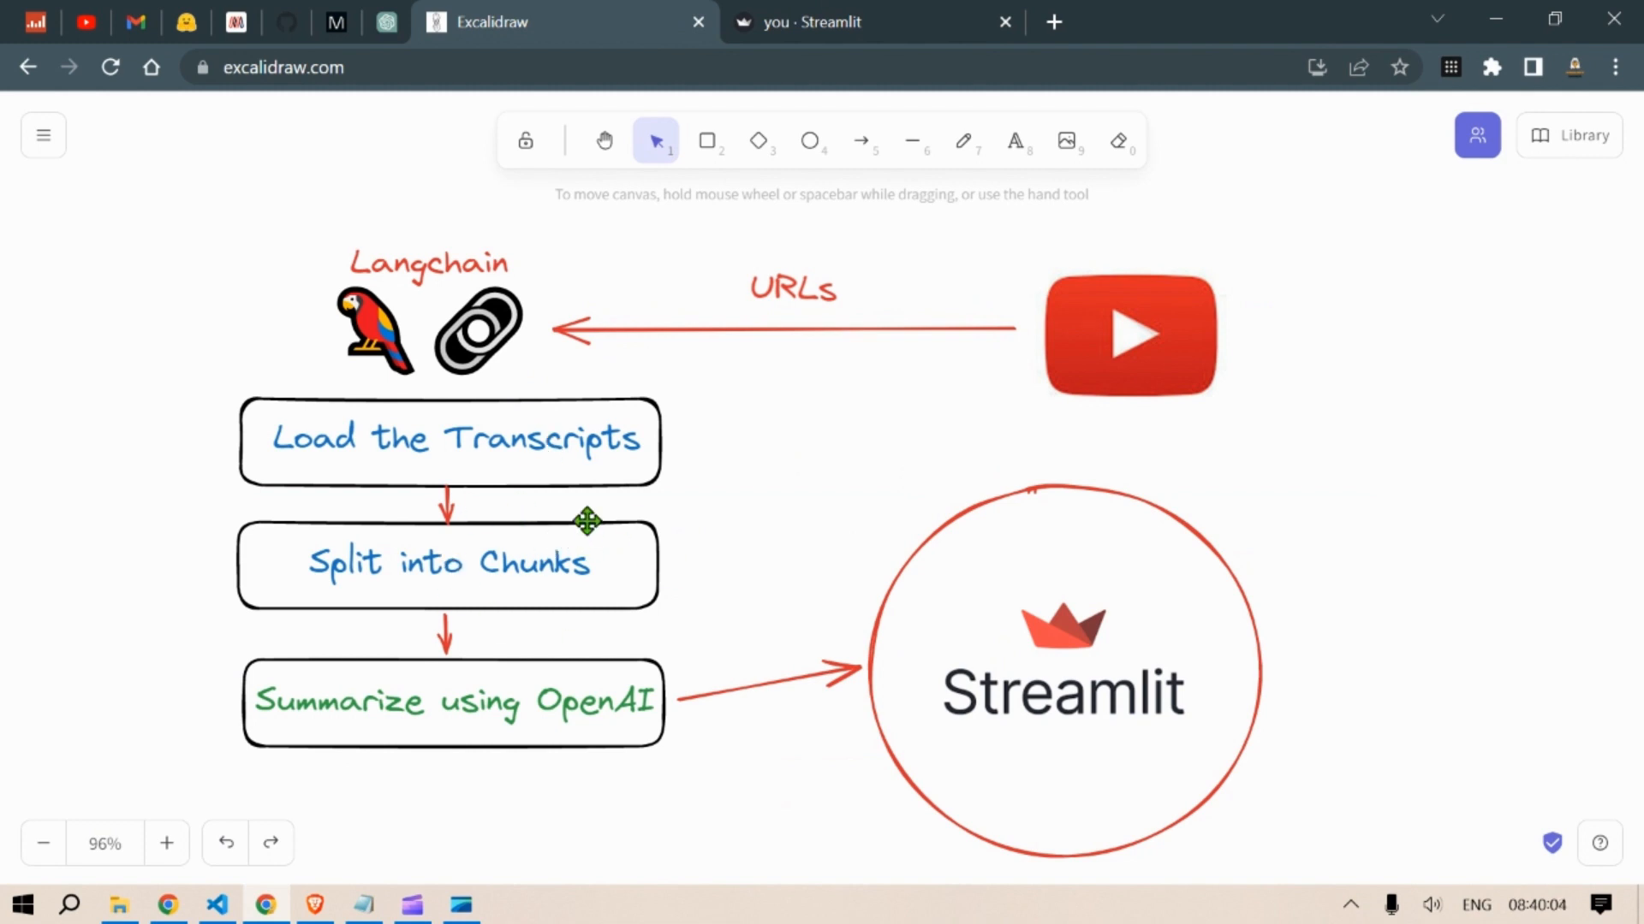
mouse_move(1061, 622)
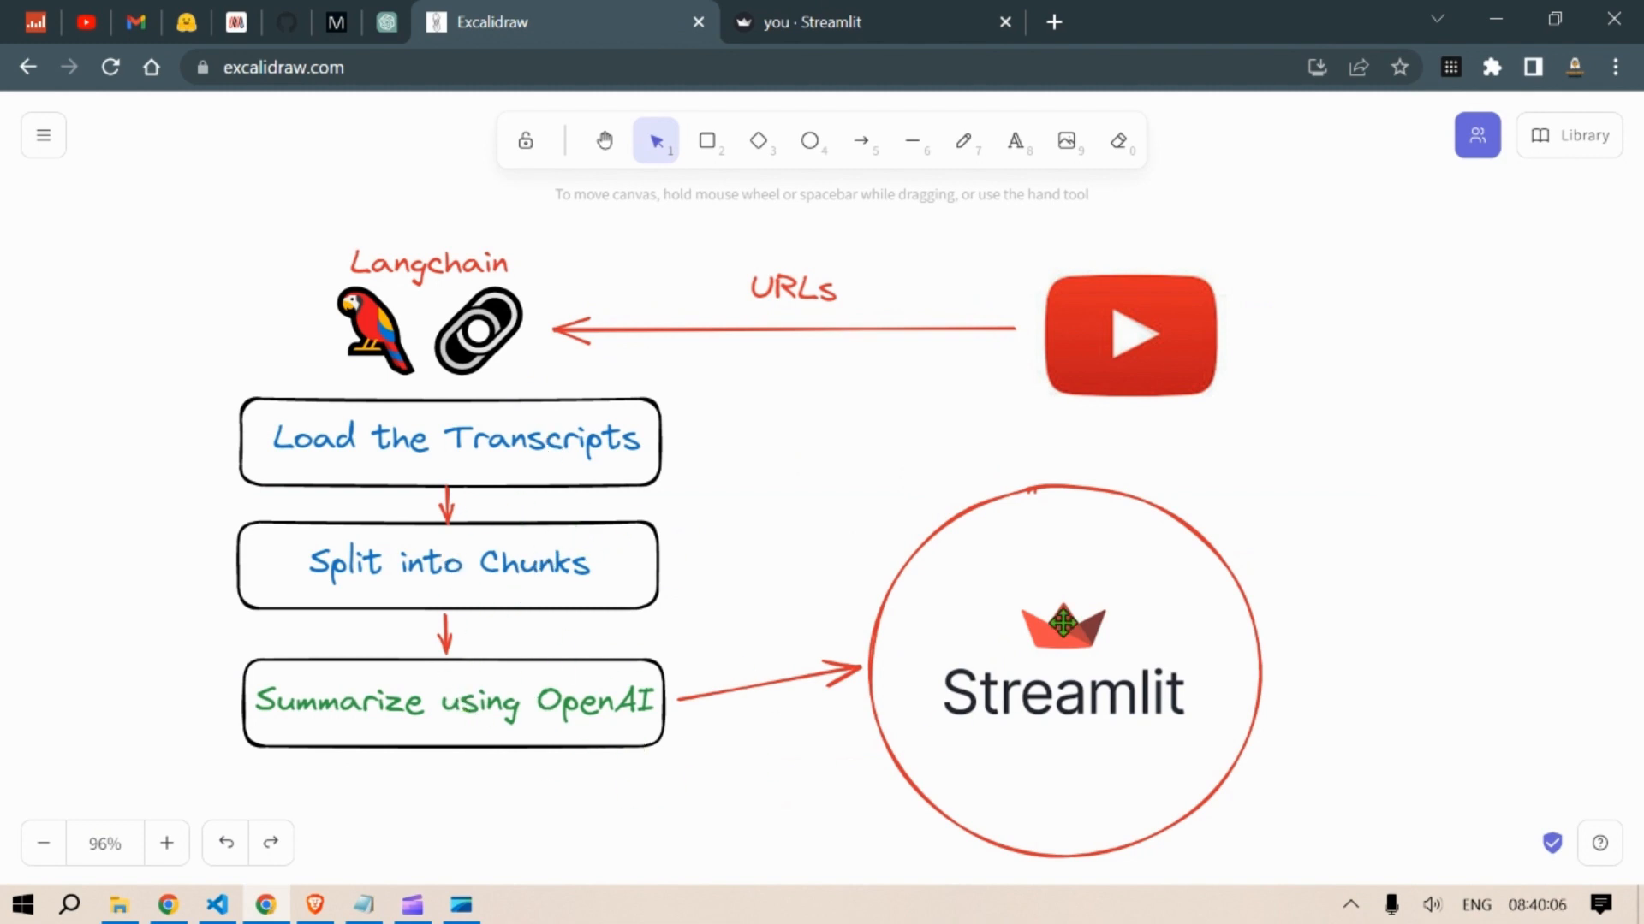
mouse_move(1108, 529)
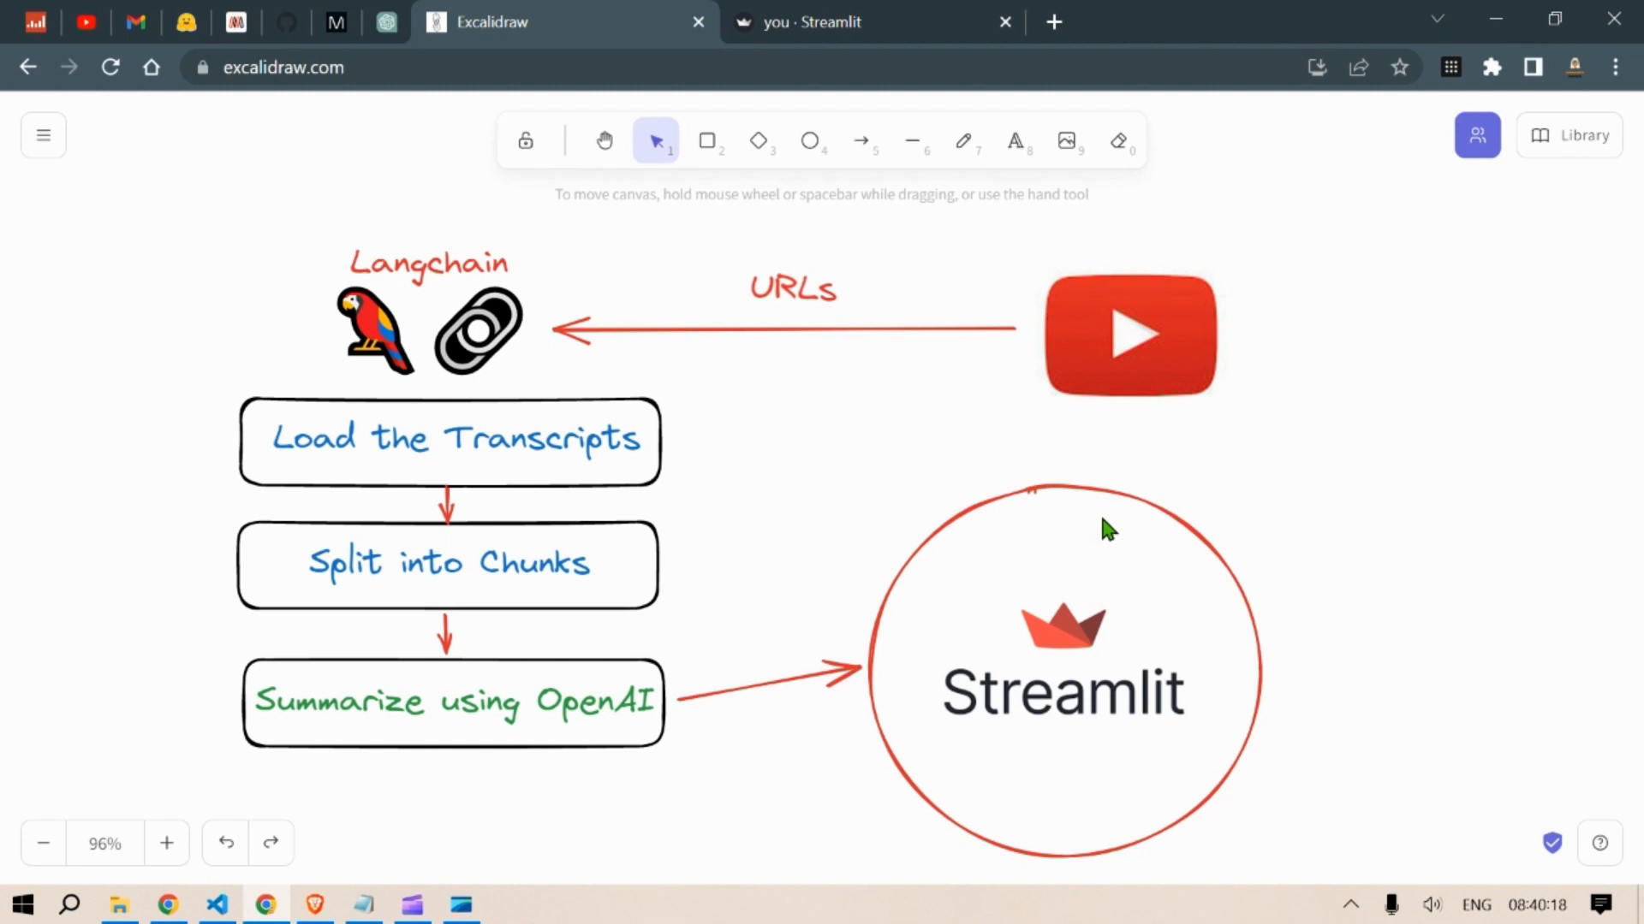
- Return to the Streamlit summarizer tab showing the MPT-7B summary
click(839, 22)
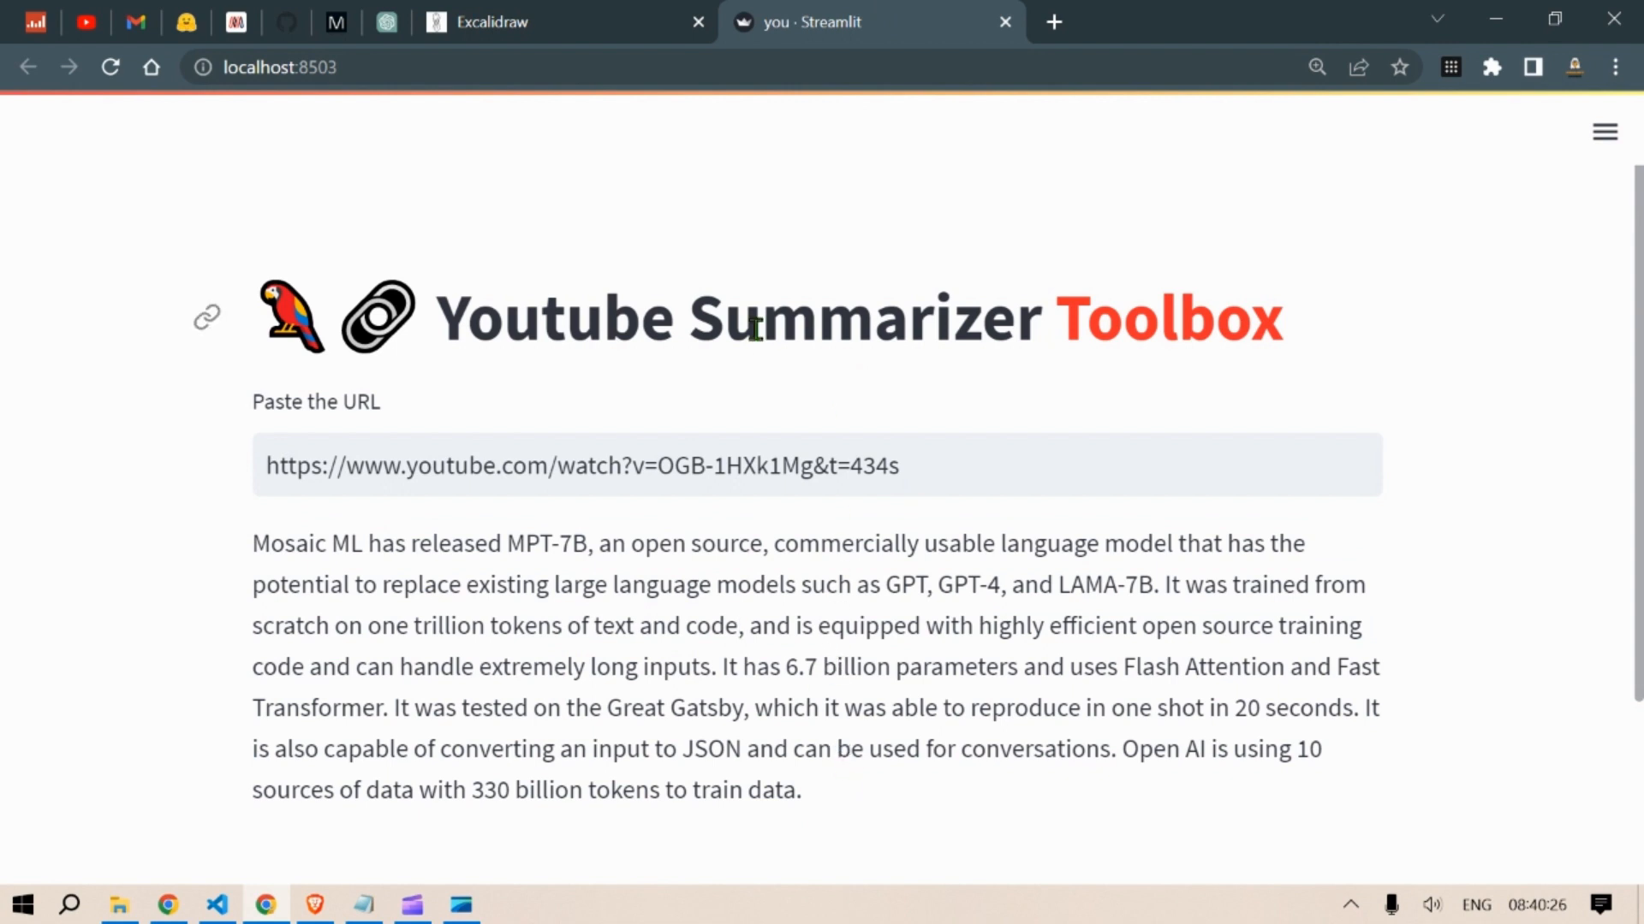
drag(252, 543, 799, 790)
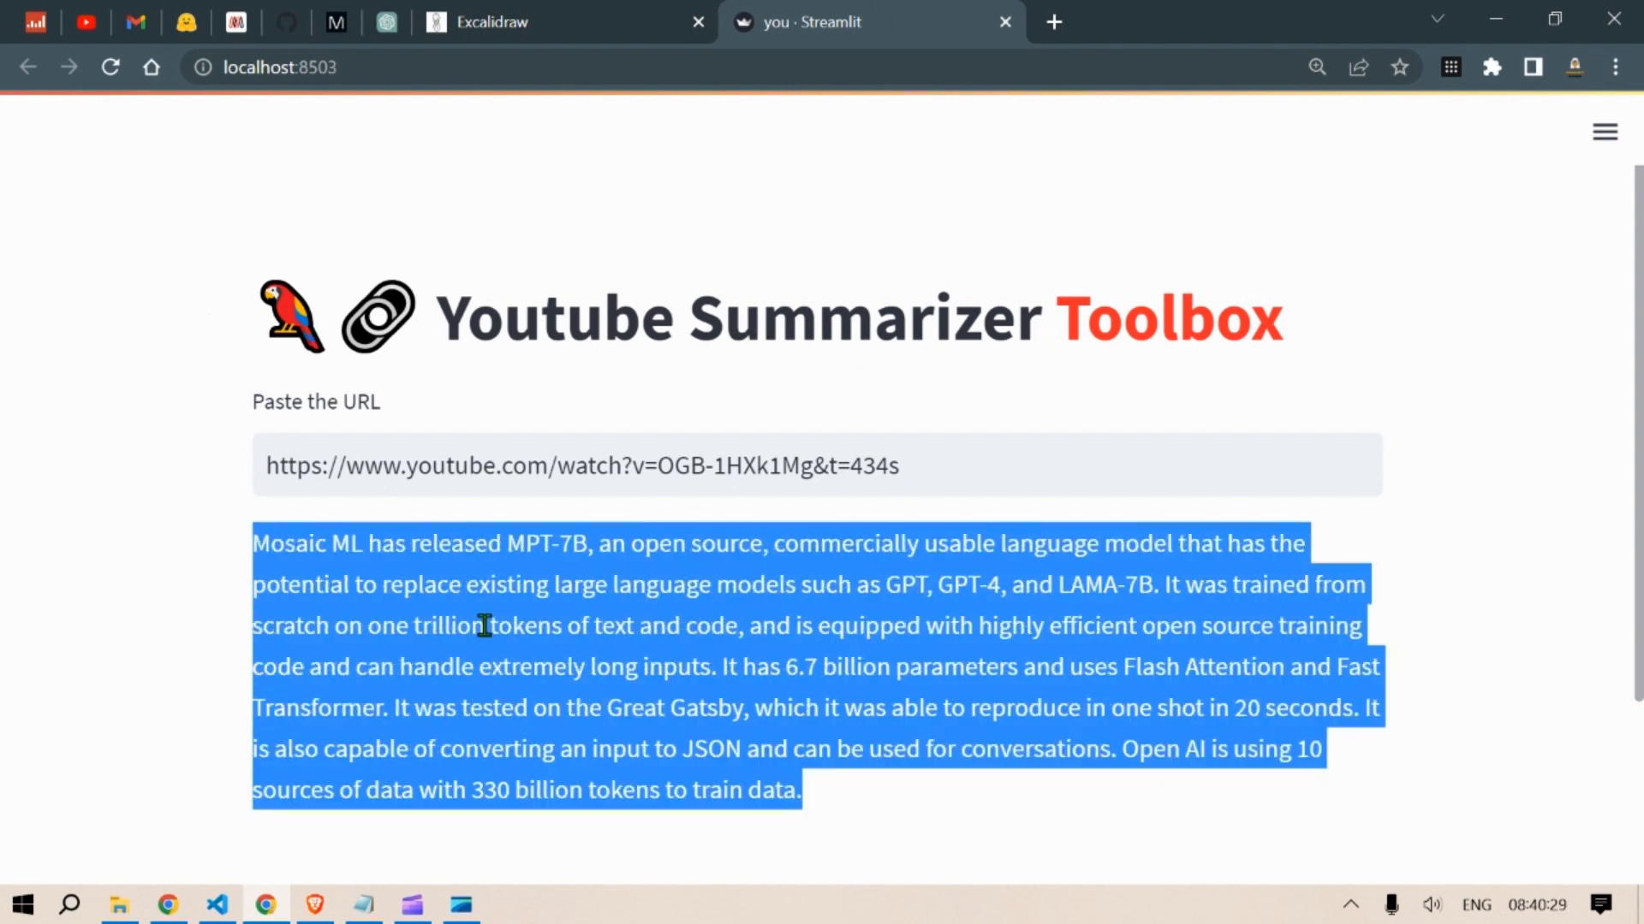
click(1009, 466)
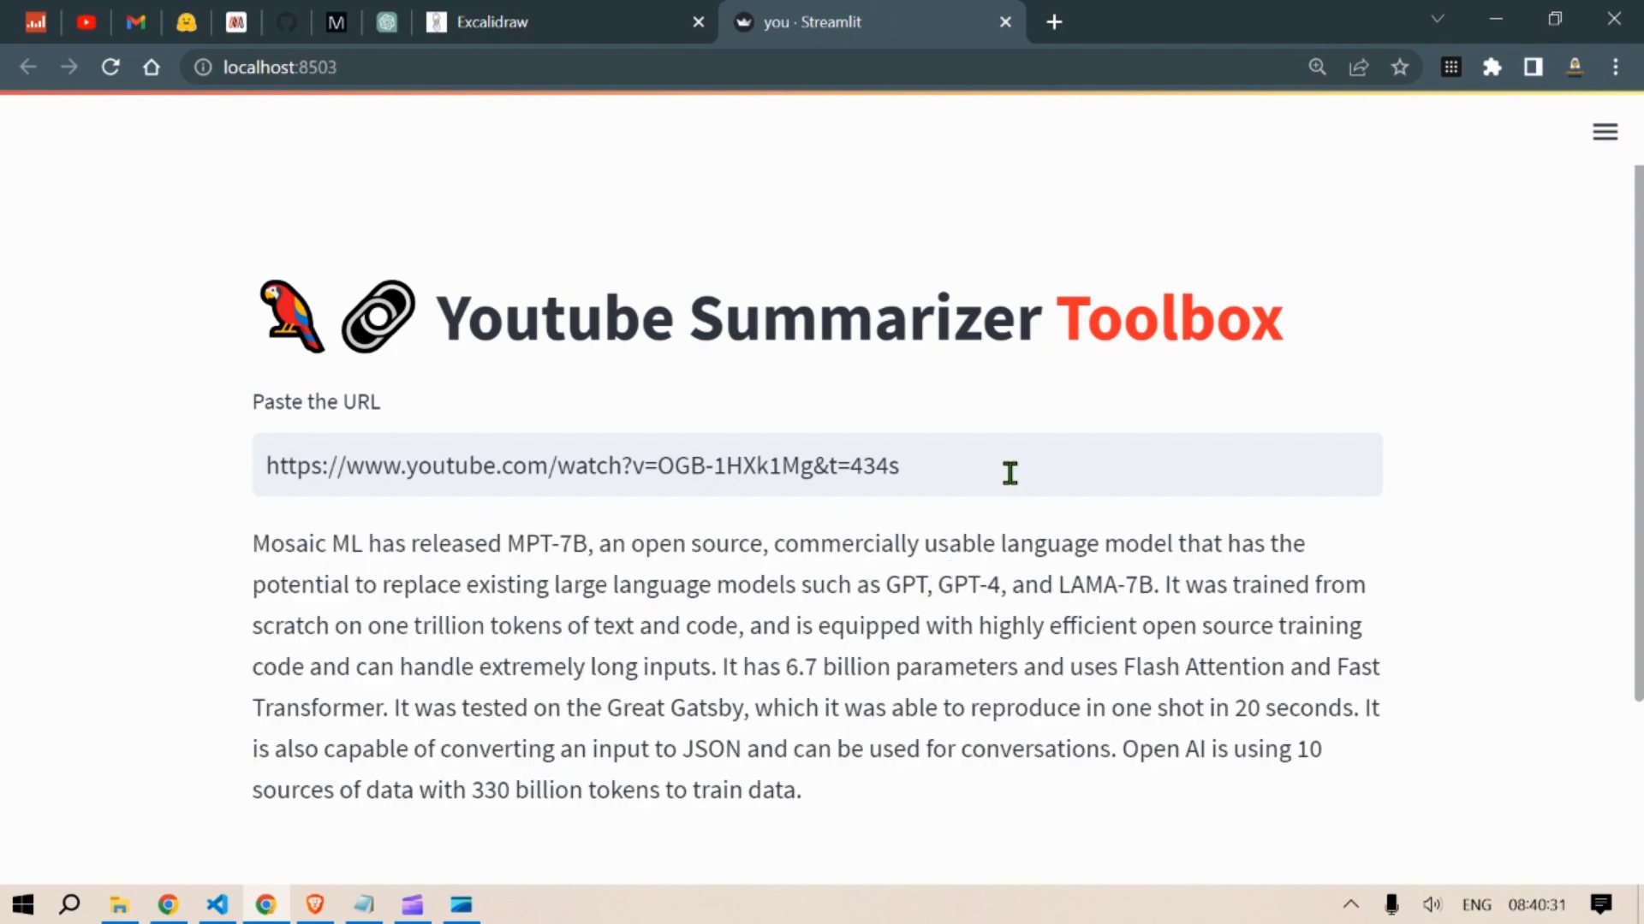
mouse_move(993, 384)
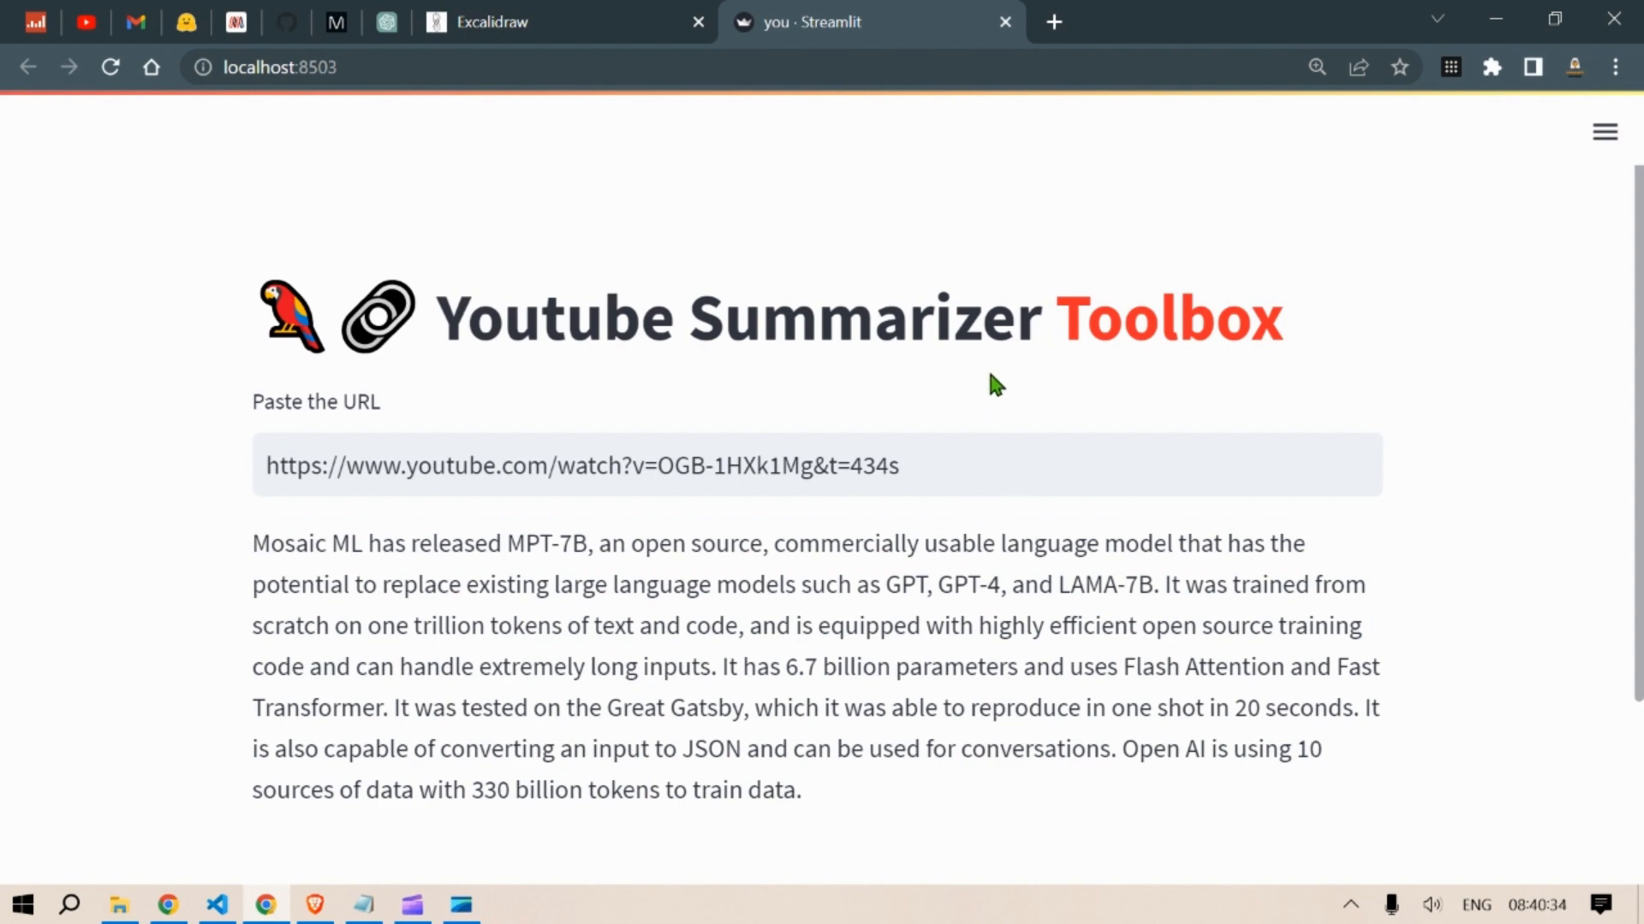